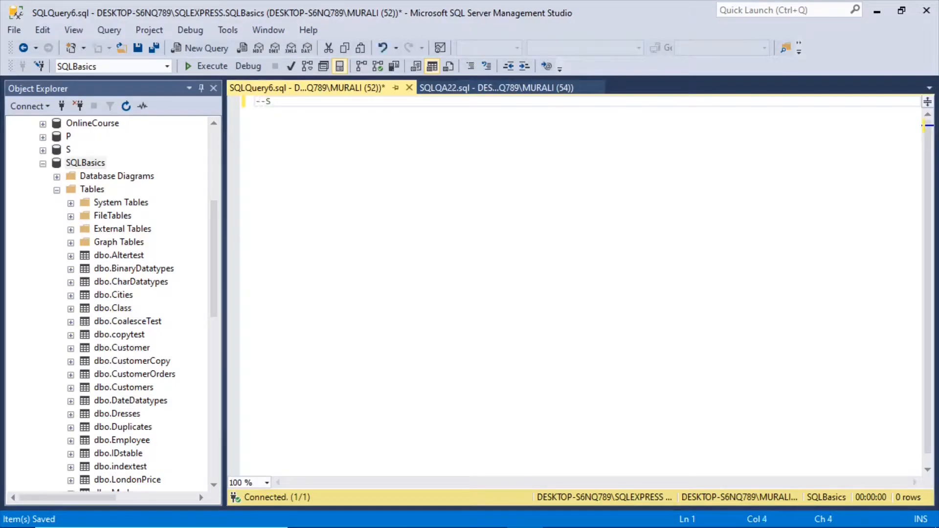
# Add the '--SQL Q&A - Part 22' heading comment at the top of the script
pyautogui.write('QL')
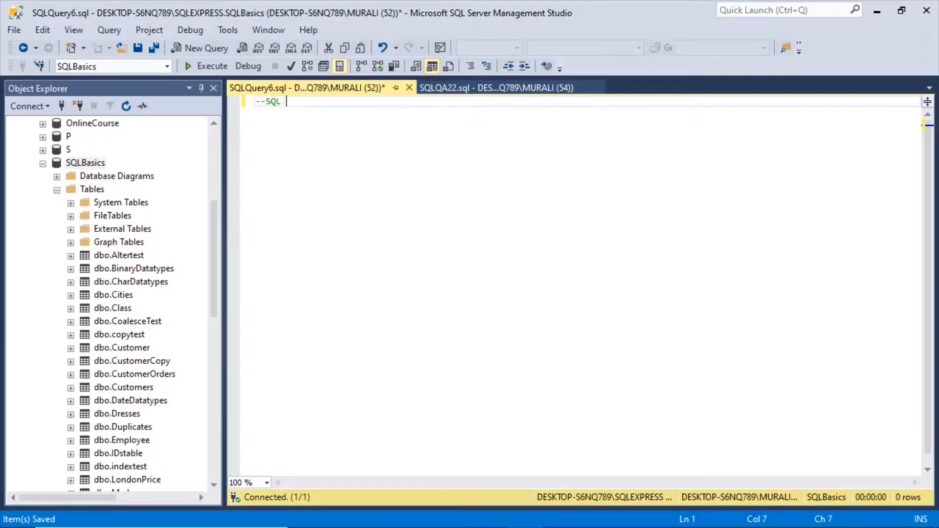
pyautogui.write('Q&A')
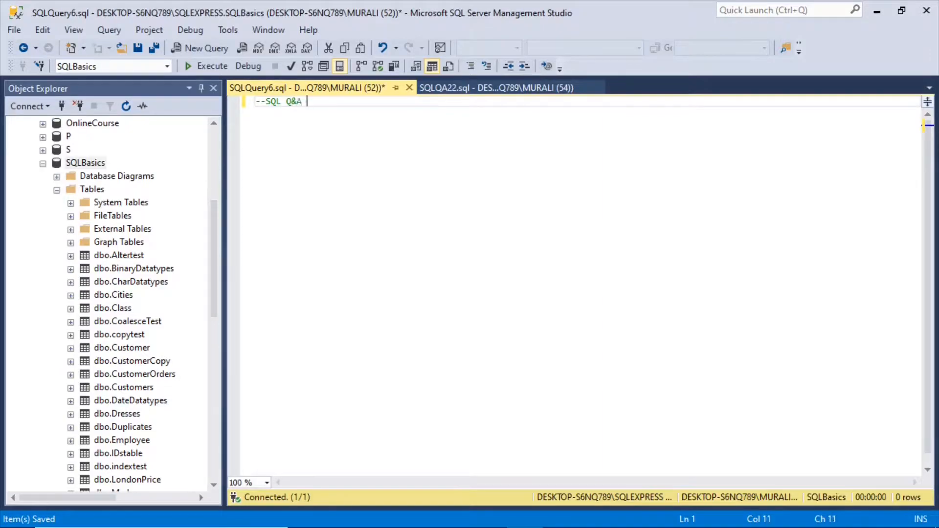
pyautogui.write('- Part 22')
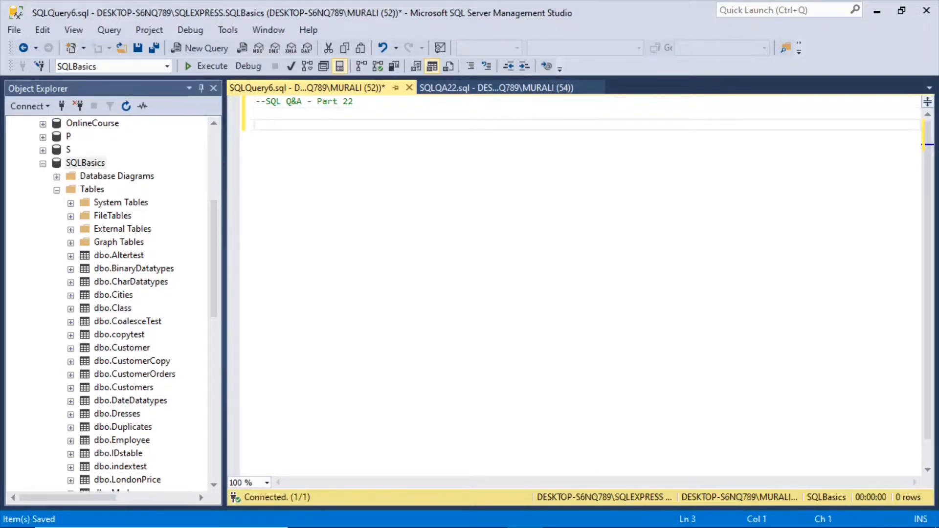
# Add the '--Q1) Order month in the calendar year order' comment, replacing 'date' with 'month'
pyautogui.write('--Q1)')
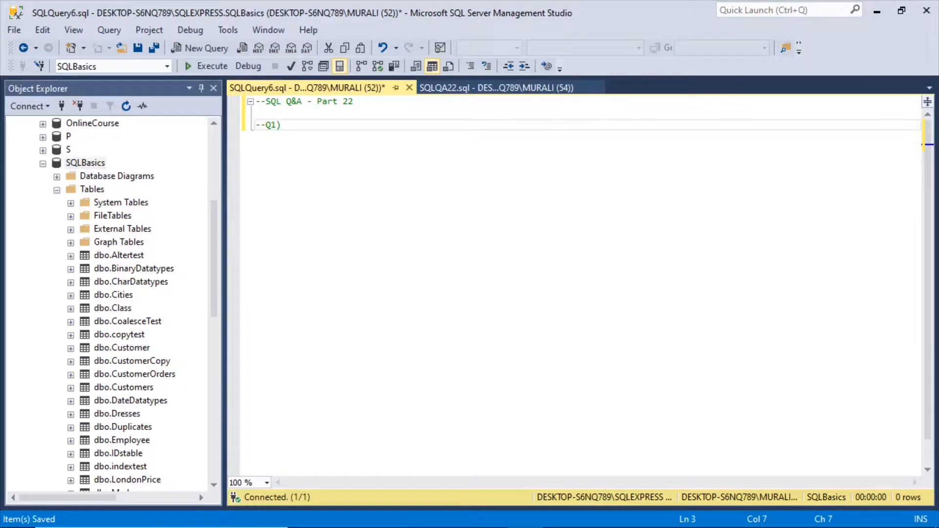
pyautogui.write('Ord')
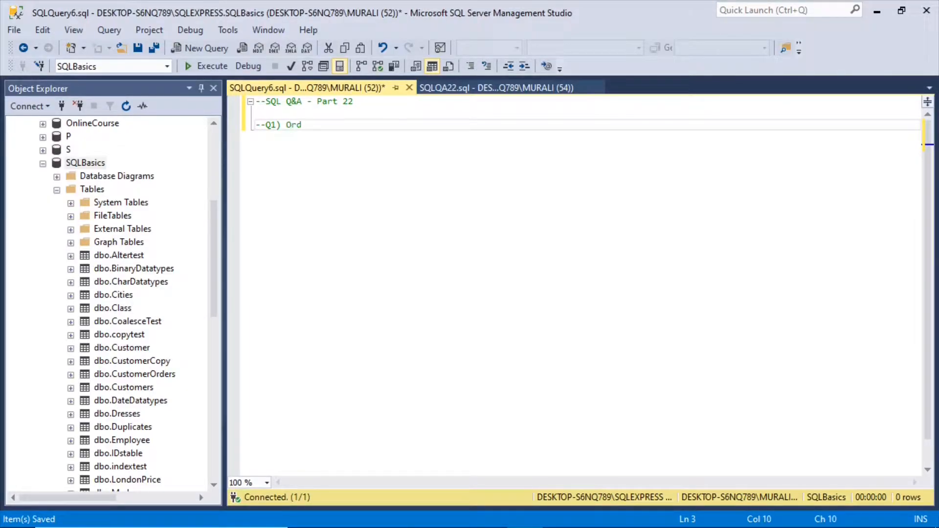
pyautogui.write('er date')
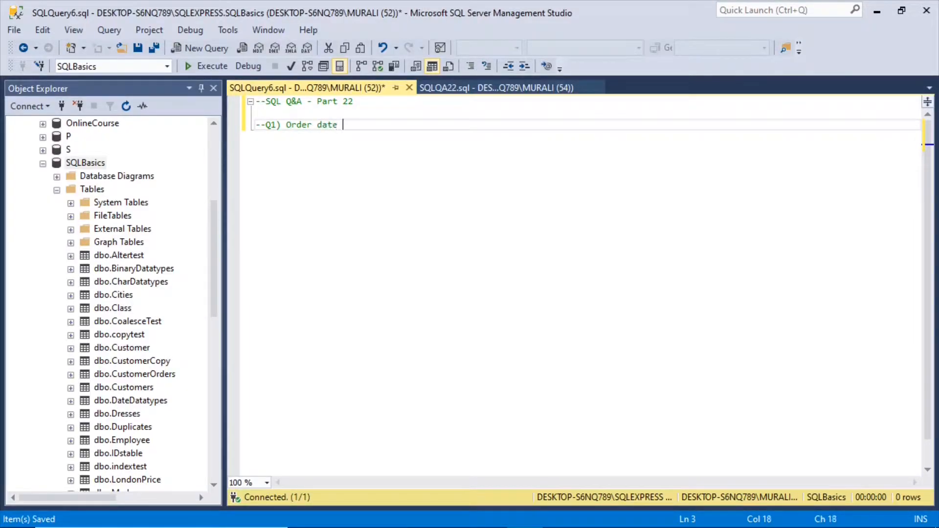
pyautogui.write('in the c')
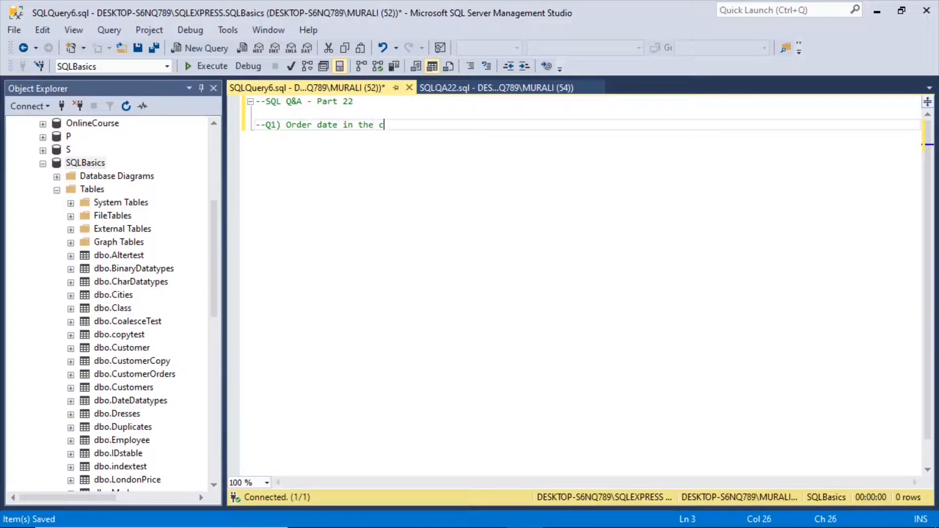
pyautogui.write('alendar')
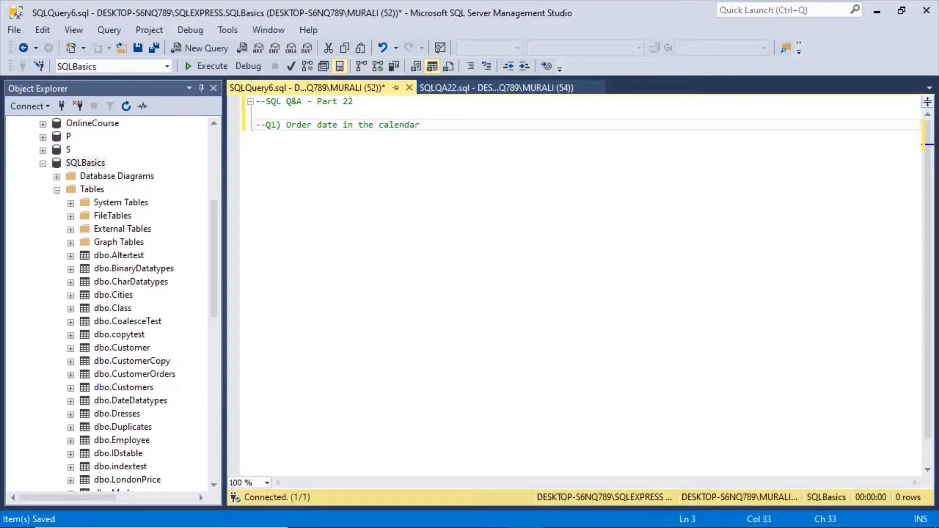
pyautogui.write('year ord')
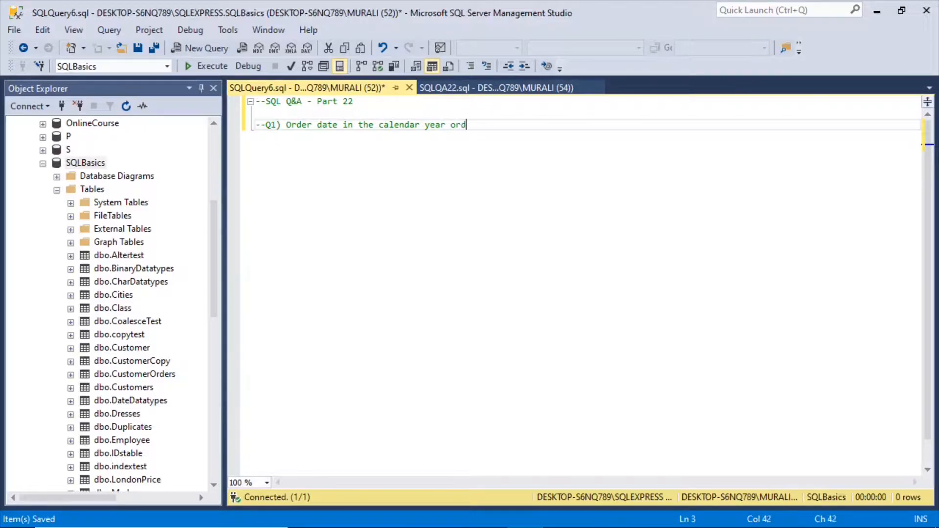
pyautogui.write('er')
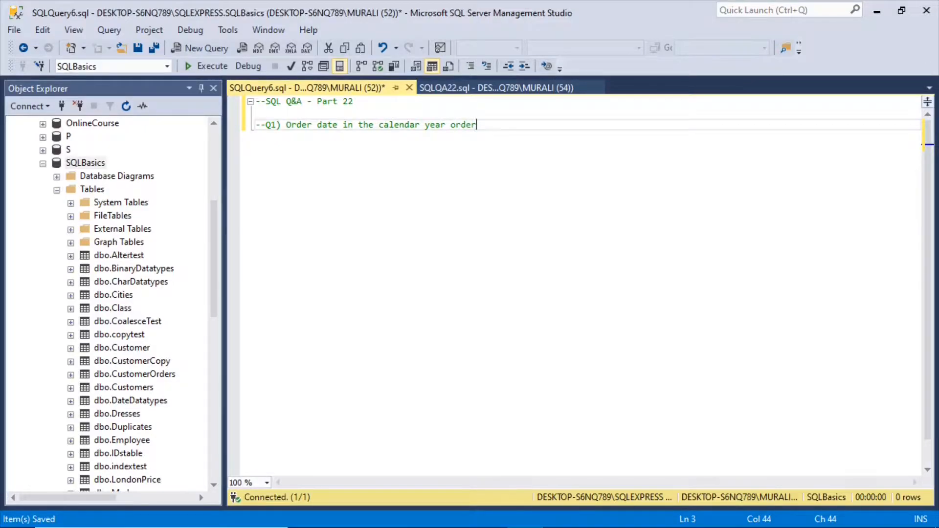
pyautogui.doubleClick(327, 124)
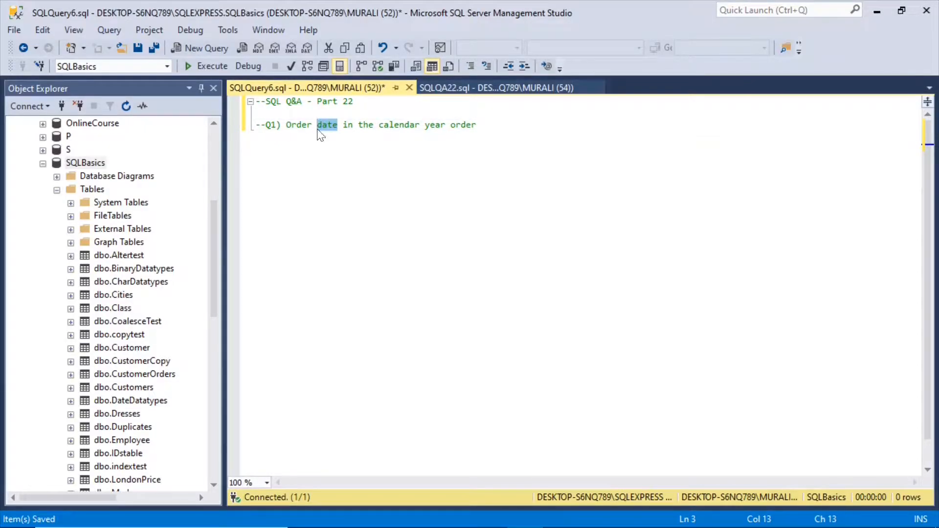
pyautogui.write('month')
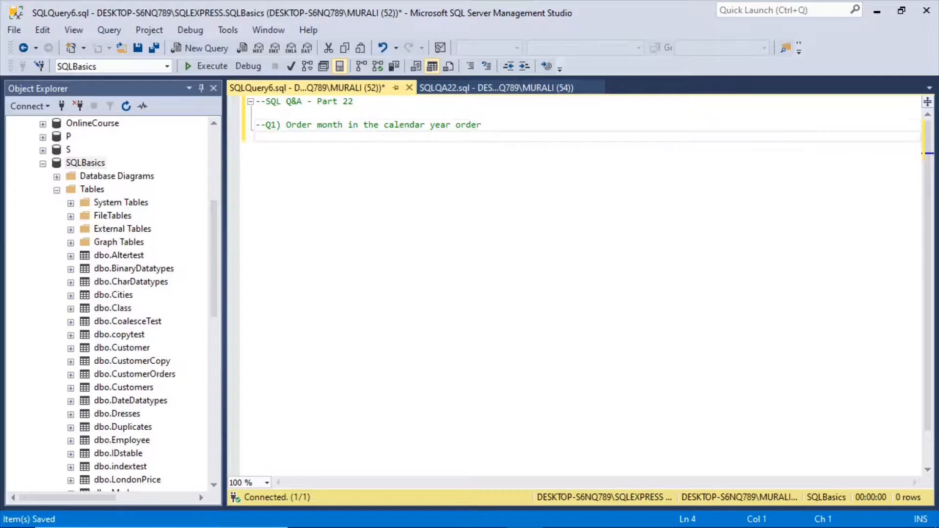
# Run SELECT OrderDate FROM AdventureWorks2017 Sales.SalesOrderHeader (31465 rows) and break it onto lines
pyautogui.write('Select OrderDate FROM [AdventureWorks2017].[Sales].[SalesOrderHeader]')
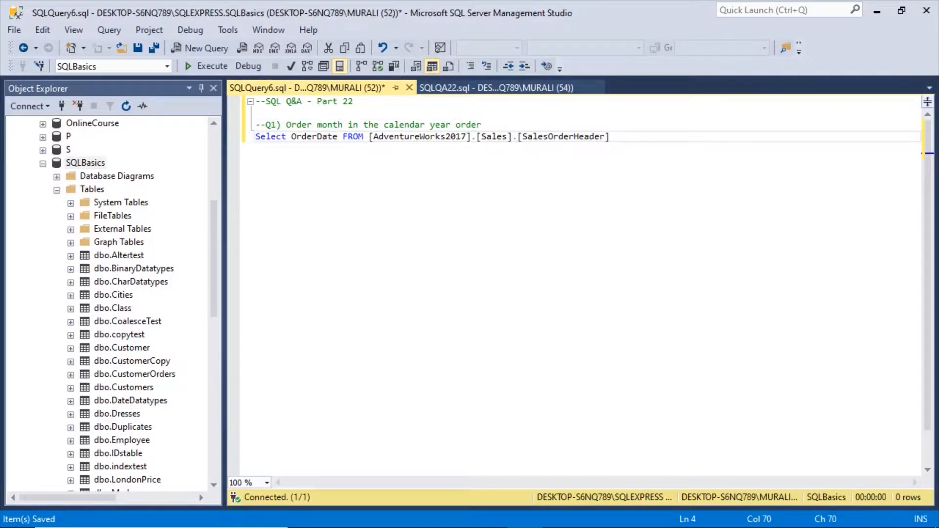
pyautogui.moveTo(564, 136)
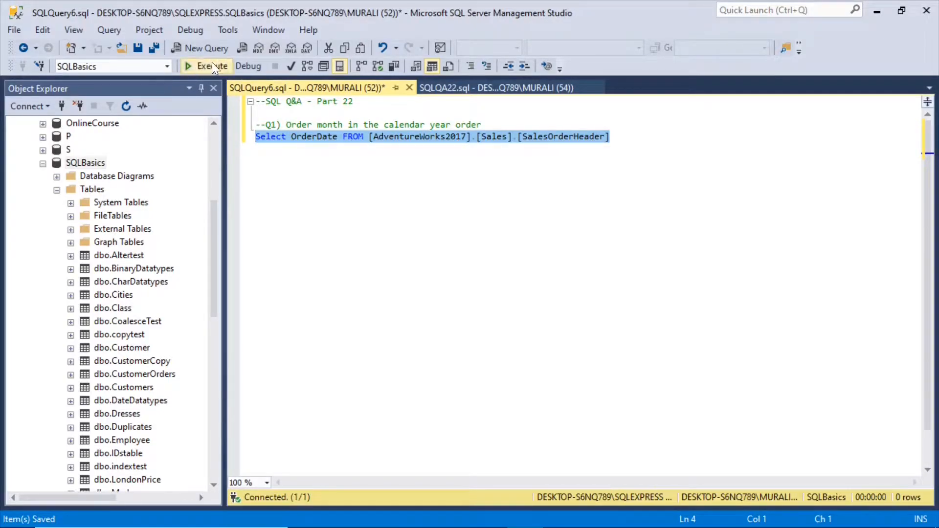
pyautogui.click(207, 66)
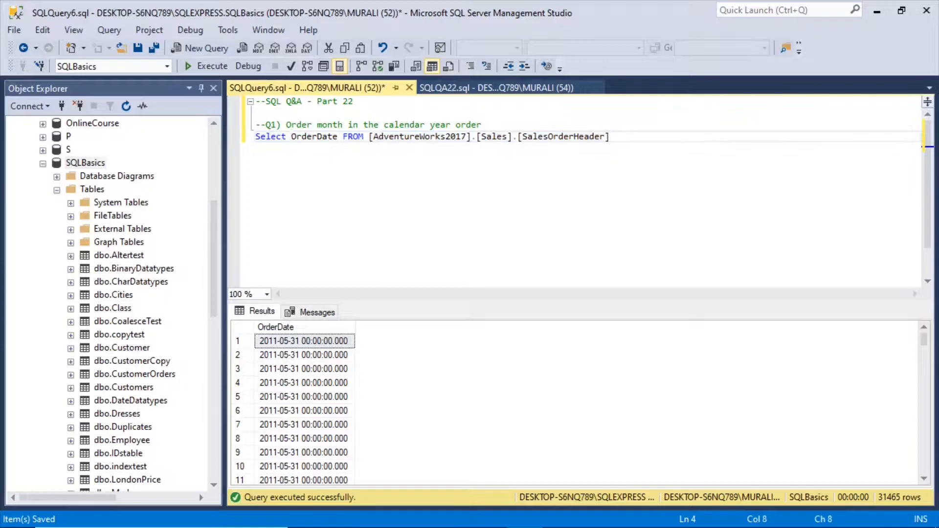
pyautogui.press('Enter')
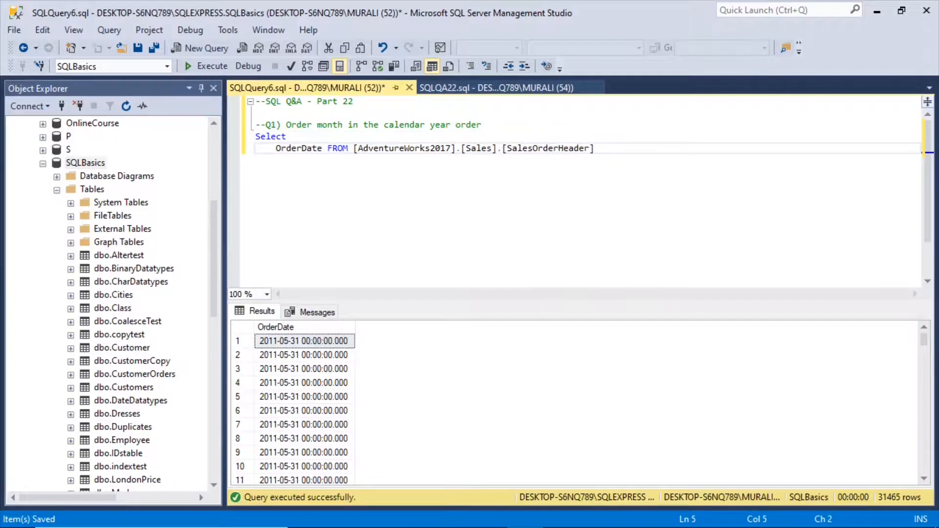
pyautogui.press('Enter')
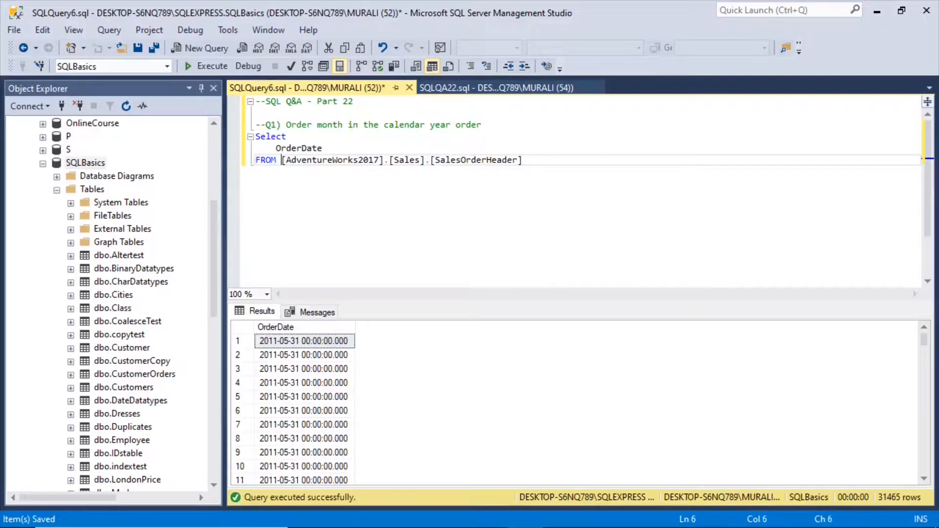
# Add DATENAME(mm,OrderDate) as monthname to the select list and rerun, showing May beside each date
pyautogui.press('Enter')
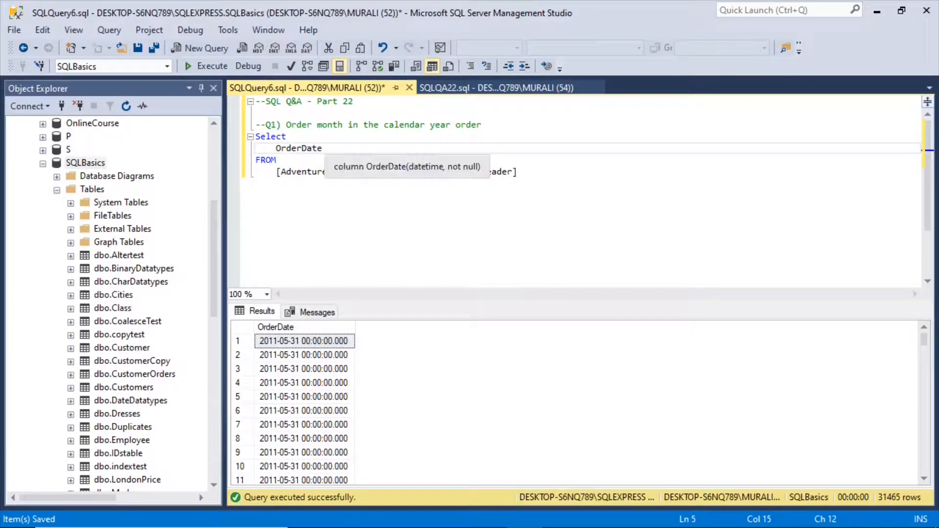
pyautogui.write(',')
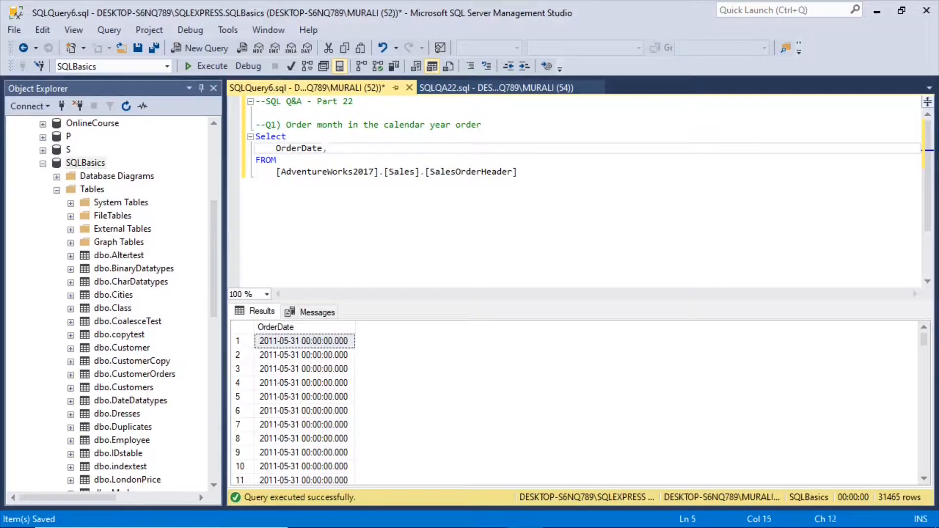
pyautogui.write('D')
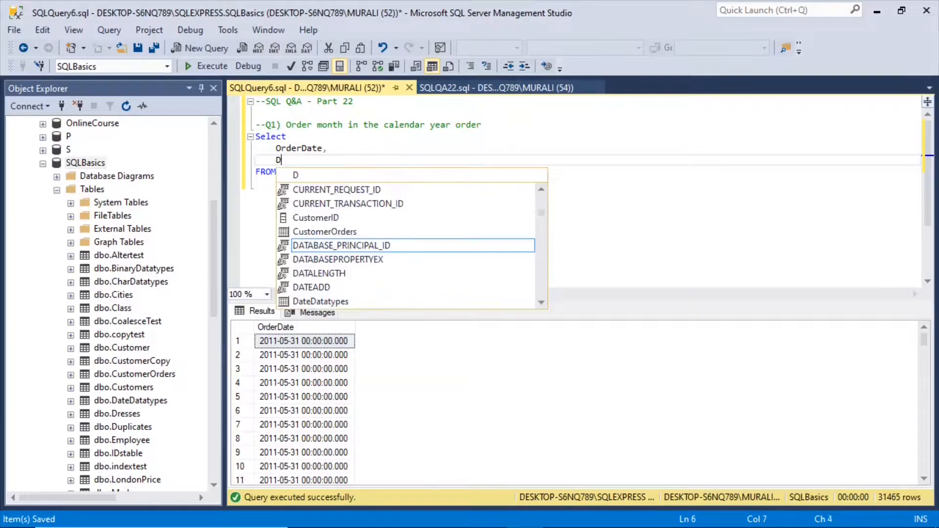
pyautogui.write('ate')
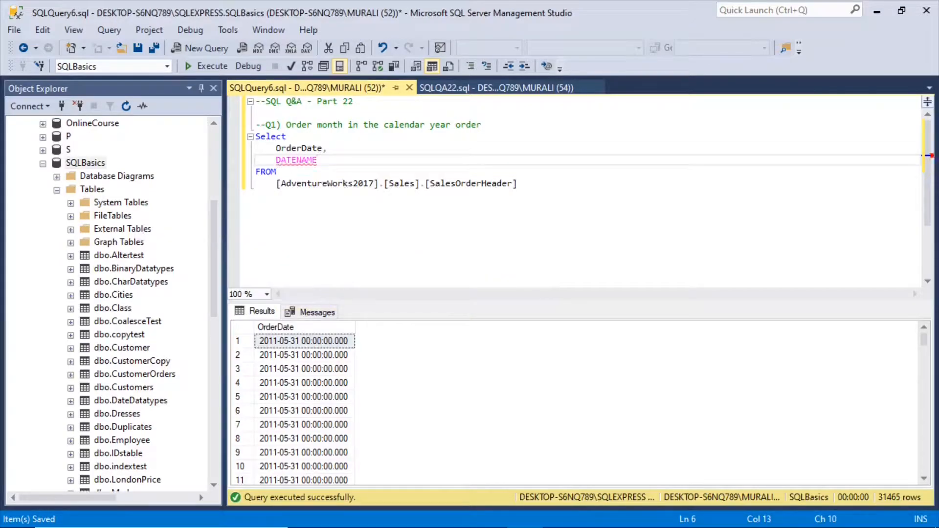
pyautogui.write('(mm')
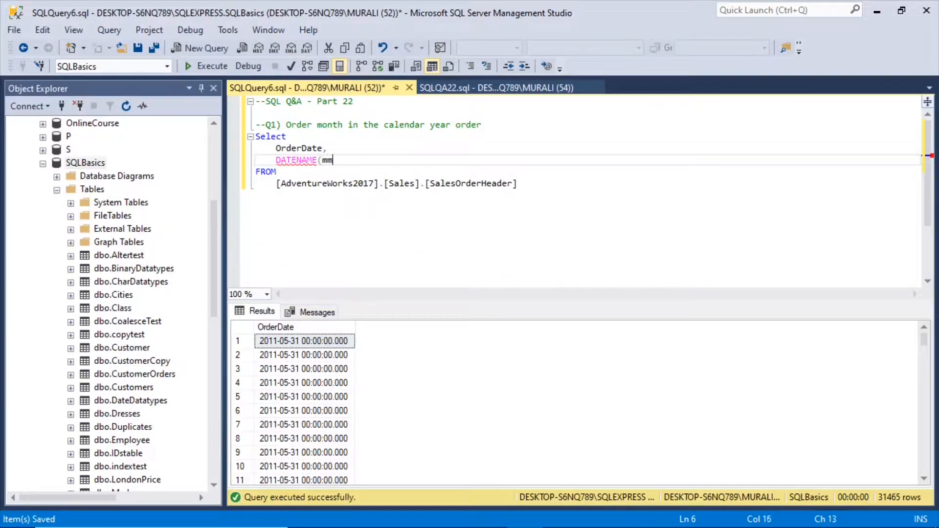
pyautogui.write(',')
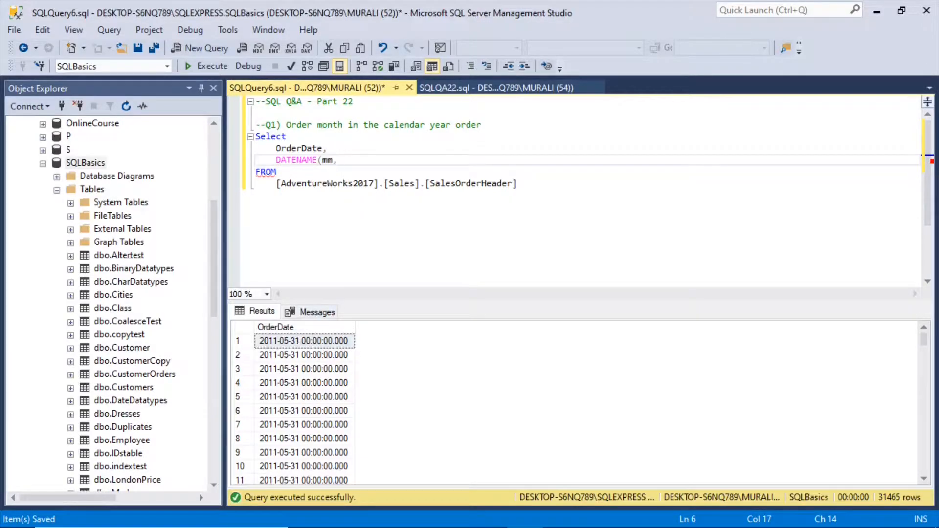
pyautogui.write('Orde')
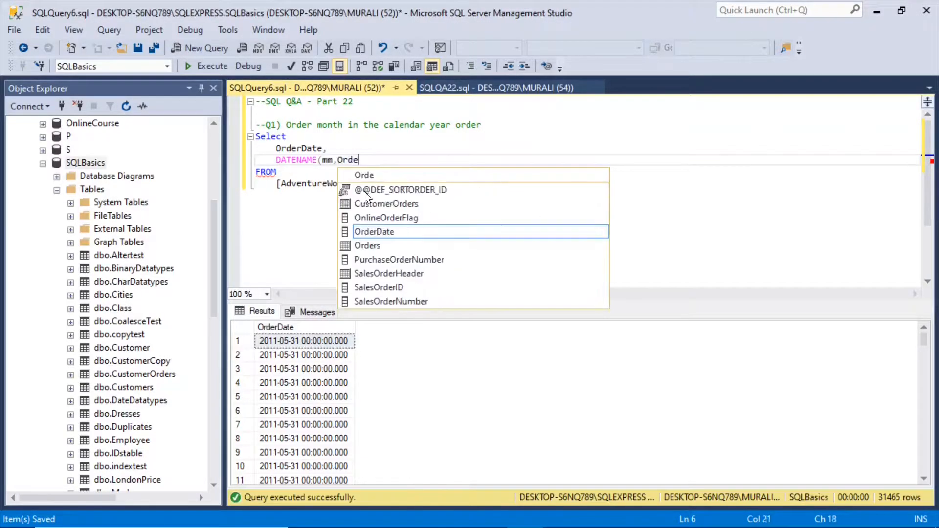
pyautogui.write('date')
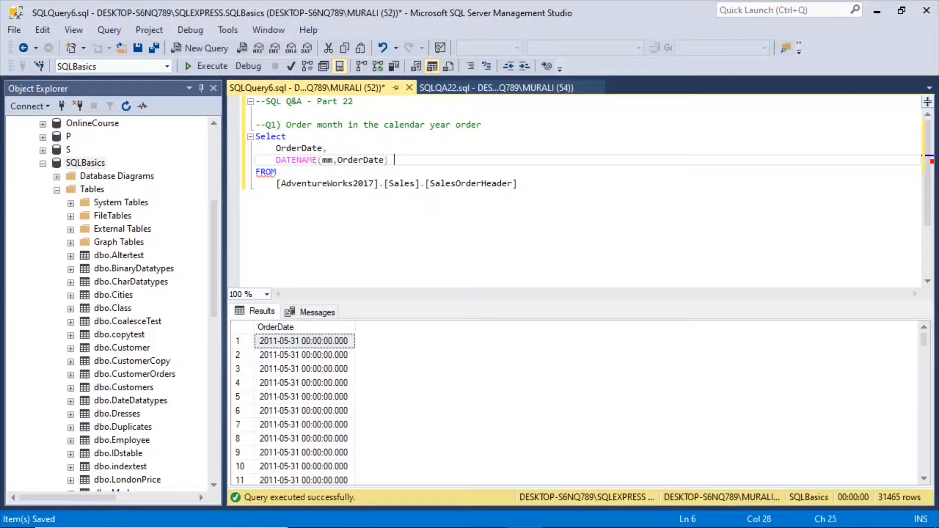
pyautogui.write('as')
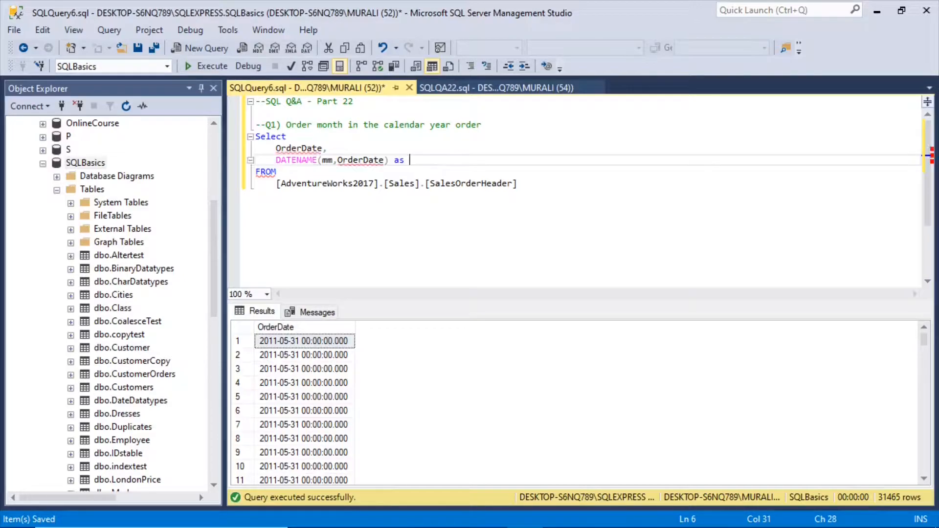
pyautogui.write('monthname')
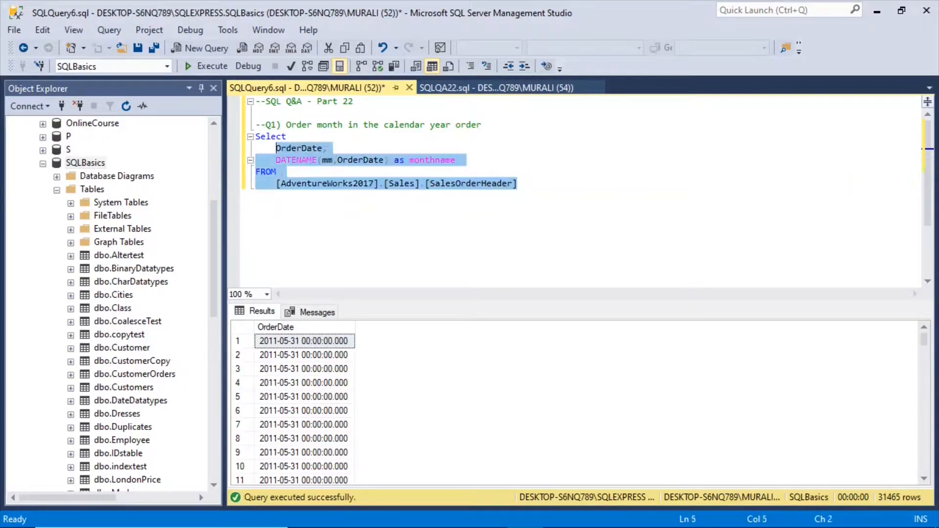
pyautogui.click(211, 65)
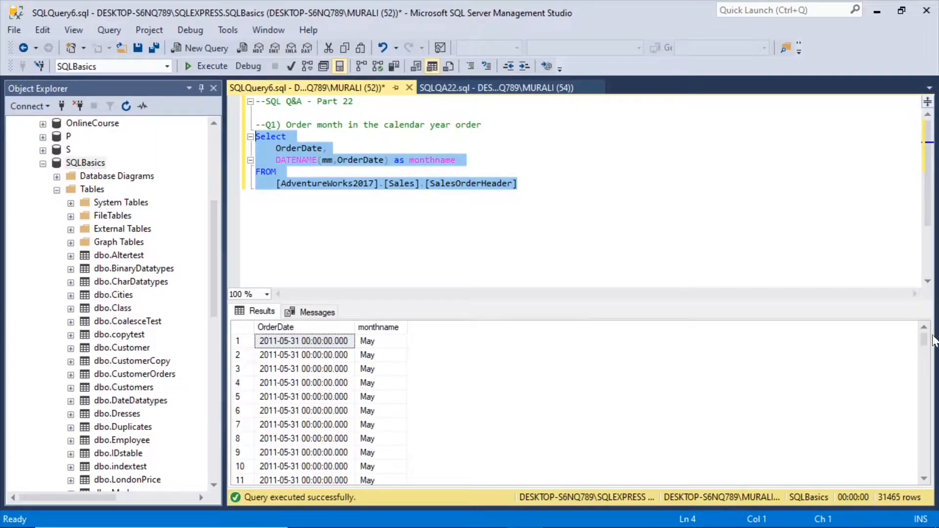
pyautogui.scroll(-3)
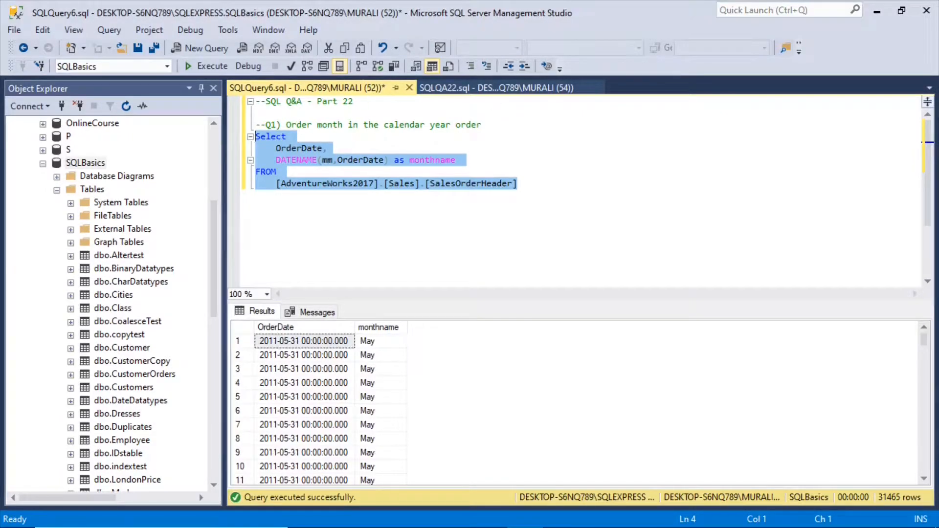
# Make the query SELECT DISTINCT and rerun it, cutting the results to 1124 date/month rows
pyautogui.click(290, 136)
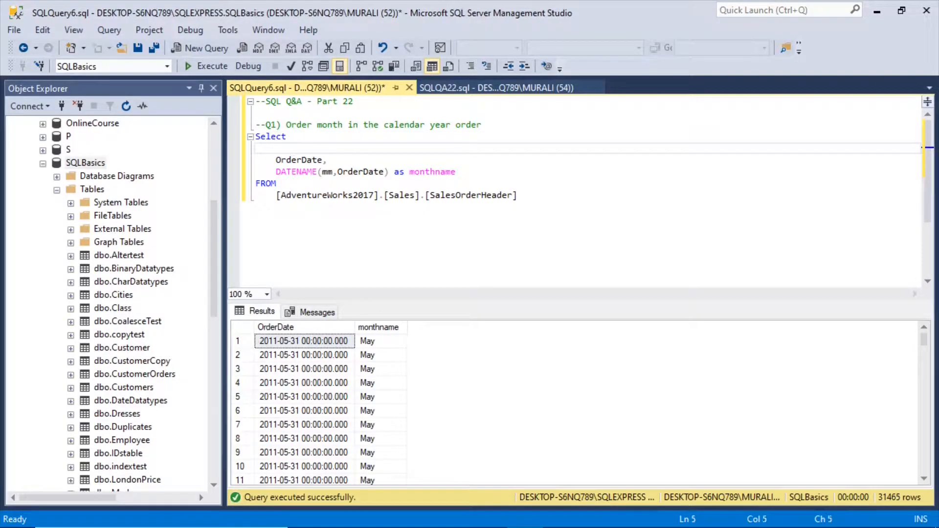
pyautogui.write('Distinct')
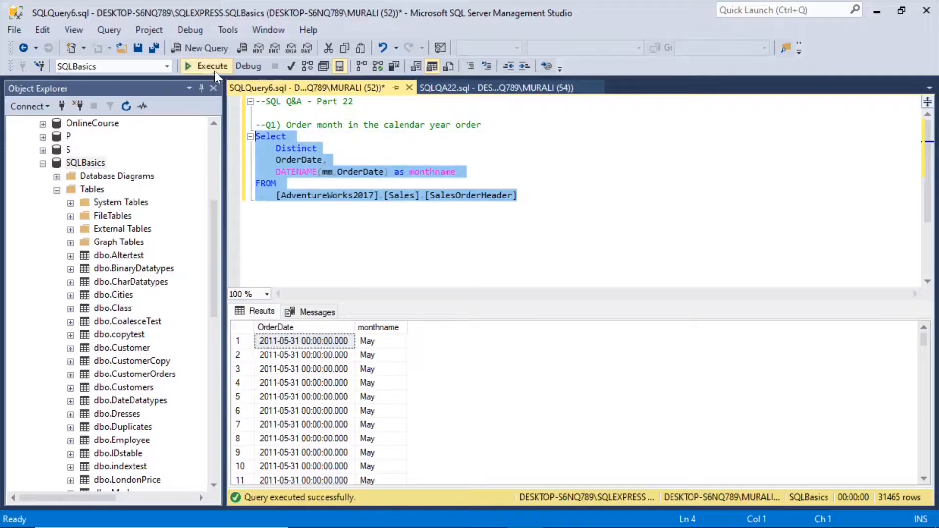
pyautogui.click(211, 66)
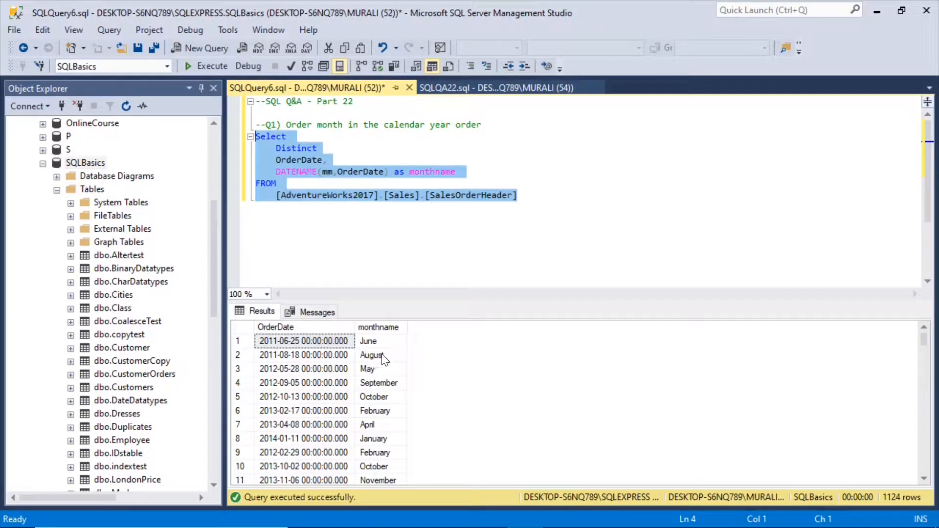
pyautogui.click(517, 196)
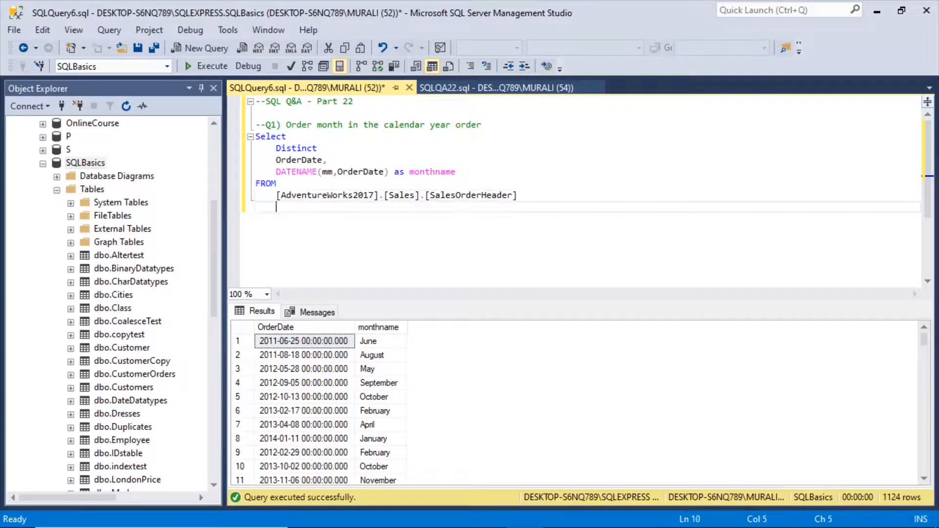
# Start an Order by line, change OrderDate to Year(OrderDate) yr and rerun for 38 year-month rows
pyautogui.write('Or')
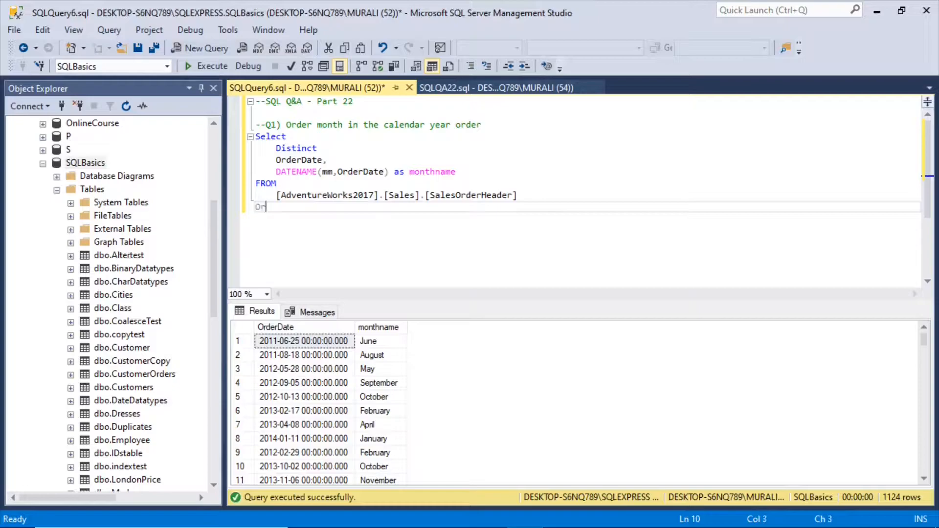
pyautogui.write('rder by')
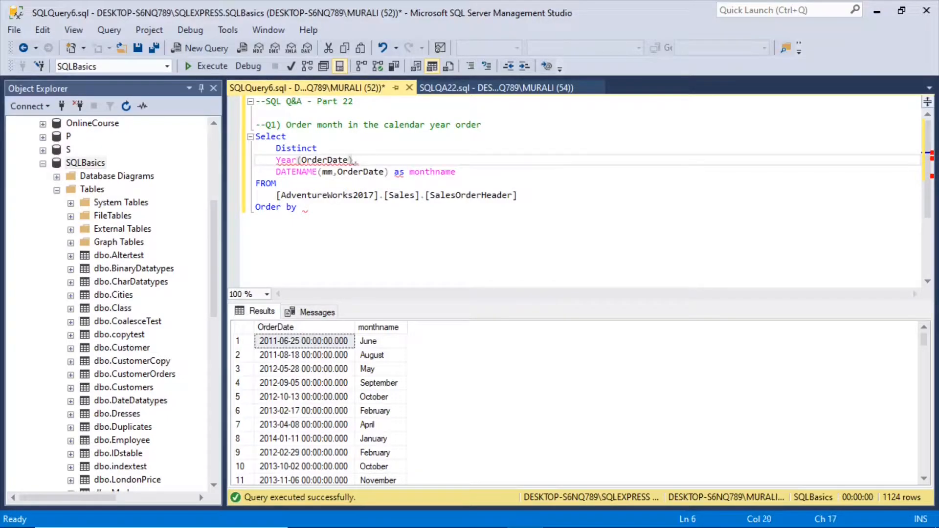
pyautogui.write('yr')
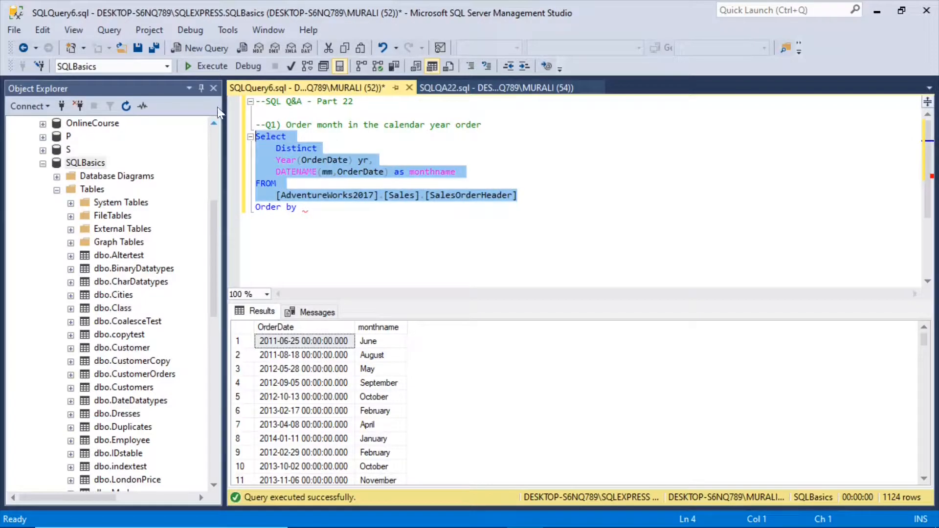
pyautogui.click(211, 66)
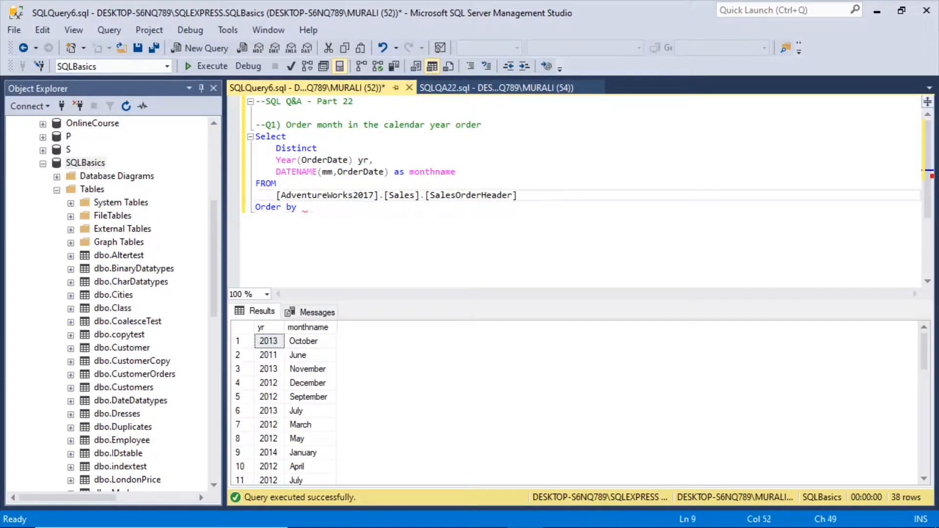
# Add a Where Year(OrderDate)='2011' filter, fixing the invalid column by writing Year(OrderDate)
pyautogui.write('Where')
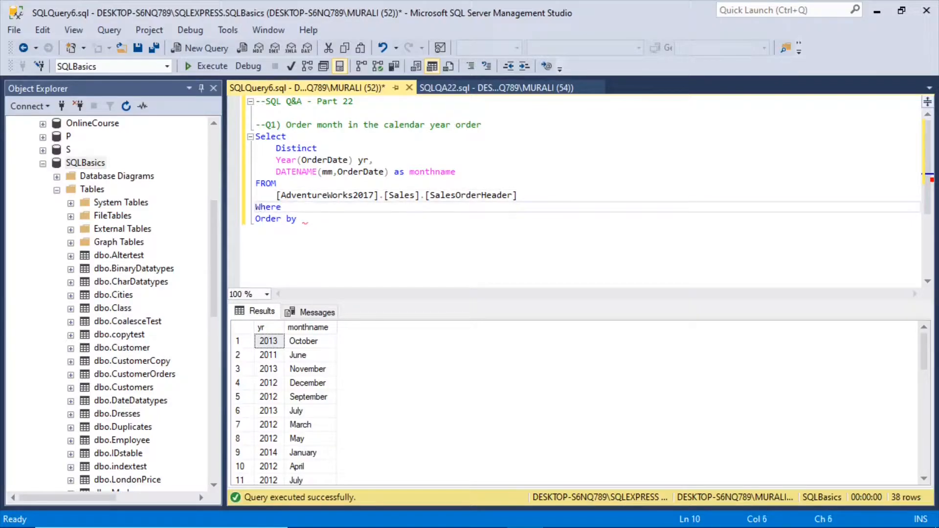
pyautogui.write('Year')
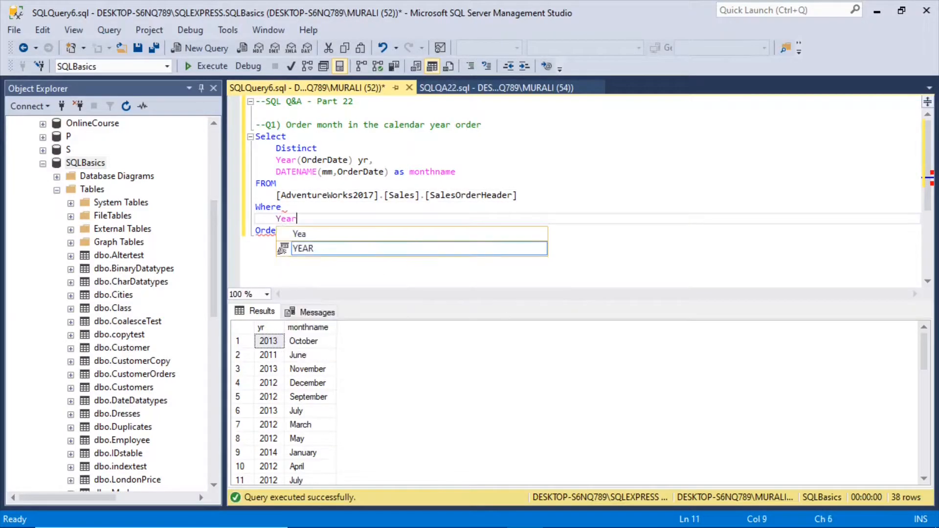
pyautogui.write('=')
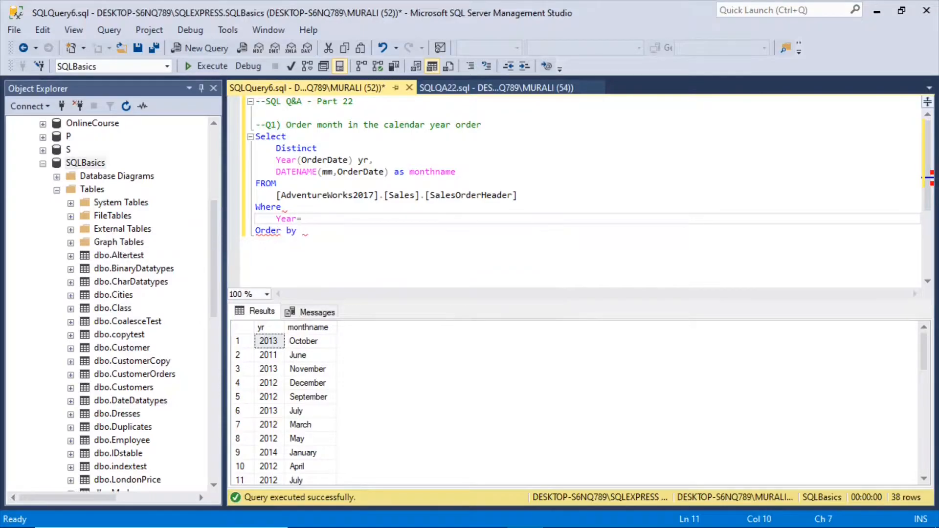
pyautogui.write("'2011'")
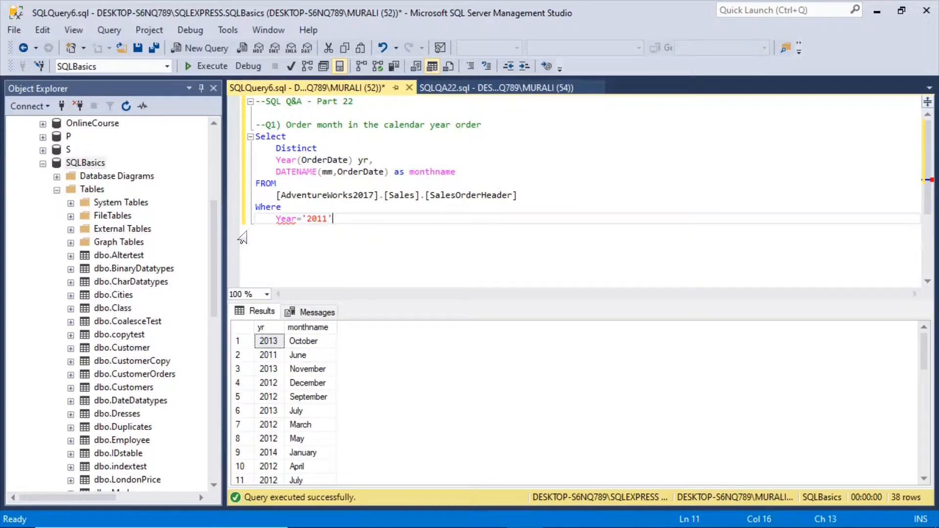
pyautogui.moveTo(286, 218)
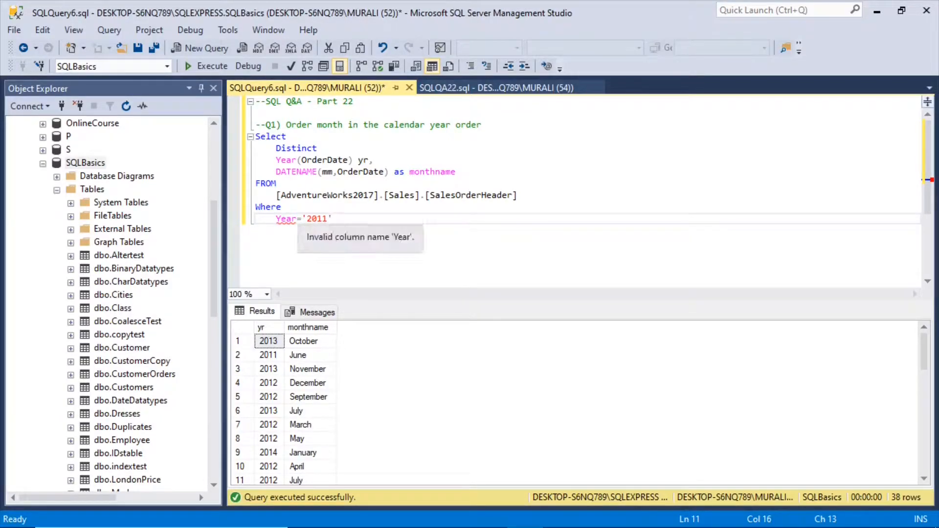
pyautogui.doubleClick(286, 160)
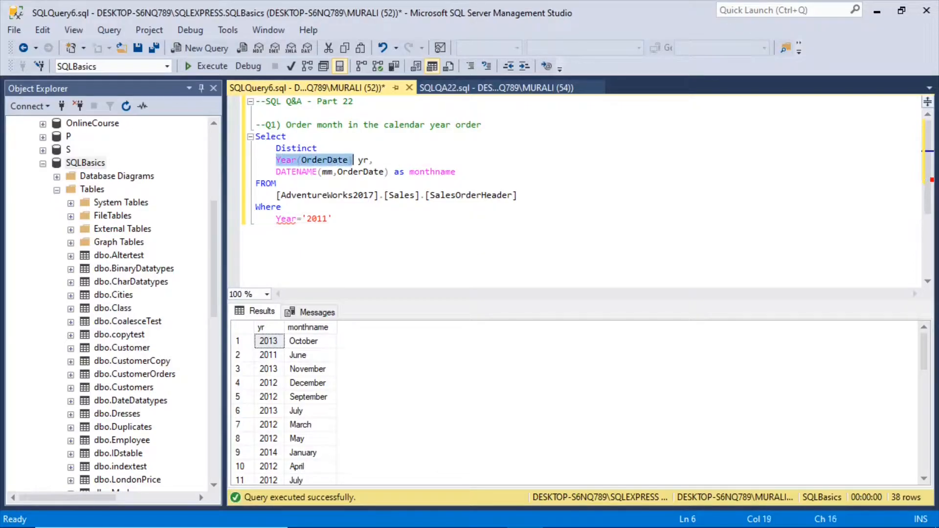
pyautogui.press('Right')
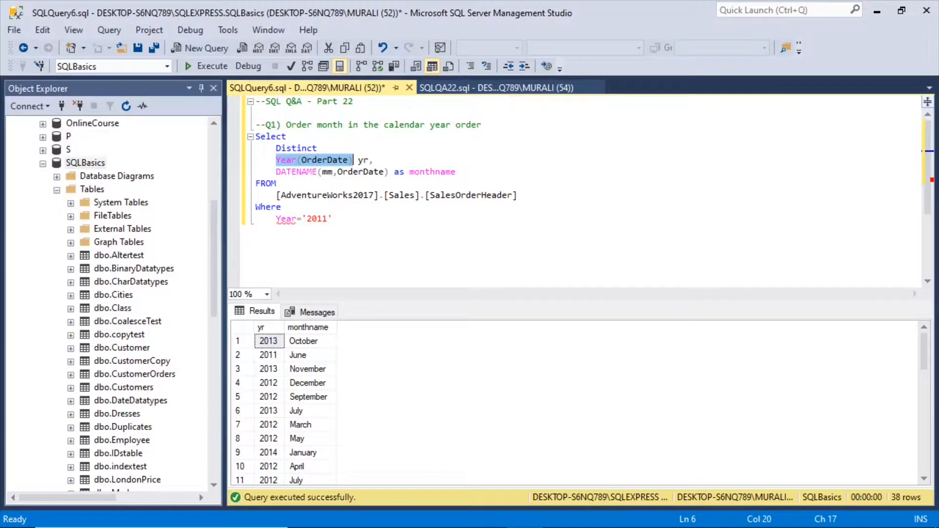
pyautogui.write('(OrderDate)')
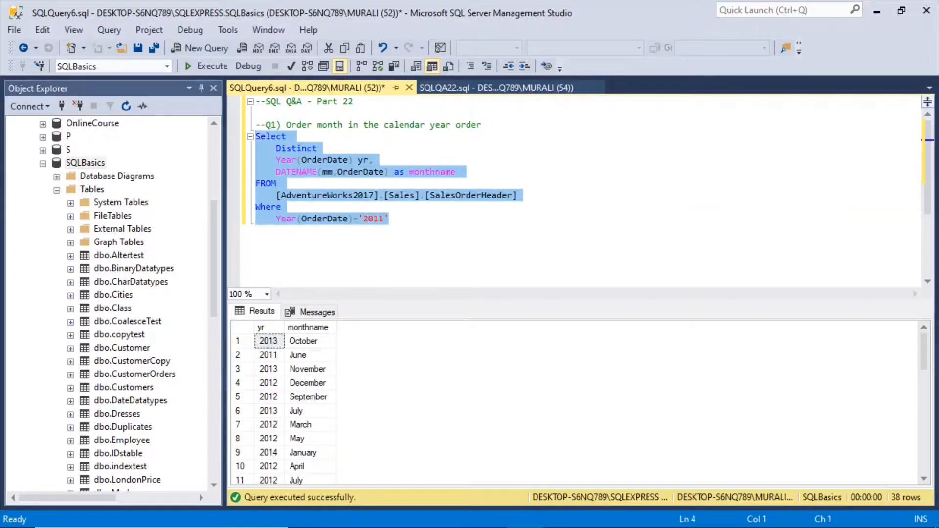
# Run the 2011-filtered query and review the 8 unordered month rows such as August and December
pyautogui.click(211, 65)
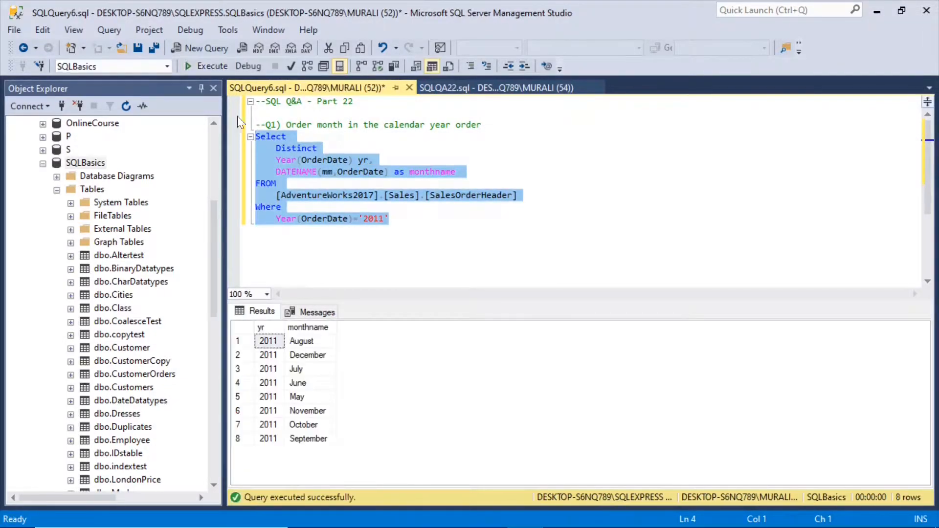
pyautogui.click(302, 341)
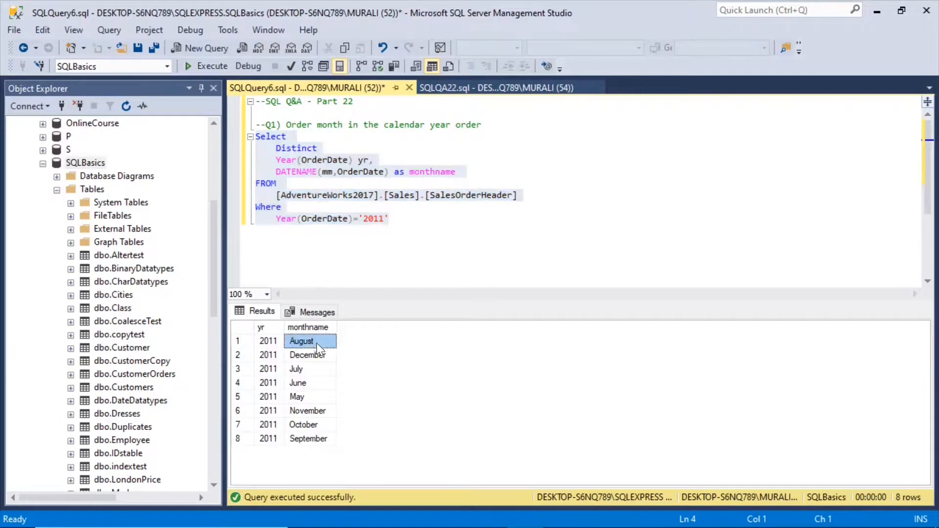
pyautogui.click(308, 354)
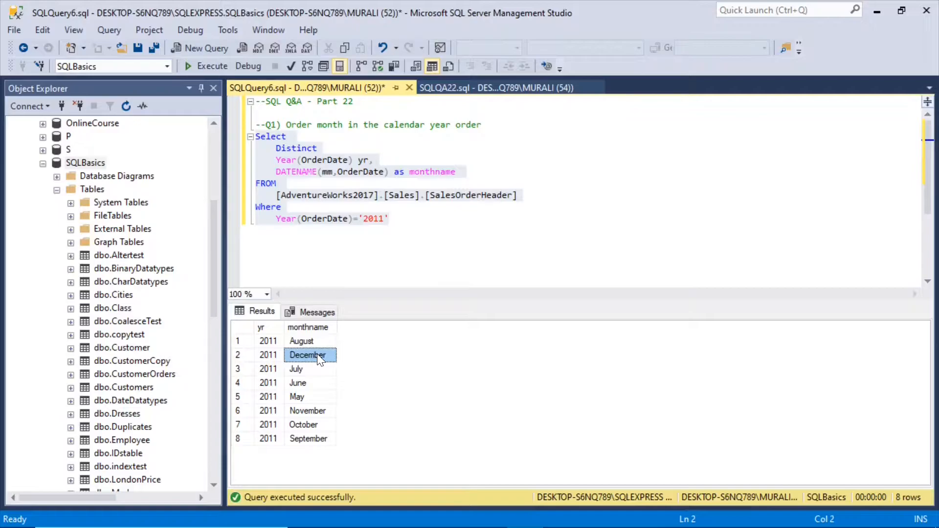
pyautogui.click(302, 341)
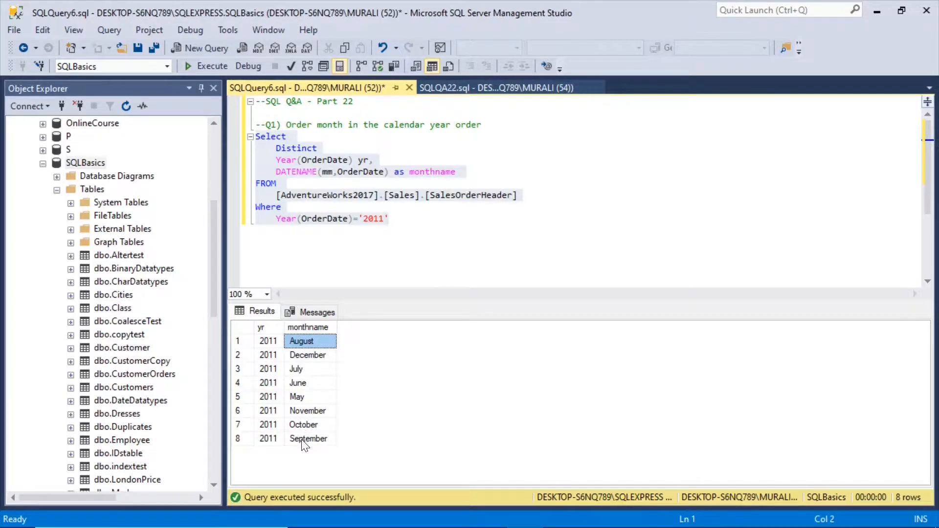
pyautogui.moveTo(311, 354)
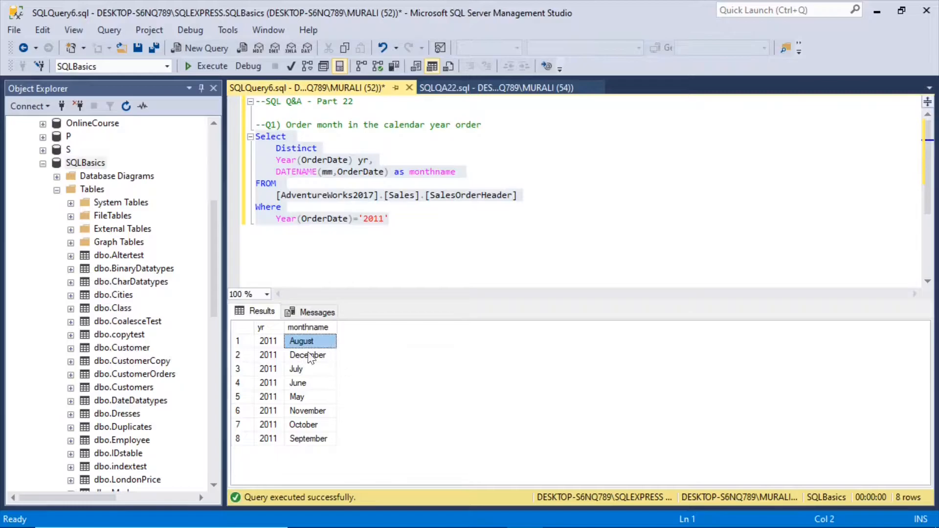
pyautogui.moveTo(317, 390)
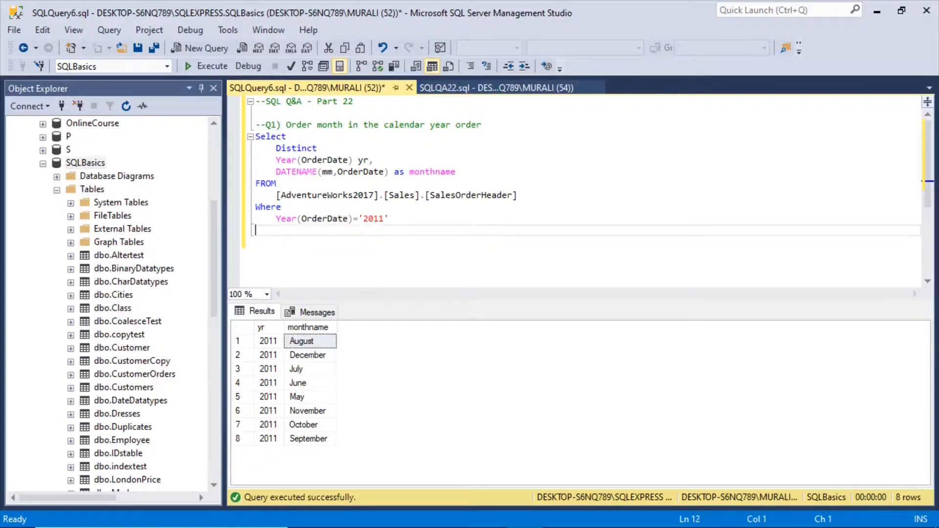
# Add Go, copy the query below it and add a Month(OrderDate) monthnum column to the select list
pyautogui.write('Go')
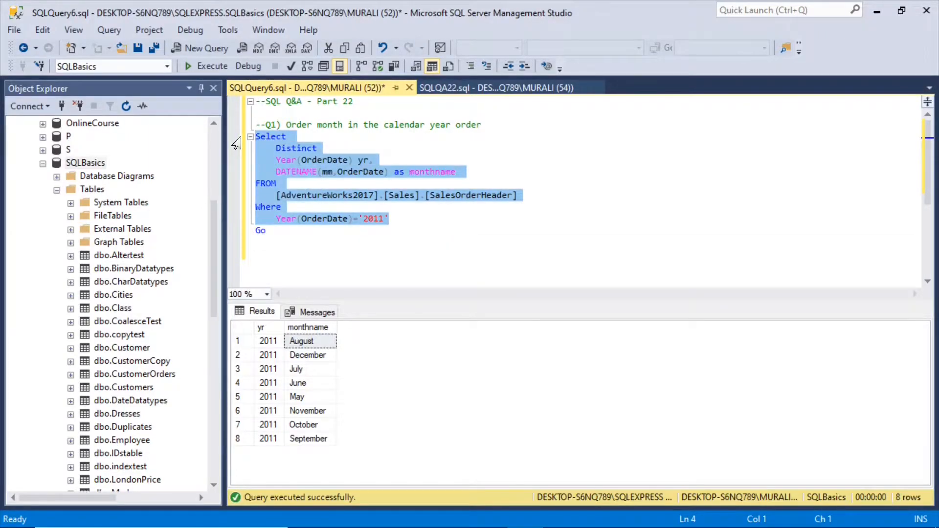
pyautogui.click(261, 231)
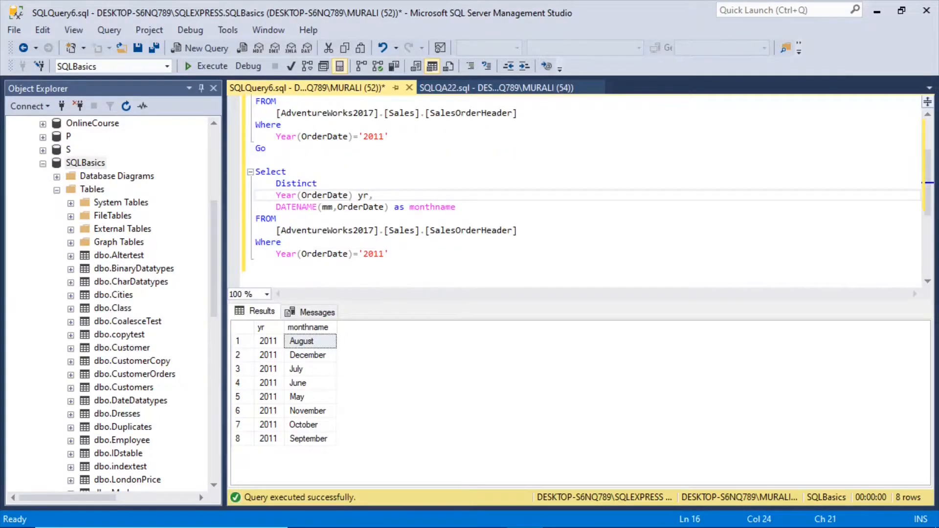
pyautogui.press('enter')
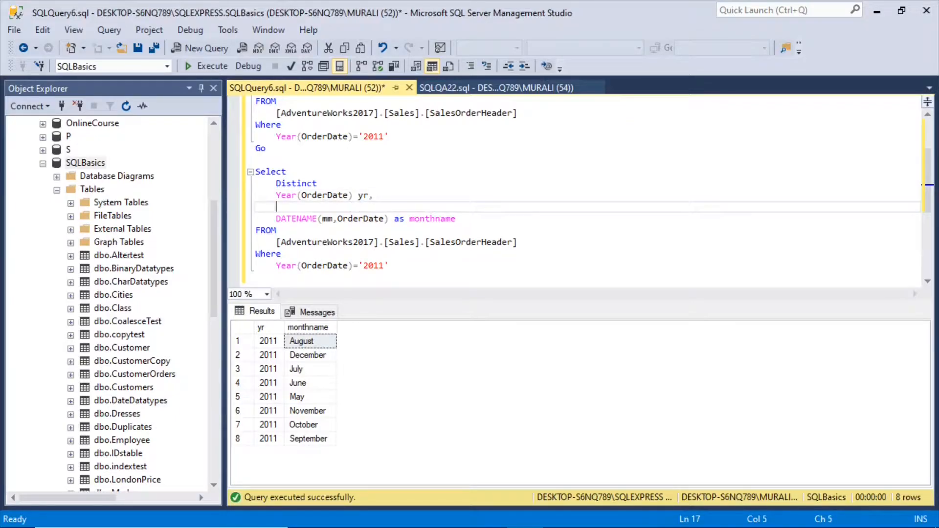
pyautogui.write('Month')
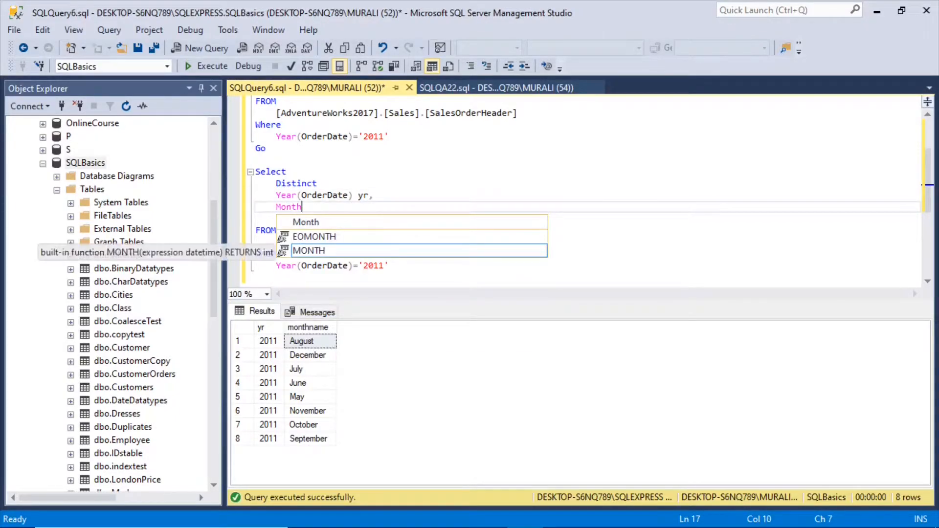
pyautogui.write('(')
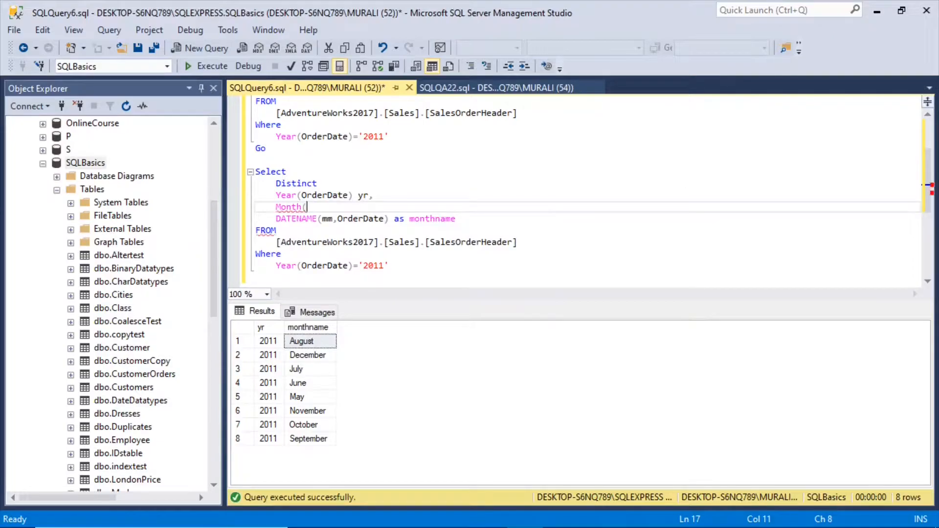
pyautogui.write('Orderd')
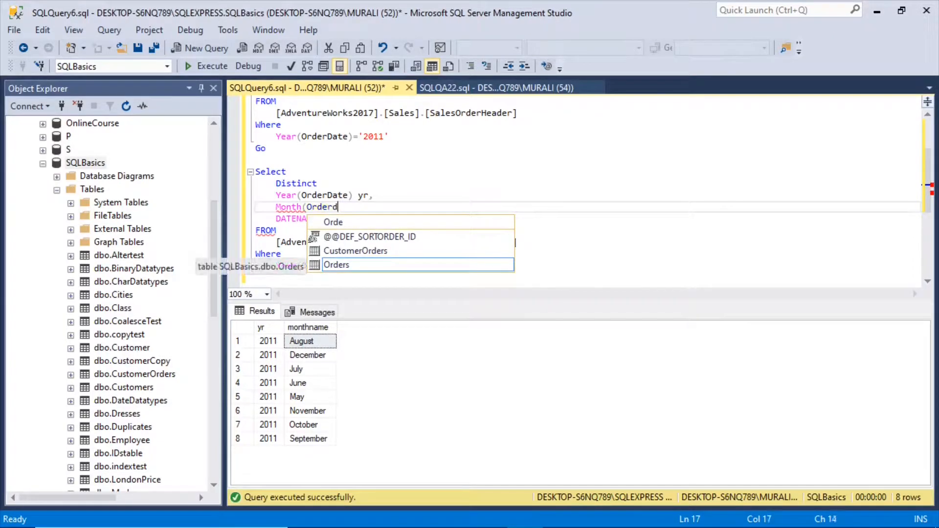
pyautogui.write('ate')
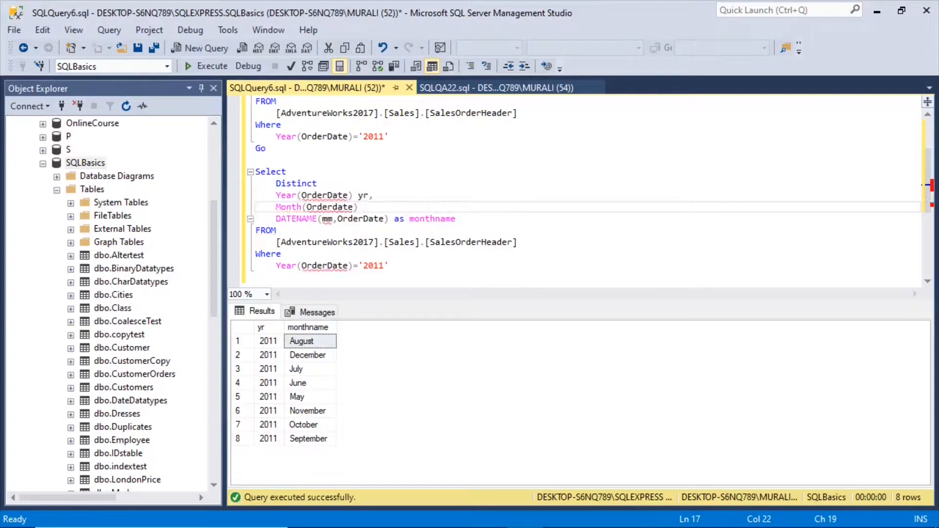
pyautogui.write('monthnum')
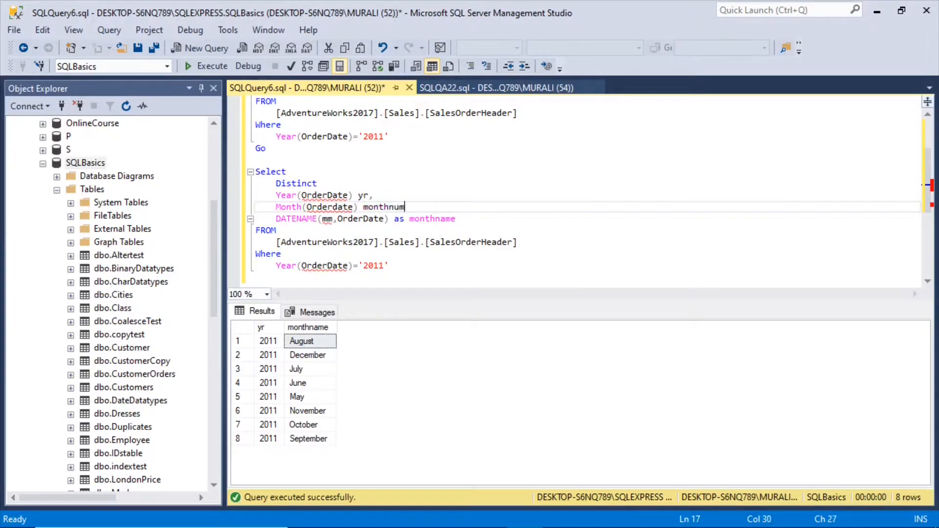
pyautogui.write(',')
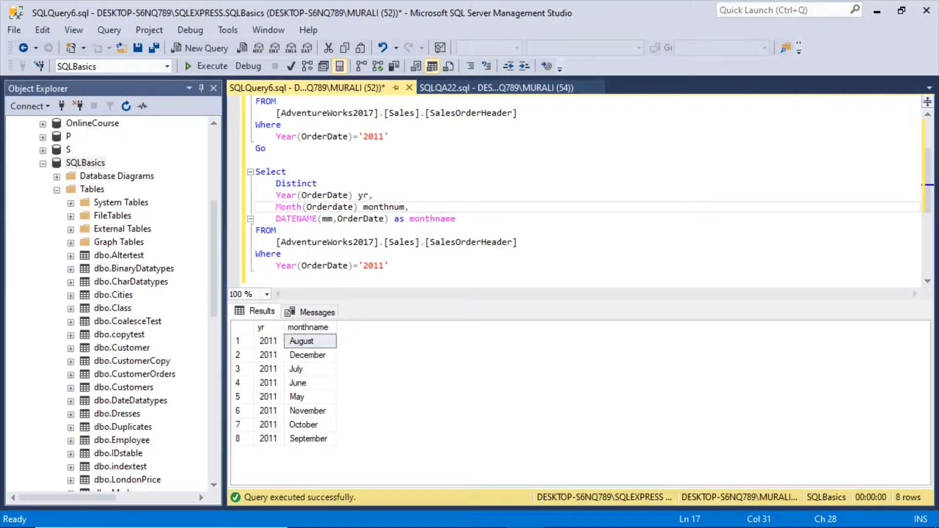
# Run the second query, listing 2011 months 5 through 12 with their names in calendar order
pyautogui.moveTo(255, 171); pyautogui.dragTo(387, 265)
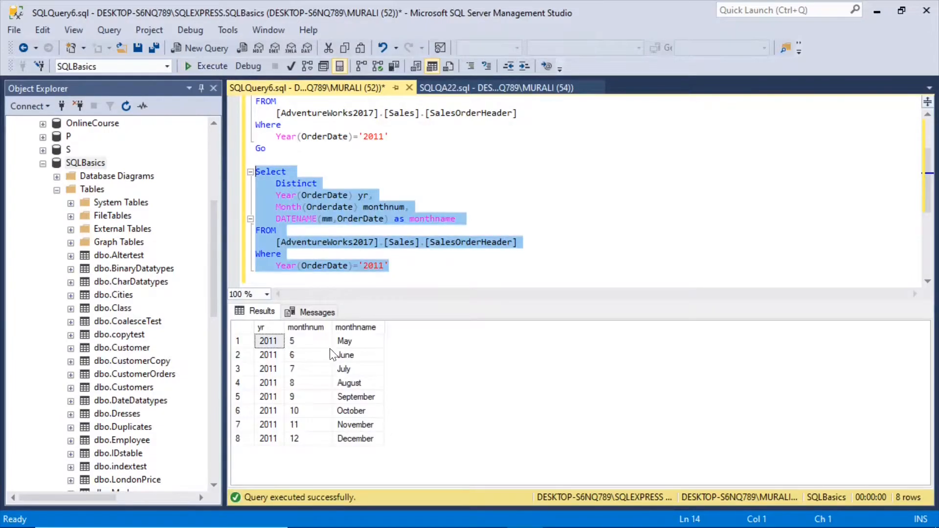
pyautogui.click(291, 341)
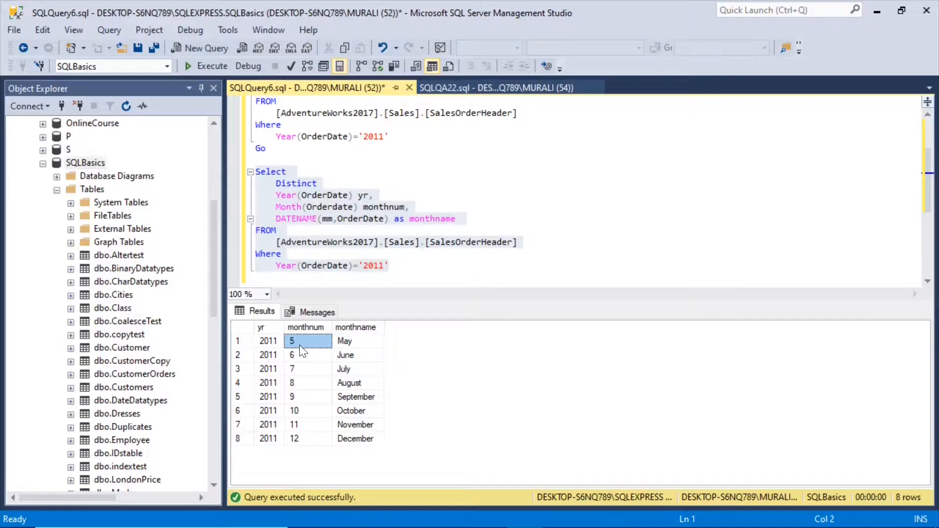
pyautogui.moveTo(300, 422)
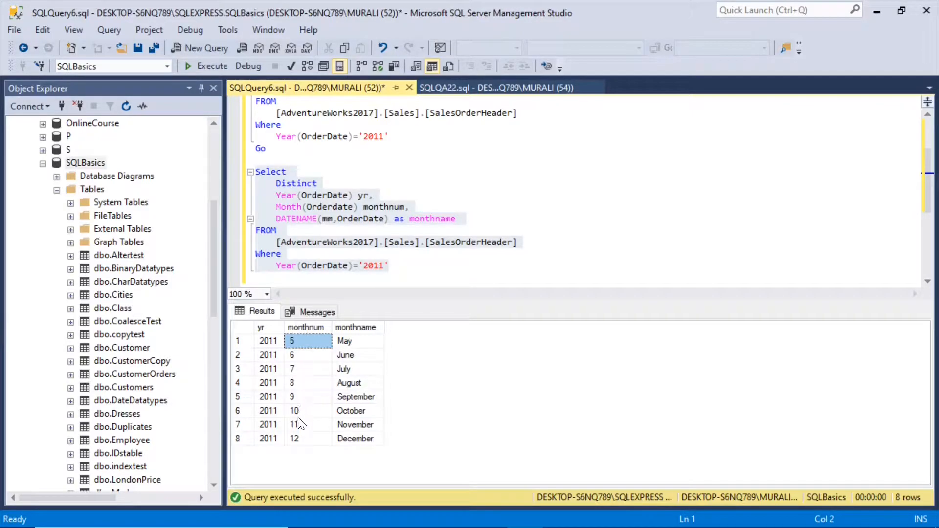
pyautogui.click(344, 341)
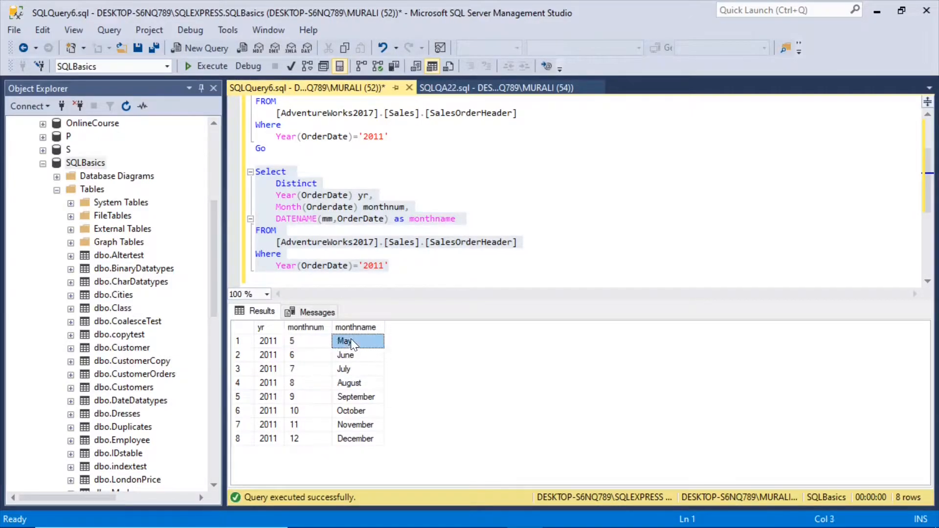
pyautogui.moveTo(361, 425)
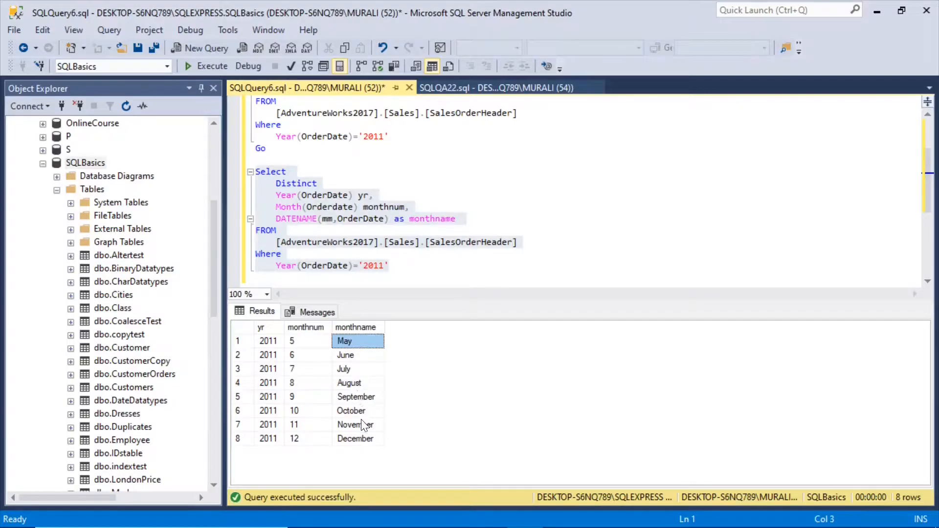
pyautogui.moveTo(300, 353)
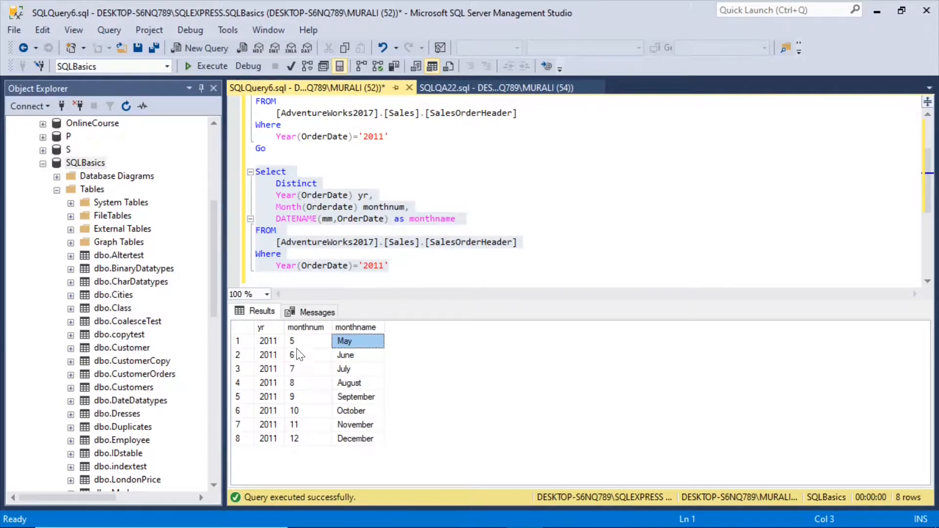
pyautogui.moveTo(314, 348)
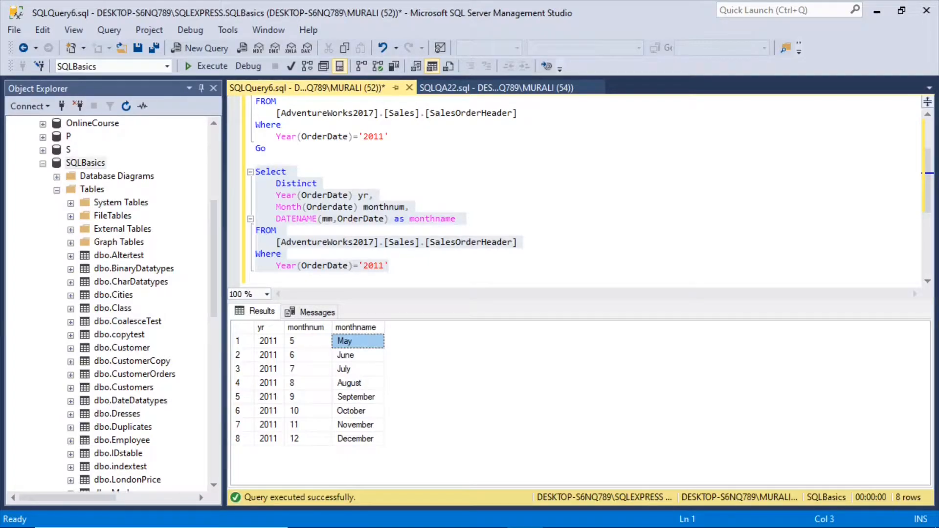
# Wrap the 2011 months query in 'With cte as(...)' and add Select yr,monthname from cte
pyautogui.write('W')
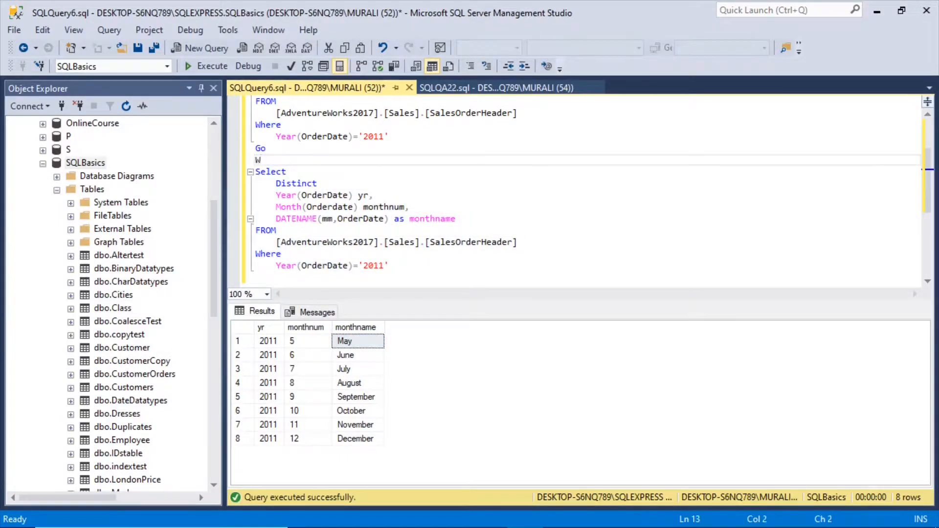
pyautogui.write('ith cte as')
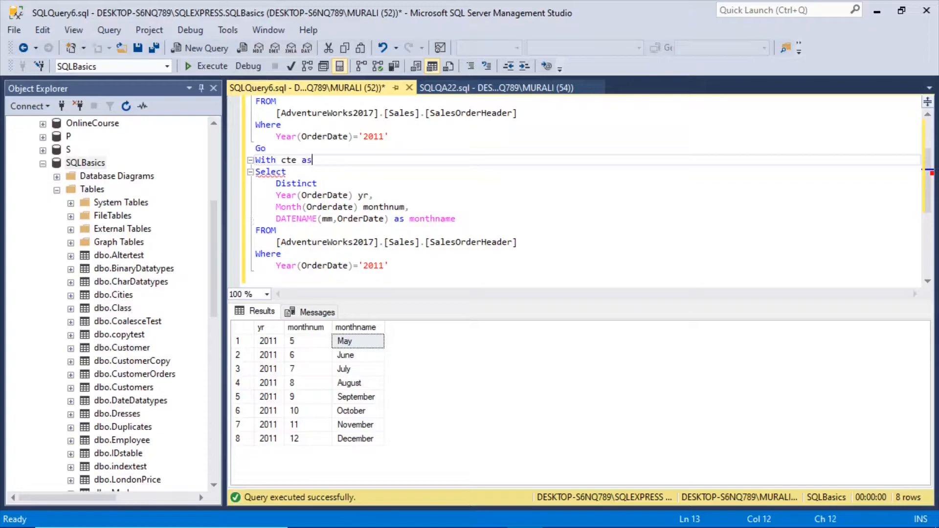
pyautogui.write('(')
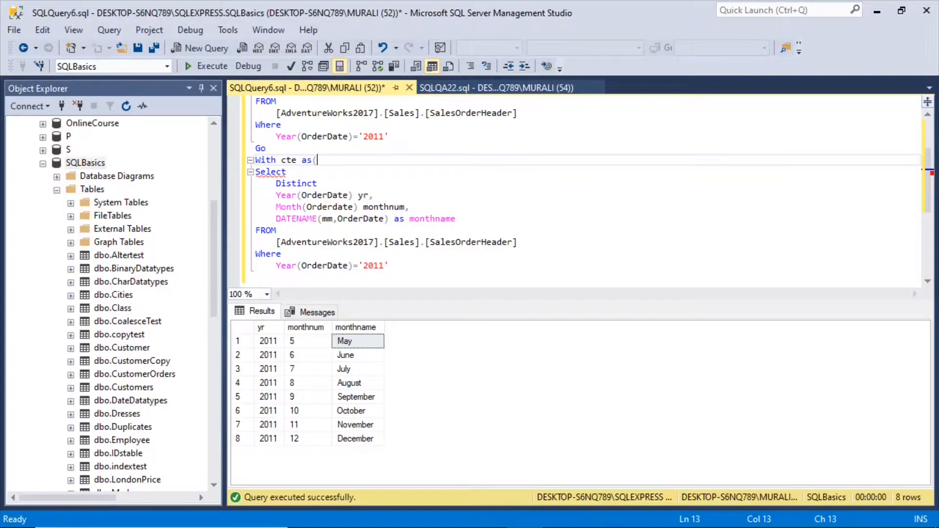
pyautogui.write(')')
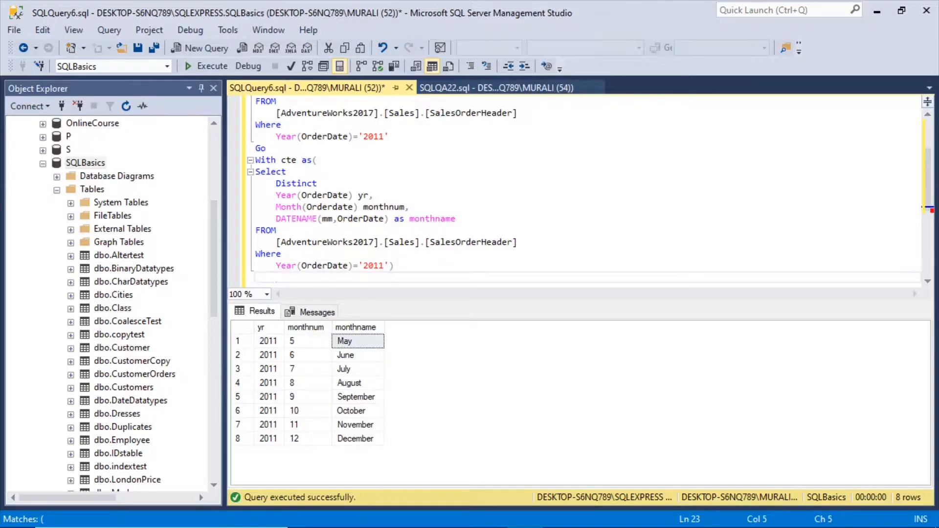
pyautogui.write('Select')
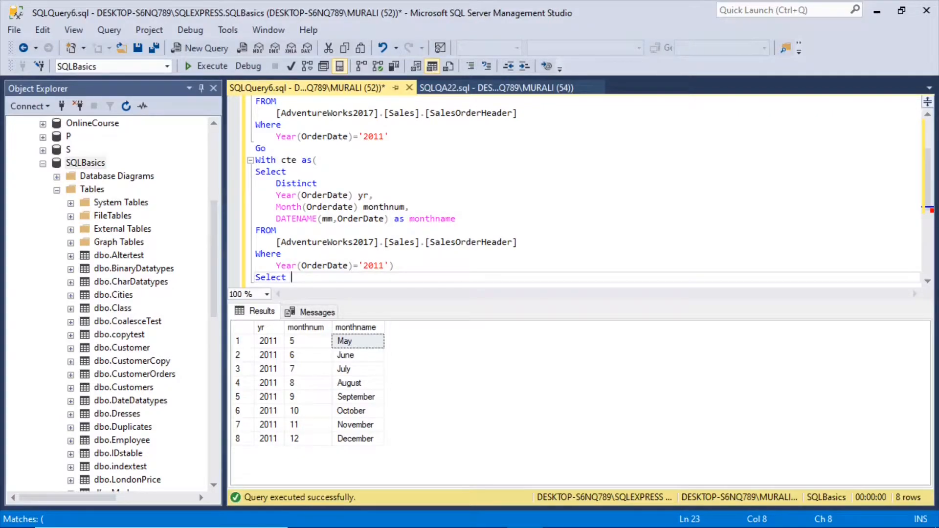
pyautogui.write('yr,')
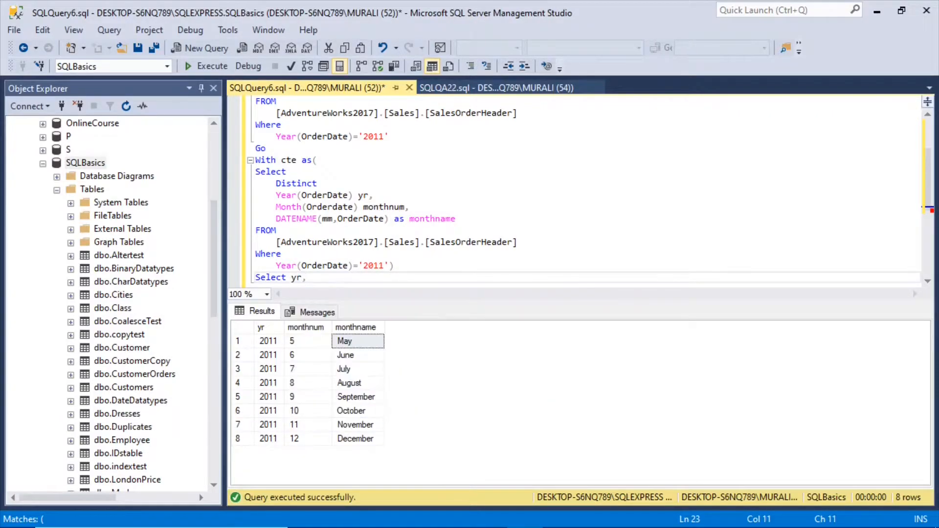
pyautogui.write(',m')
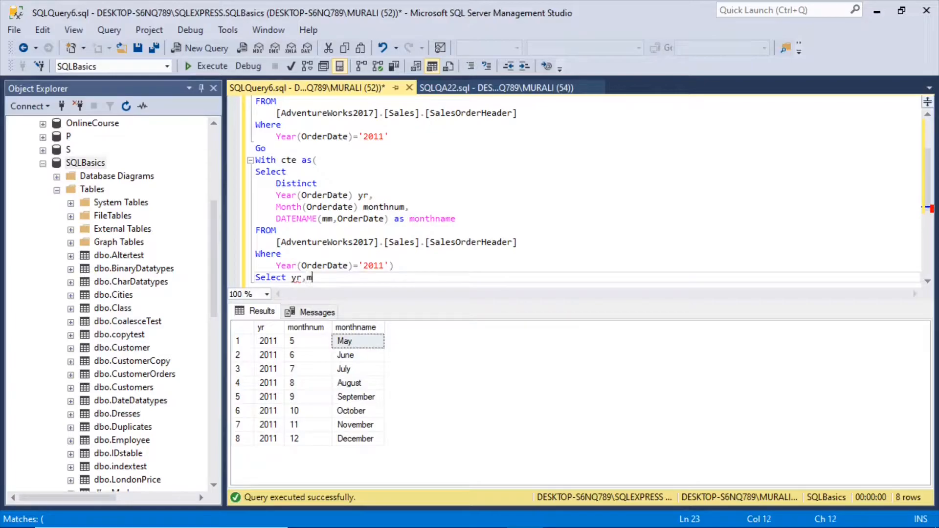
pyautogui.write('on')
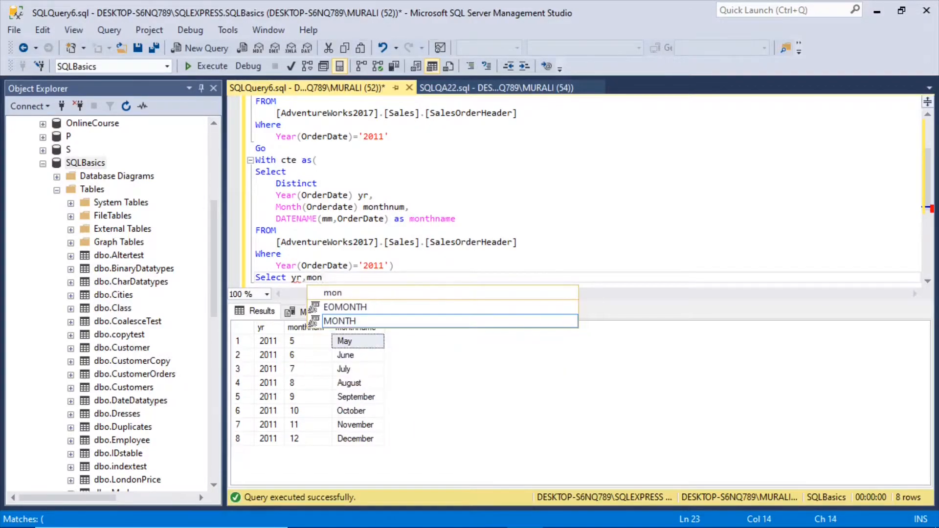
pyautogui.write('thname from cte')
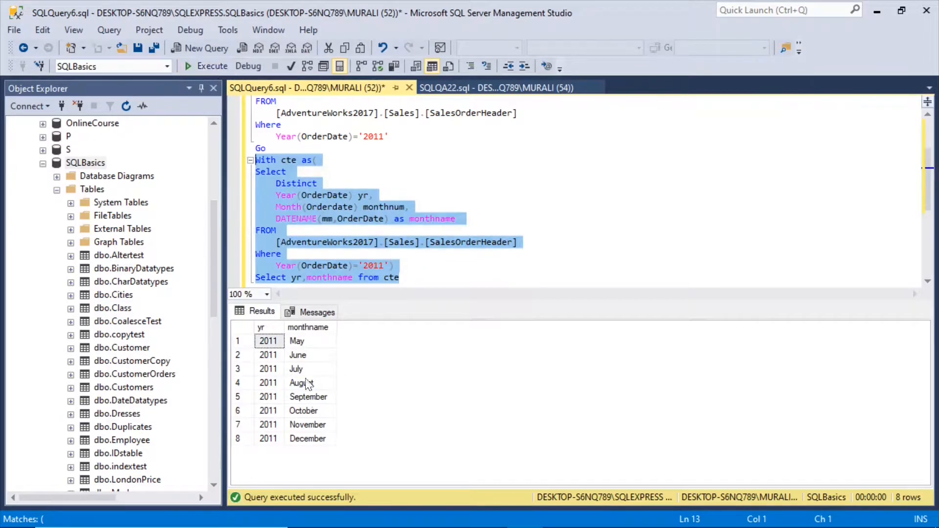
pyautogui.moveTo(316, 446)
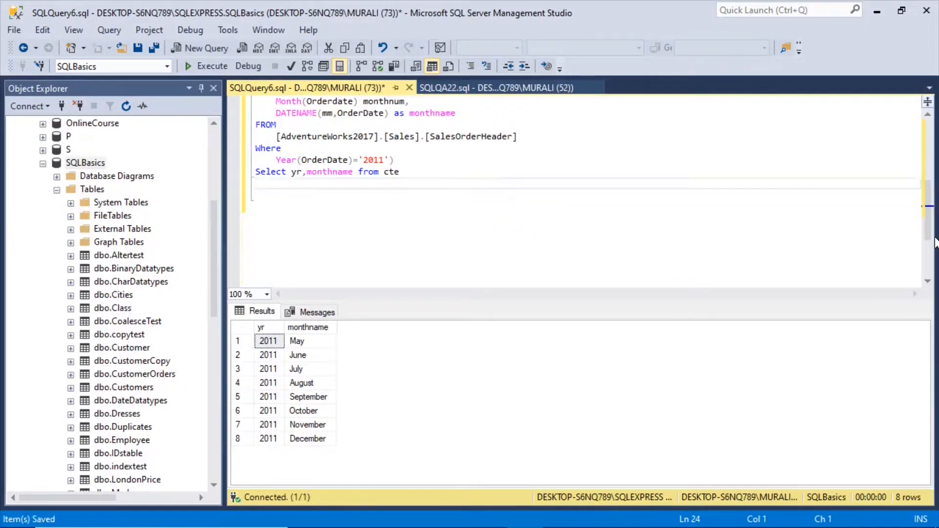
# Add Go and a '--Q2) Parse a string' comment, then run SELECT CreditCardApprovalCode FROM SalesOrderHeader
pyautogui.write('Go')
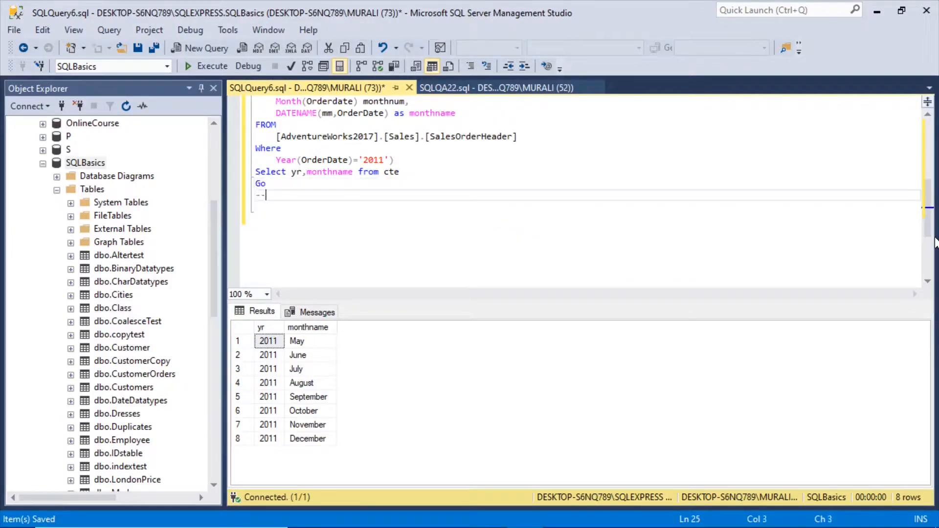
pyautogui.write('Q2)')
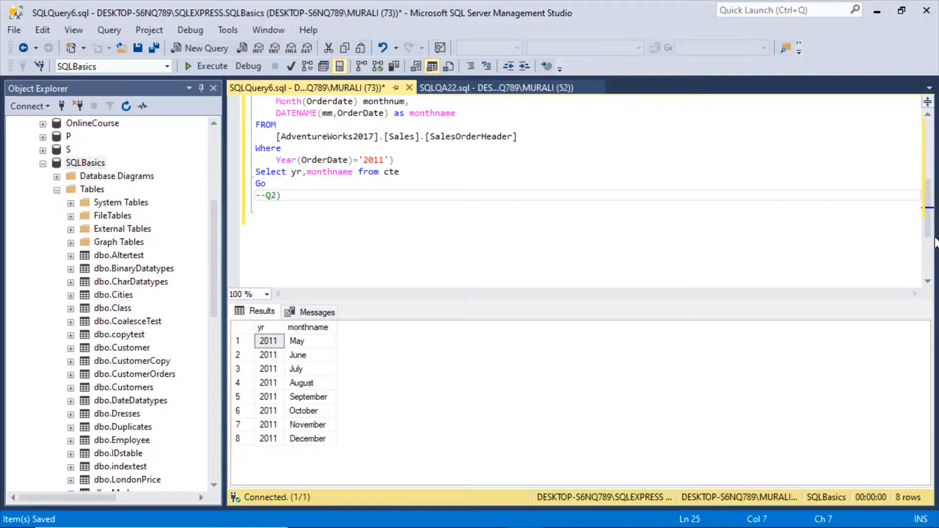
pyautogui.write('Parse a')
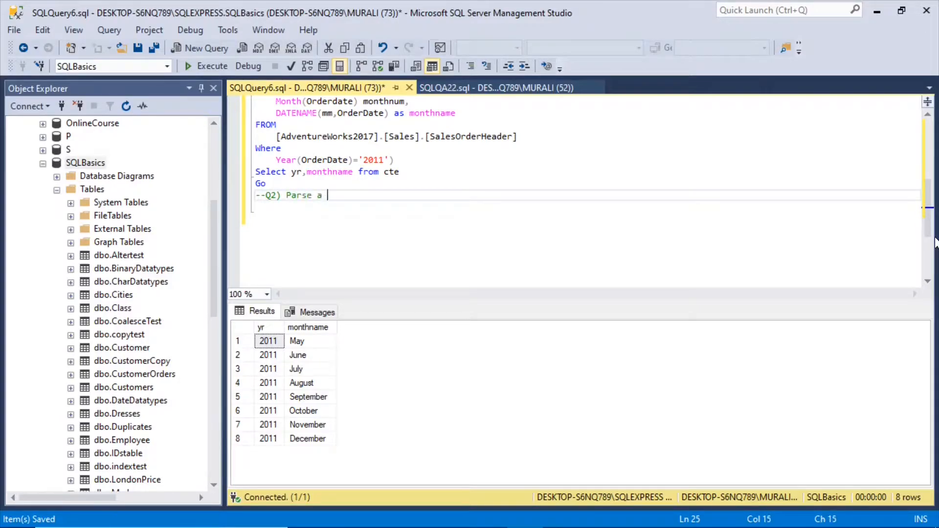
pyautogui.write('string')
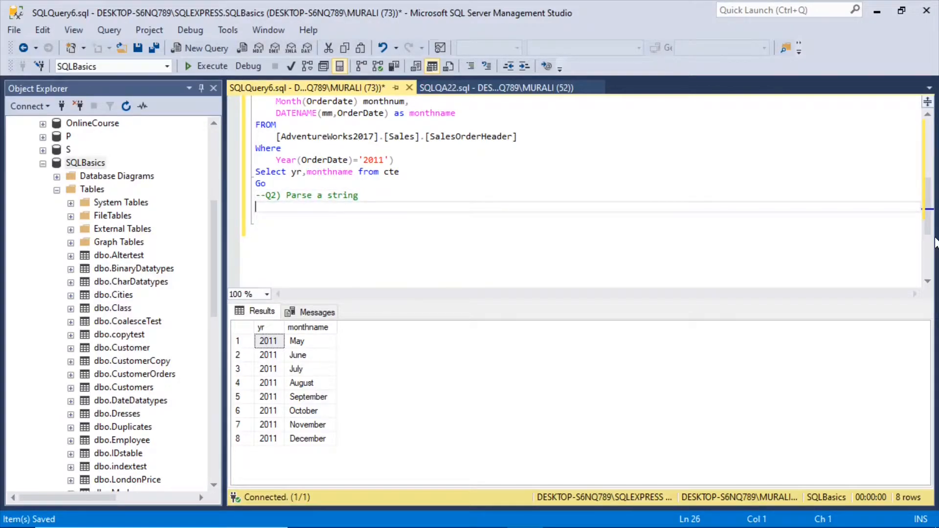
pyautogui.write('Select CreditCardApprovalCode FROM [AdventureWorks2017].[Sales].[SalesOrderHeader]')
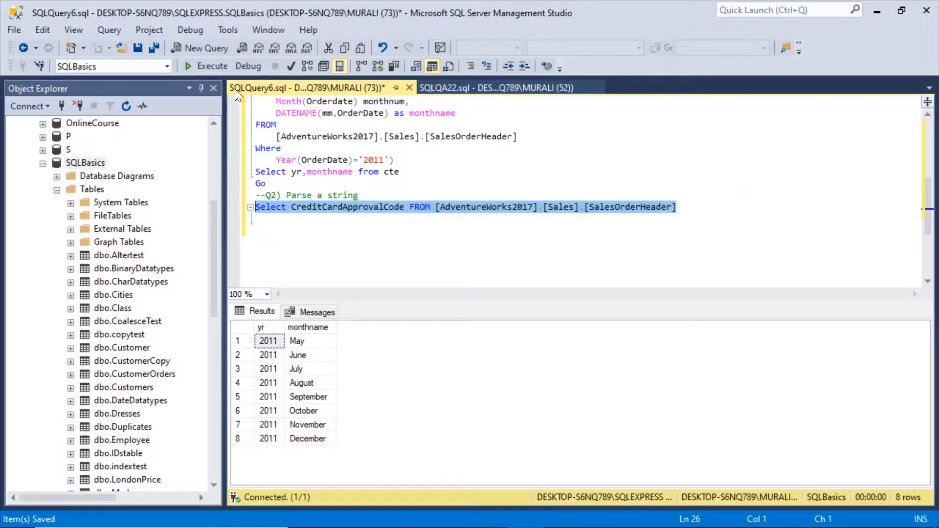
pyautogui.click(211, 66)
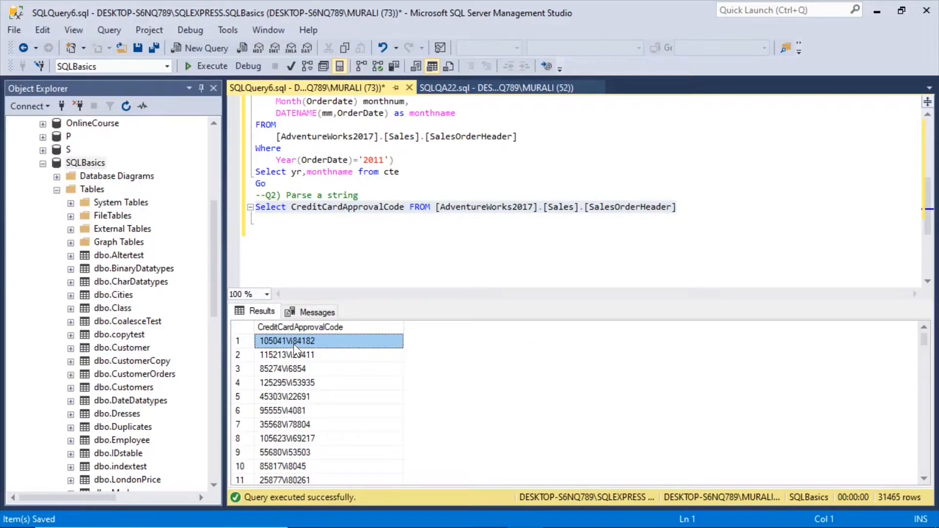
# Browse the 31465 approval code rows, pointing out sample values near the start and end
pyautogui.click(294, 382)
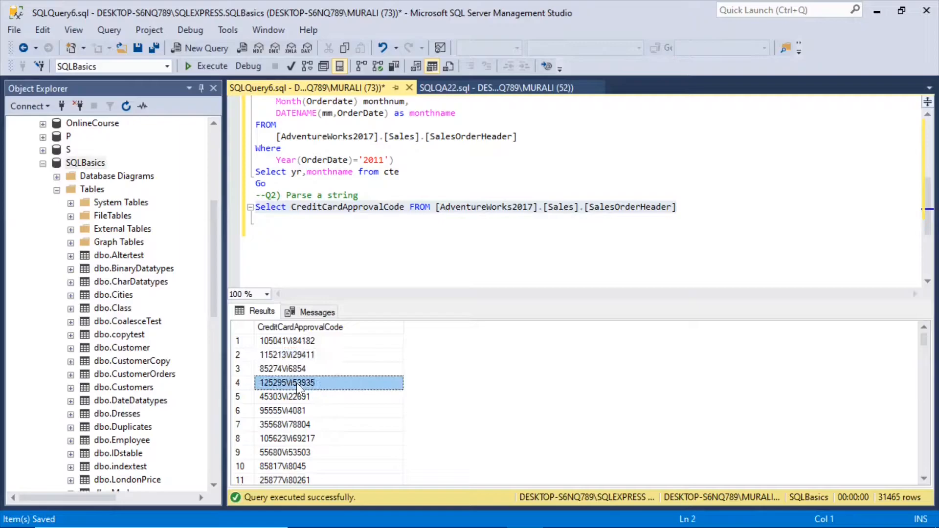
pyautogui.click(284, 424)
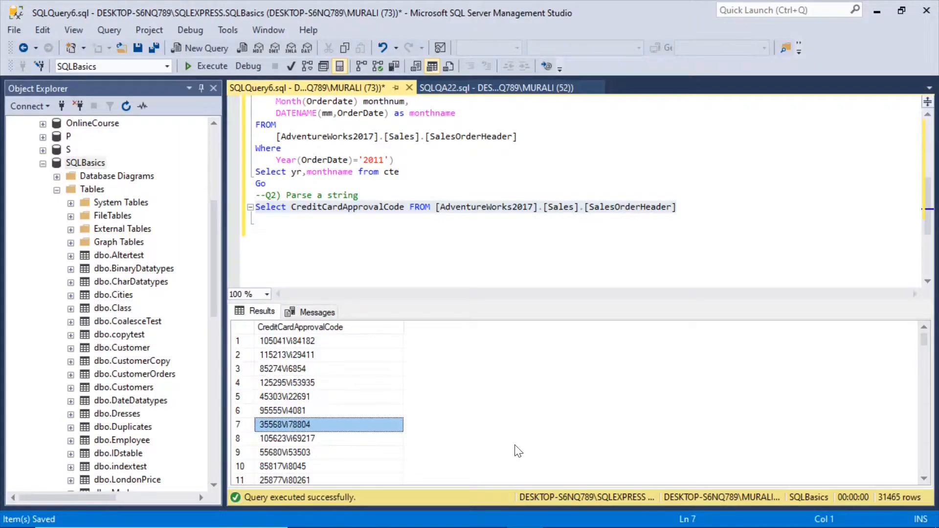
pyautogui.scroll(-3)
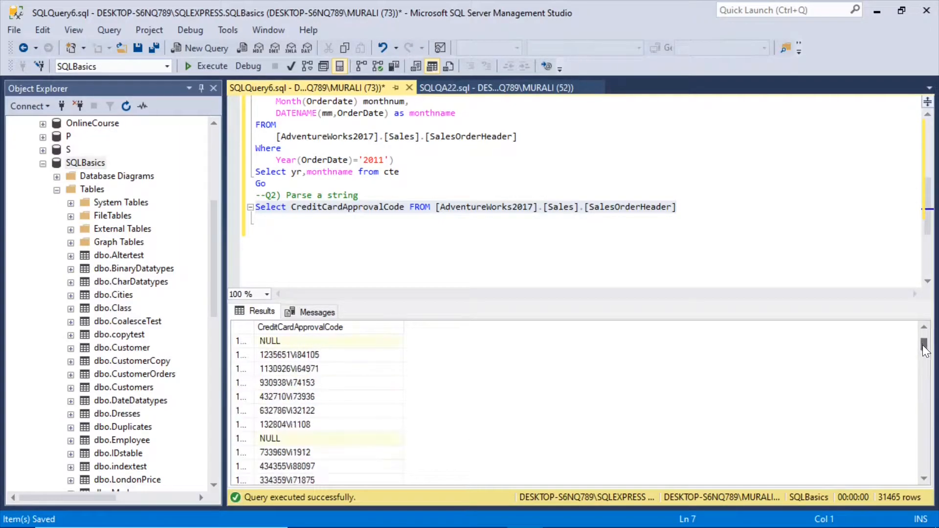
pyautogui.scroll(-3)
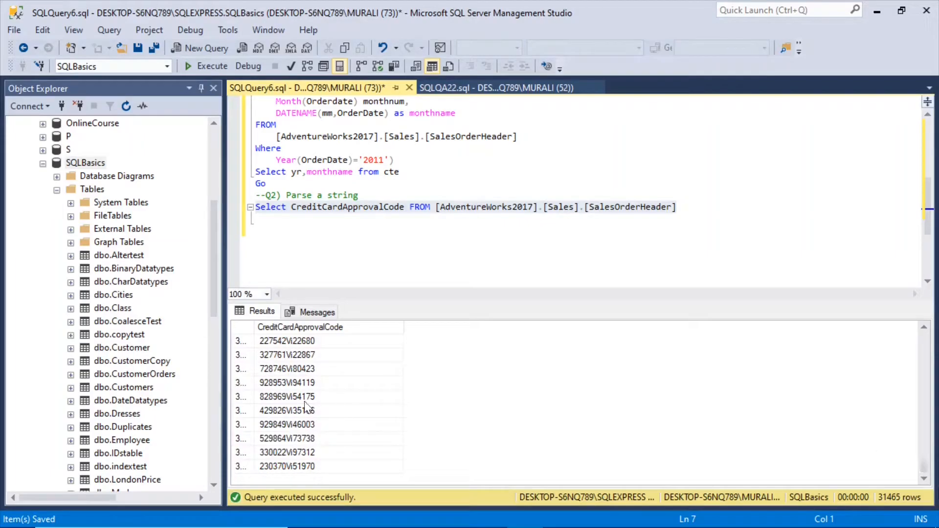
pyautogui.click(286, 396)
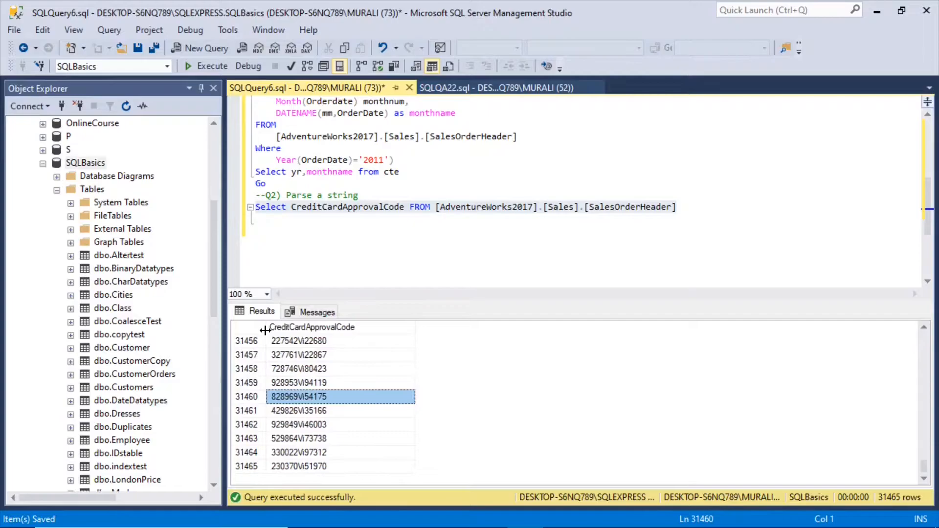
pyautogui.moveTo(306, 404)
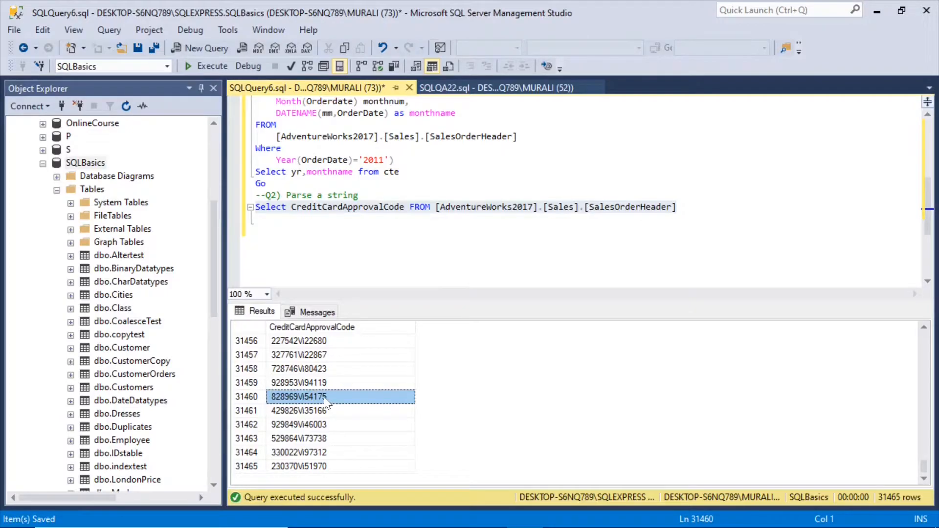
pyautogui.moveTo(850, 434)
pyautogui.write('Go')
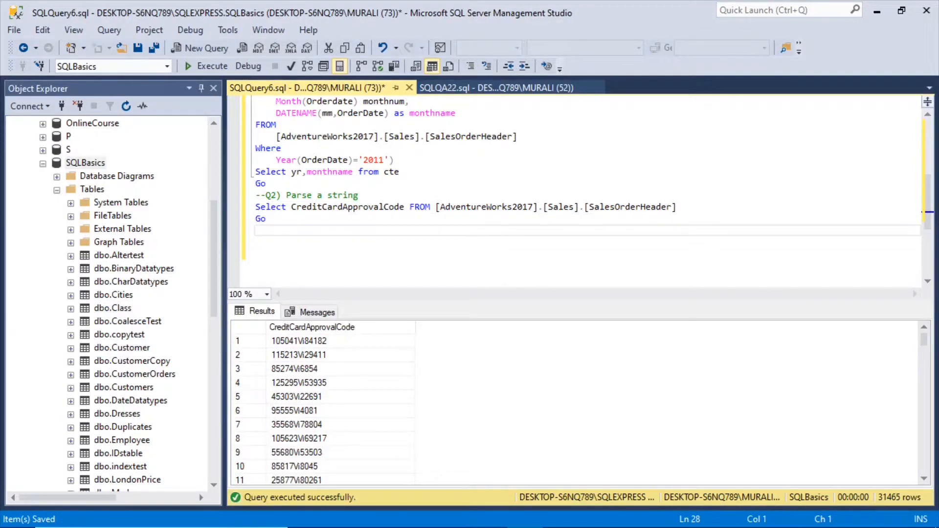
# Copy the CreditCardApprovalCode query onto several lines and insert PATINDEX via IntelliSense
pyautogui.write('Select CreditCardApprovalCode FROM [AdventureWorks2017].[Sales].[SalesOrderHeader]')
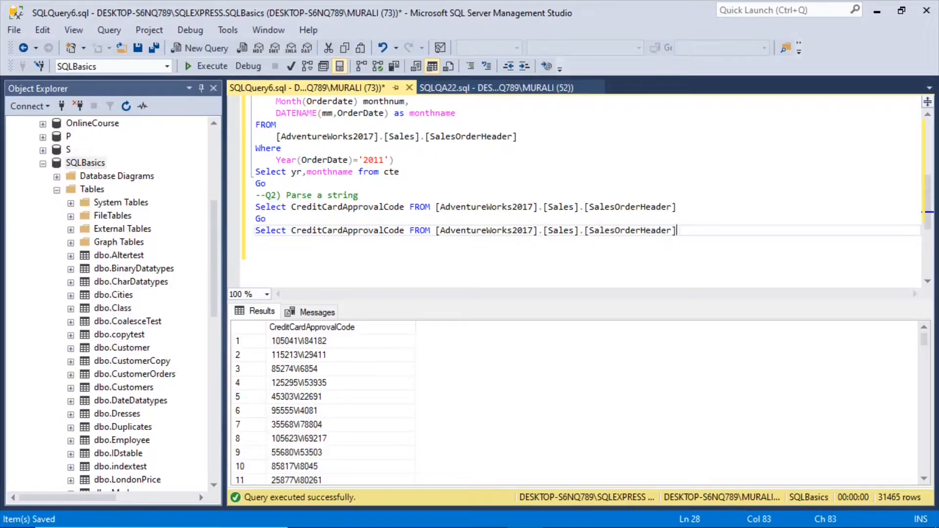
pyautogui.press('enter')
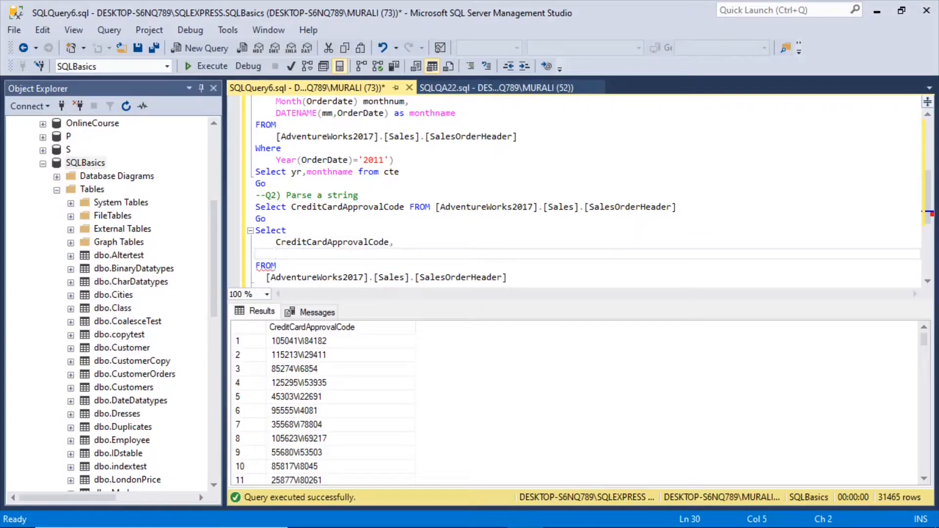
pyautogui.write('P')
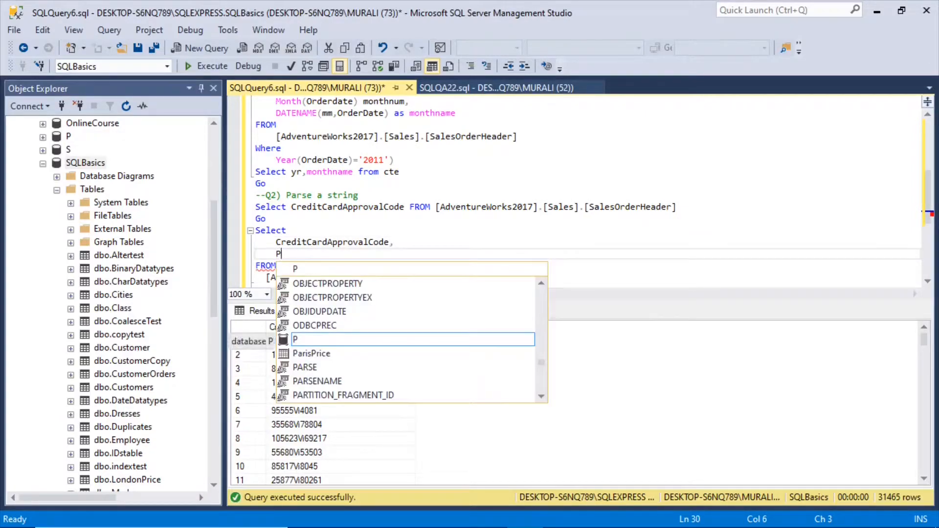
pyautogui.write('at')
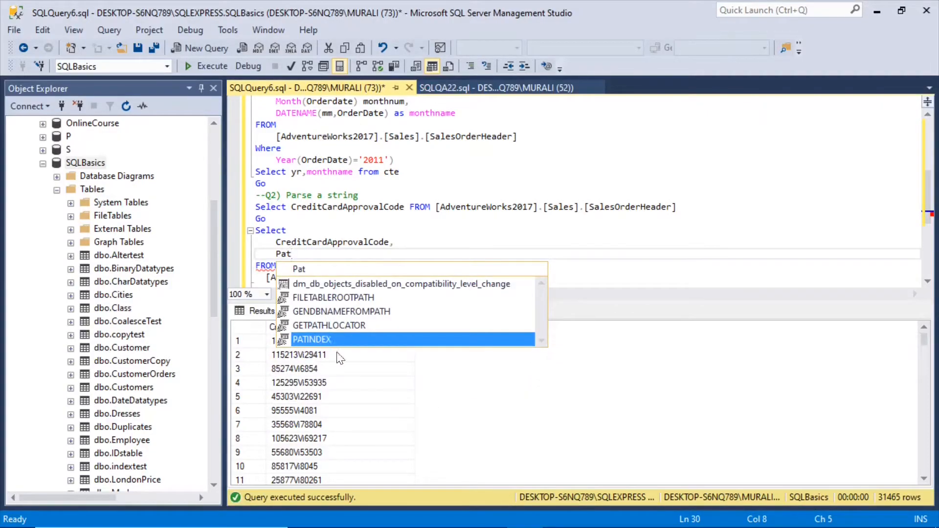
pyautogui.moveTo(312, 339)
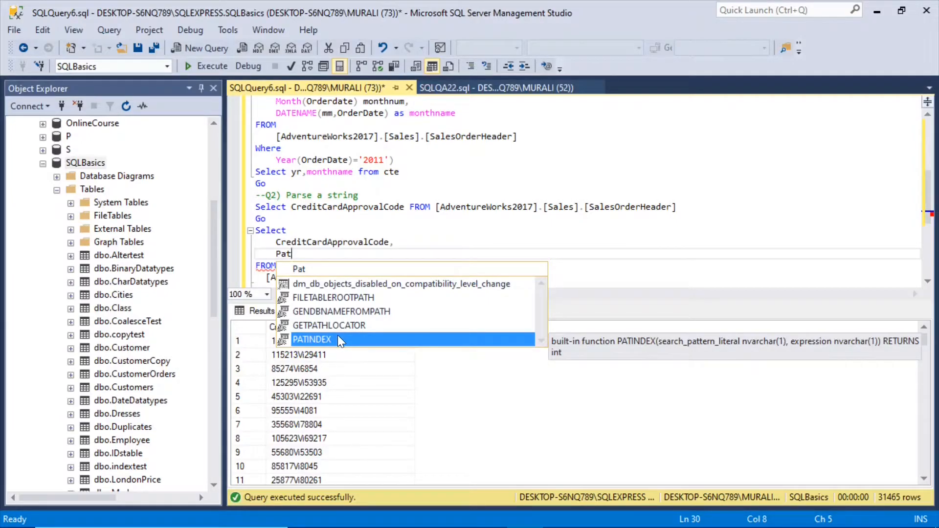
pyautogui.doubleClick(312, 339)
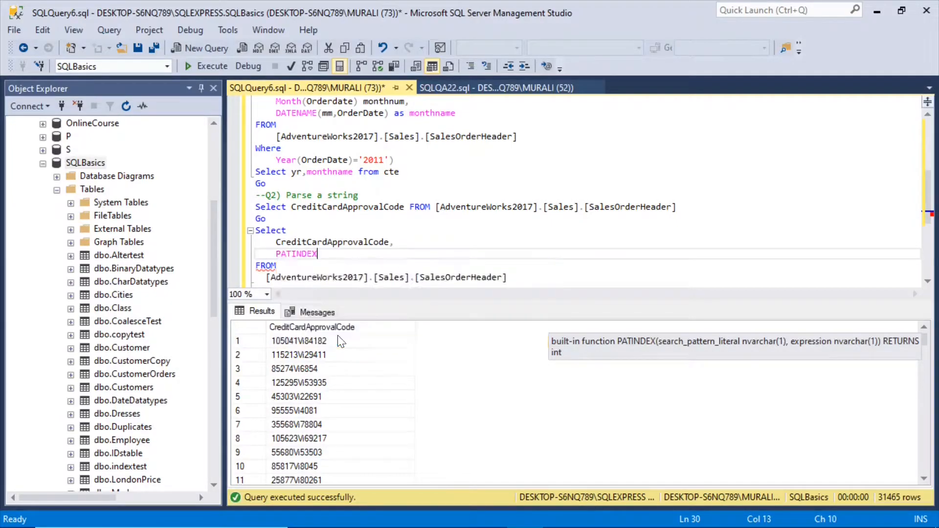
# Write the PATINDEX search pattern '%[a-z]%' for the first letter
pyautogui.write('(')
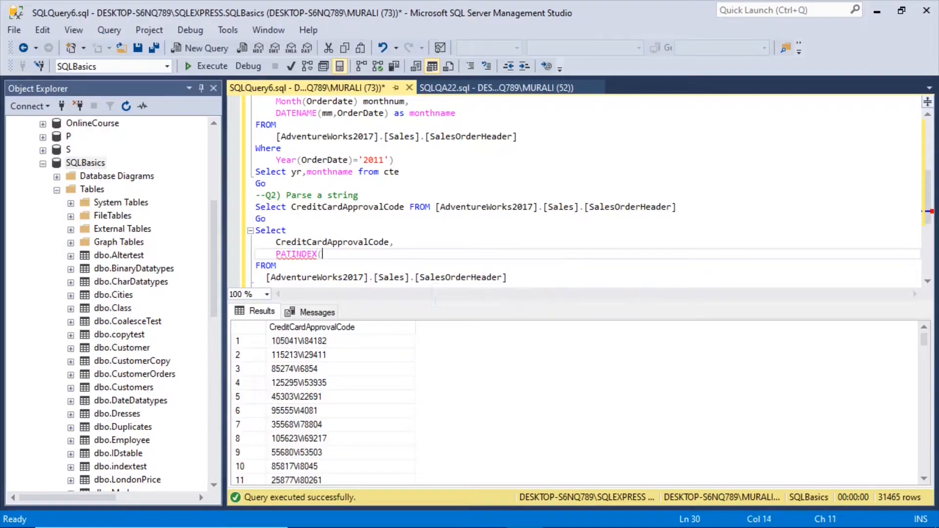
pyautogui.write("'")
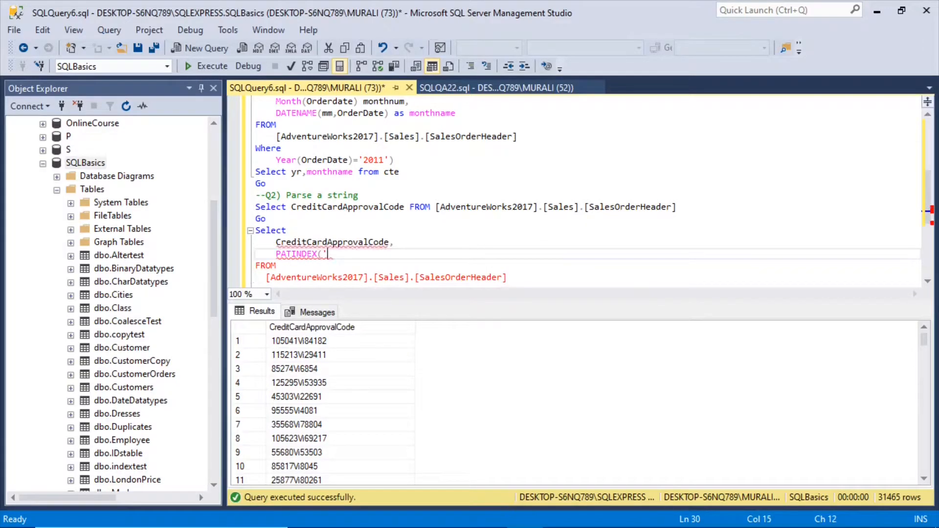
pyautogui.write('%')
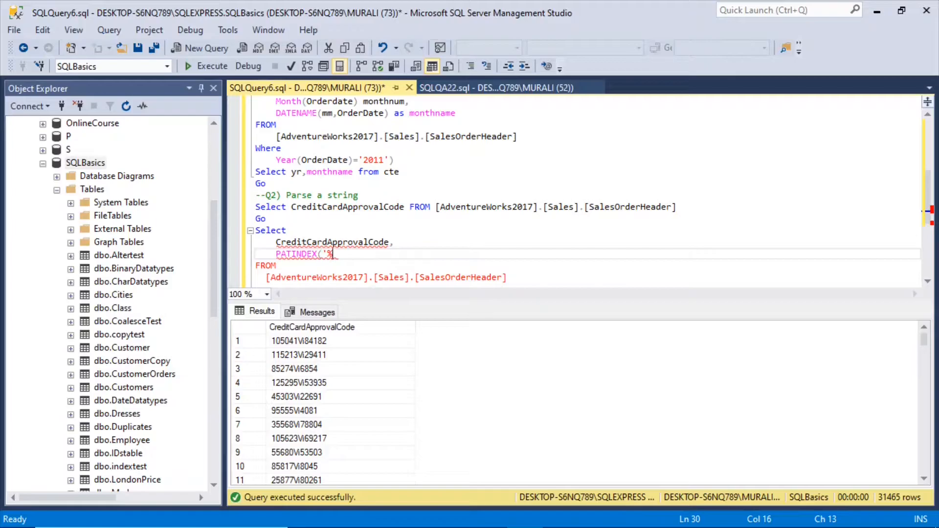
pyautogui.write('[')
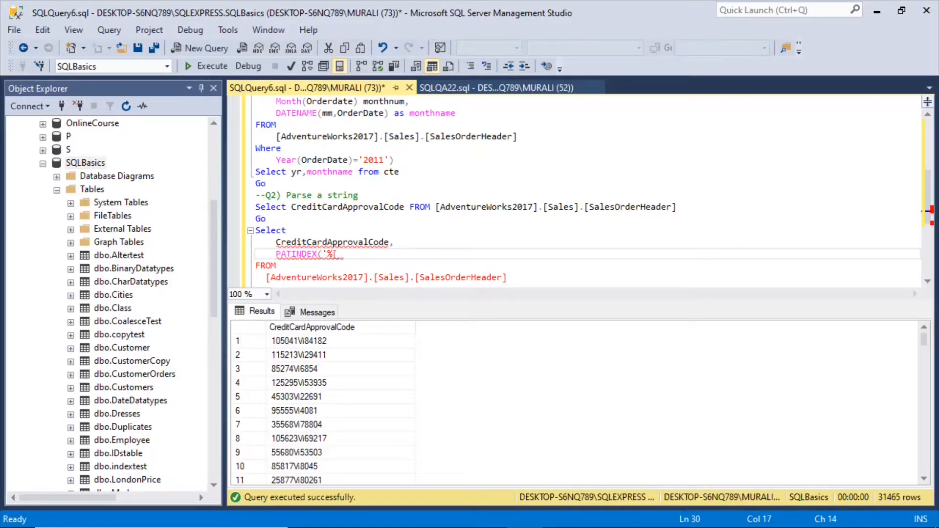
pyautogui.write('a-')
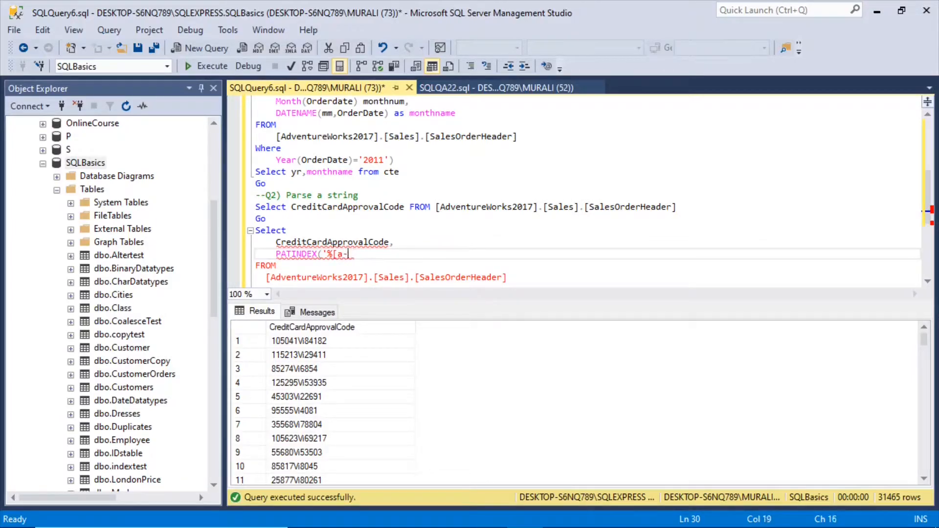
pyautogui.write('z]')
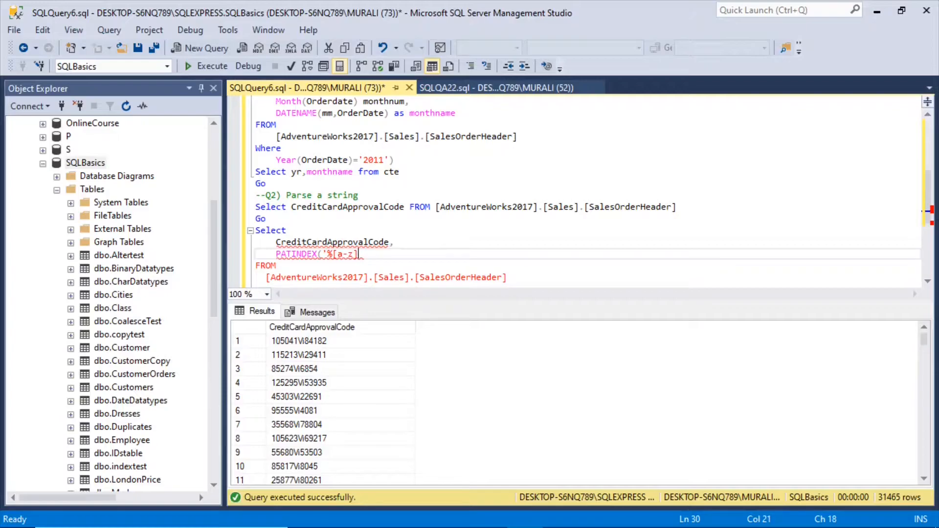
pyautogui.write("%'")
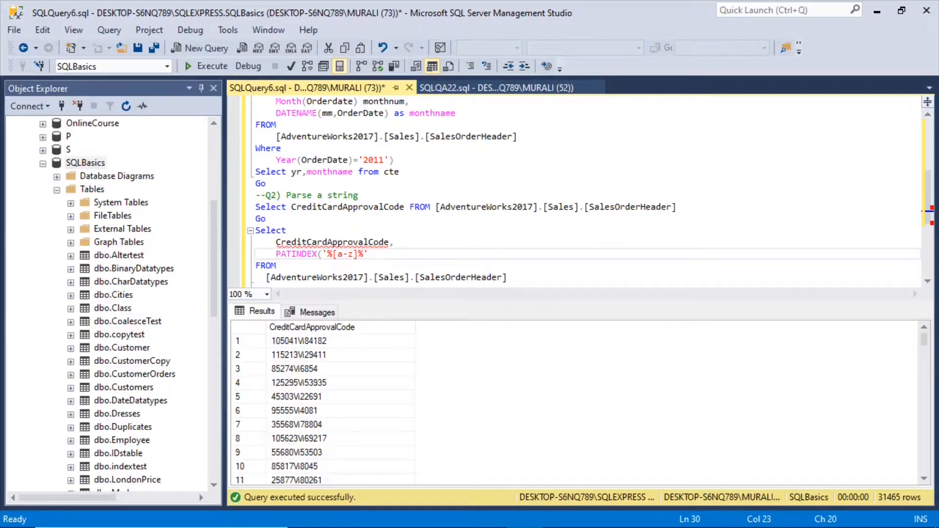
pyautogui.doubleClick(347, 255)
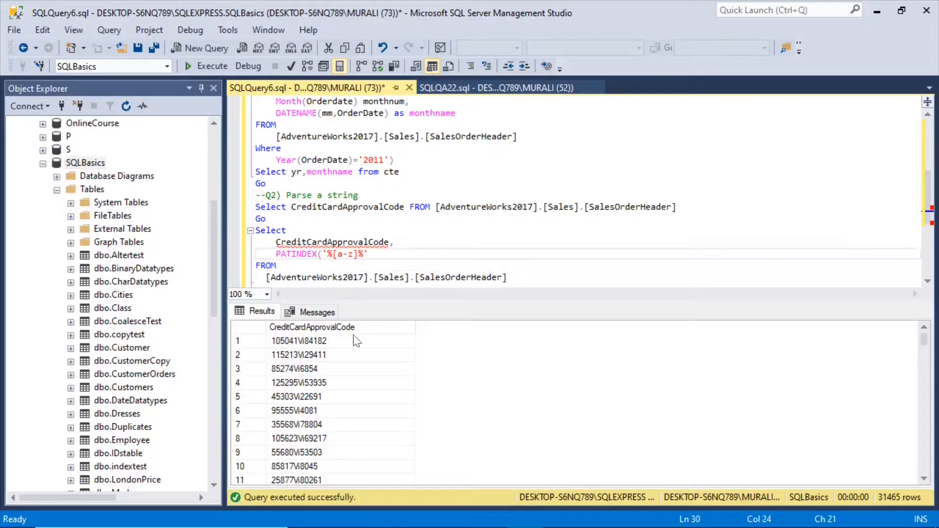
pyautogui.moveTo(332, 368)
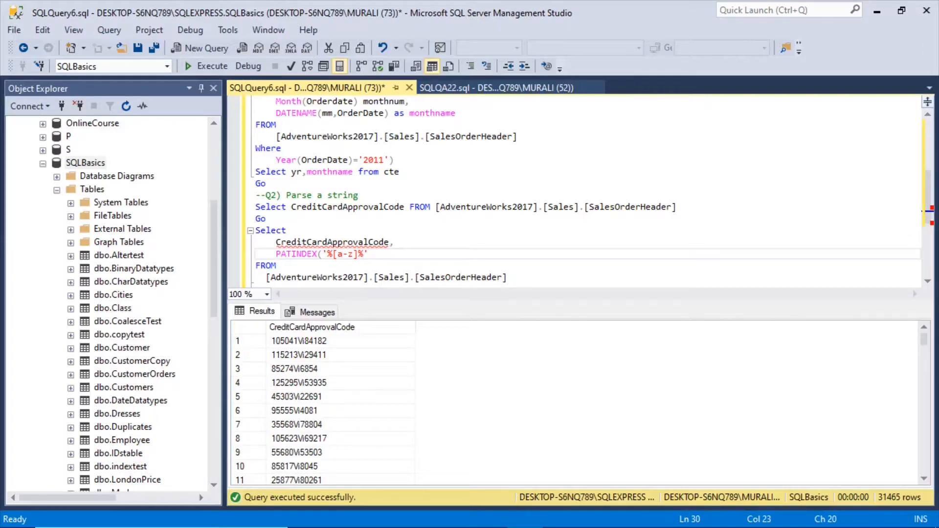
# Complete PATINDEX with CreditCardApprovalCode as pos and run, giving letter positions like 6 and 7
pyautogui.write(',')
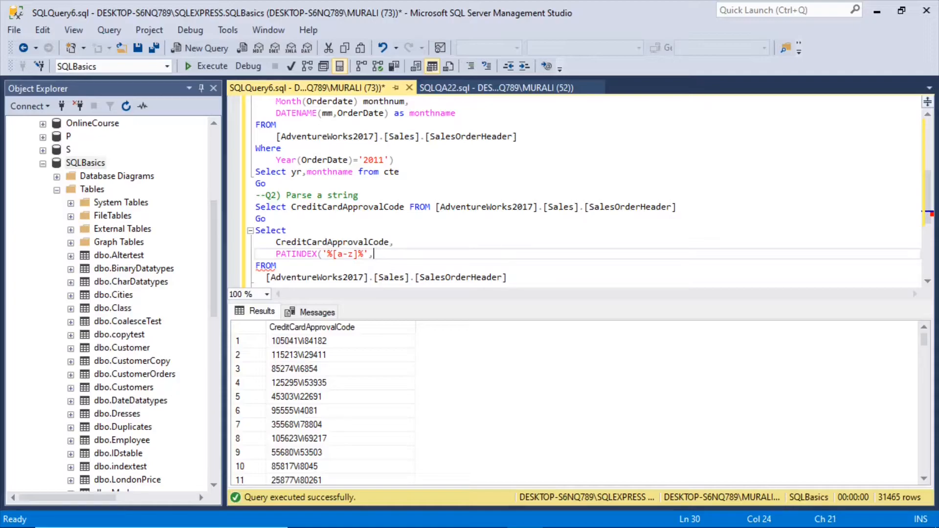
pyautogui.write('CreditCardApprovalCode) pos')
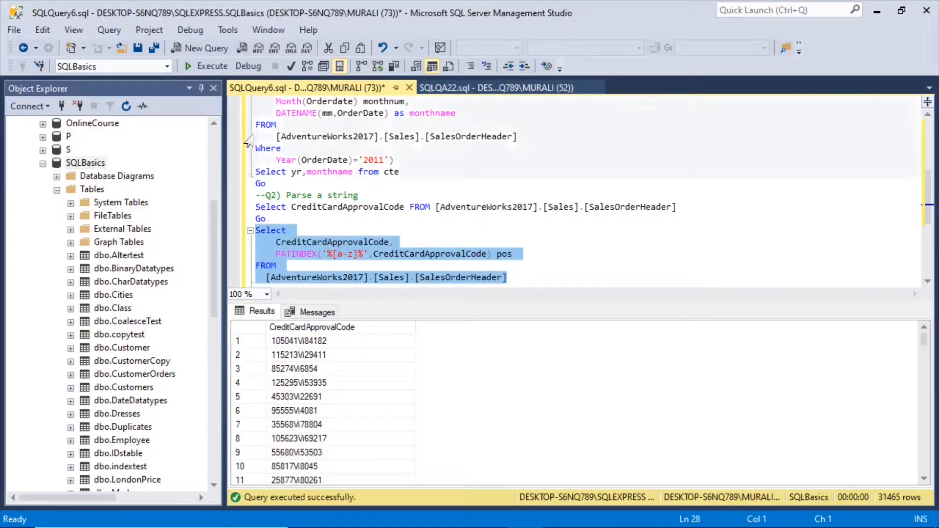
pyautogui.click(211, 65)
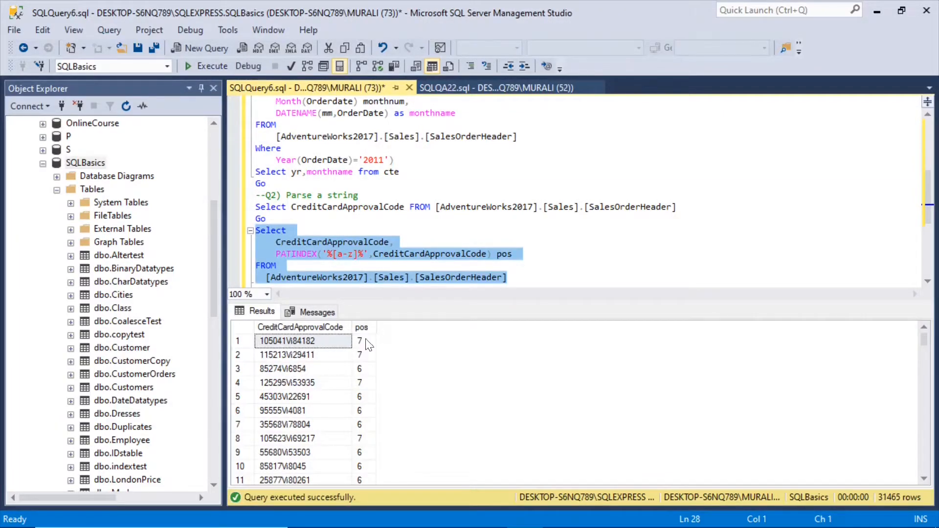
pyautogui.click(363, 341)
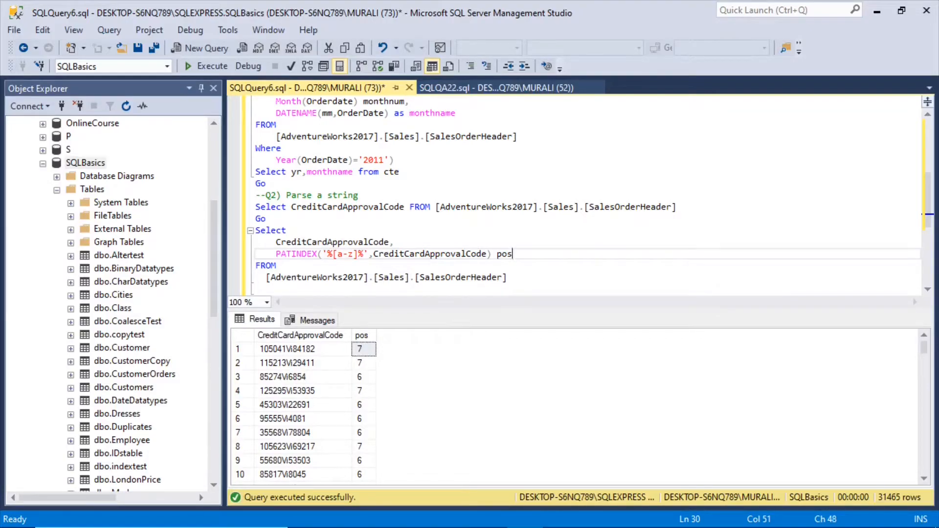
# Add Len(CreditCardApprovalCode) l to the SELECT list and run it, returning lengths like 11, 12, 13
pyautogui.write('.')
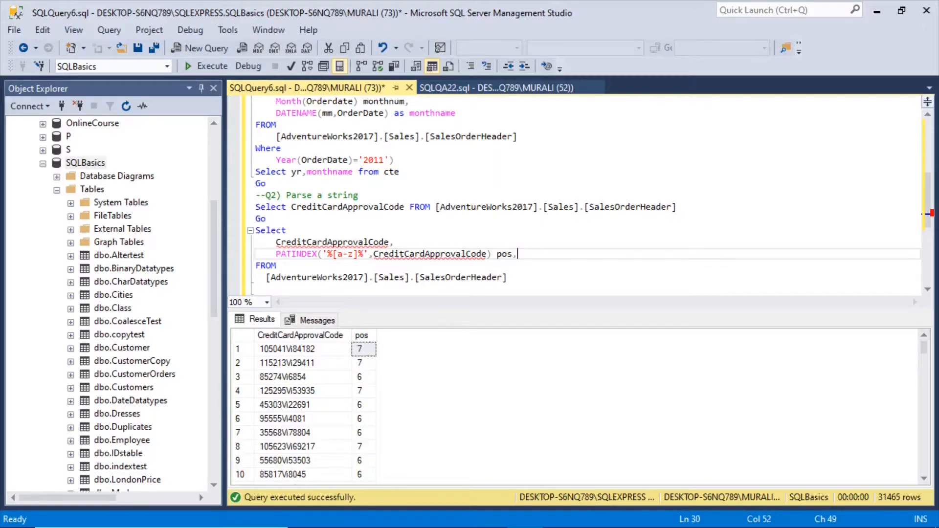
pyautogui.press('enter')
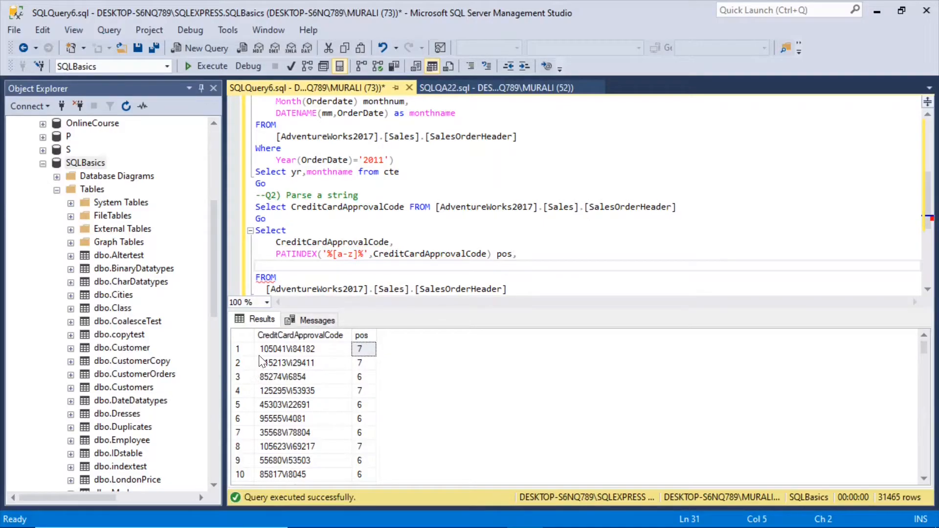
pyautogui.click(286, 349)
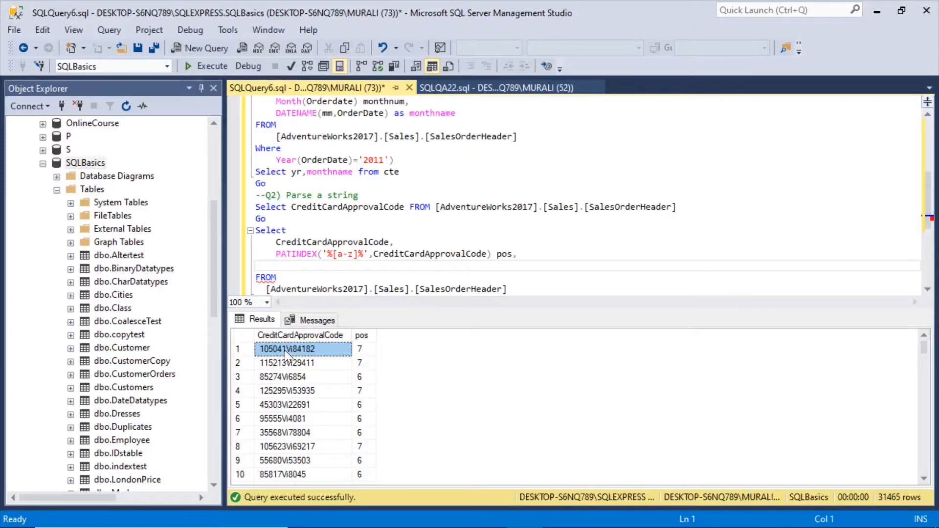
pyautogui.moveTo(294, 356)
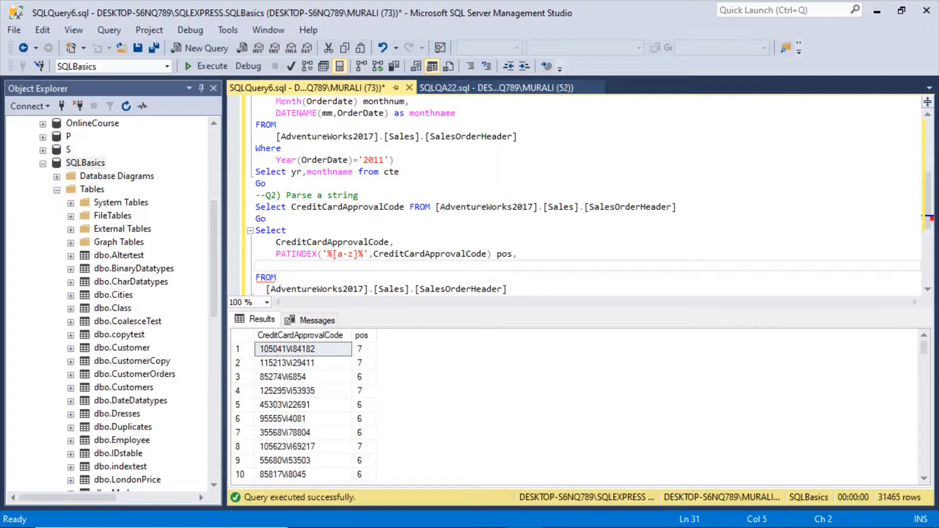
pyautogui.write('Le')
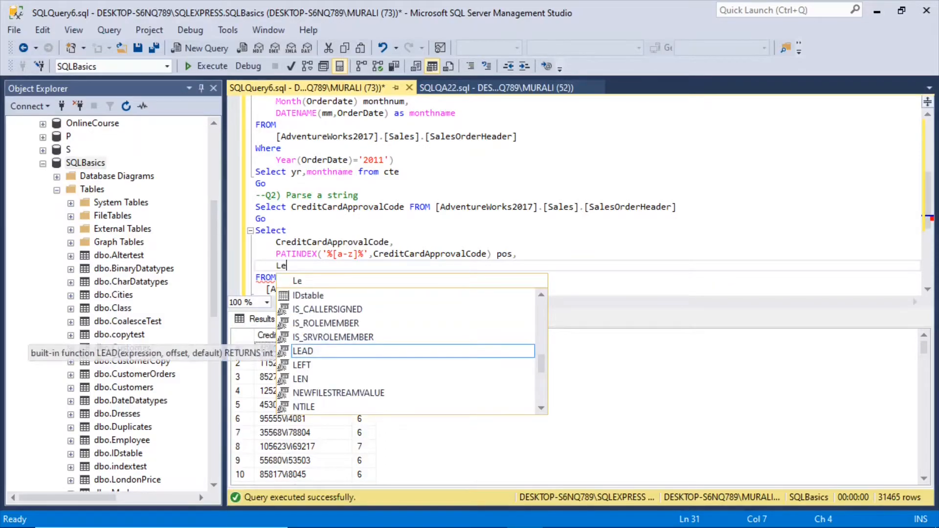
pyautogui.write('n(')
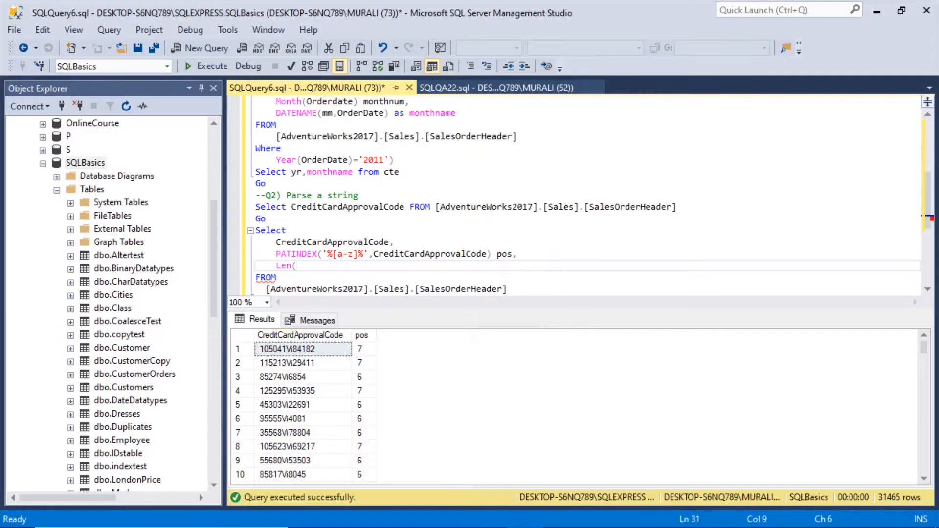
pyautogui.write('CreditCardApprovalCode')
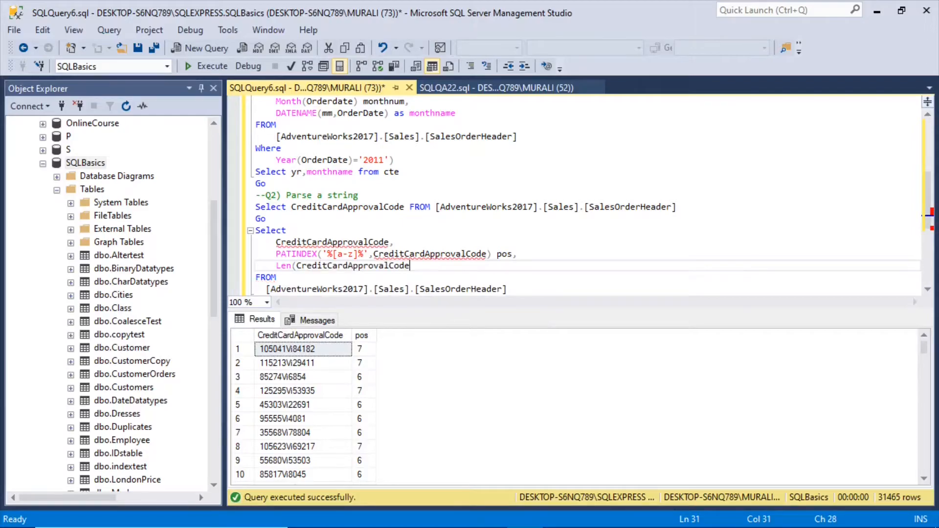
pyautogui.write(')')
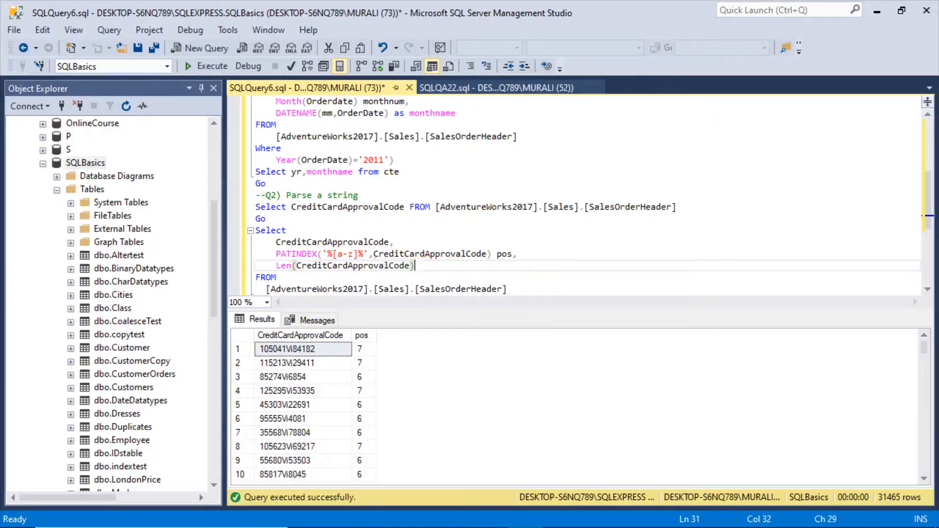
pyautogui.write('l')
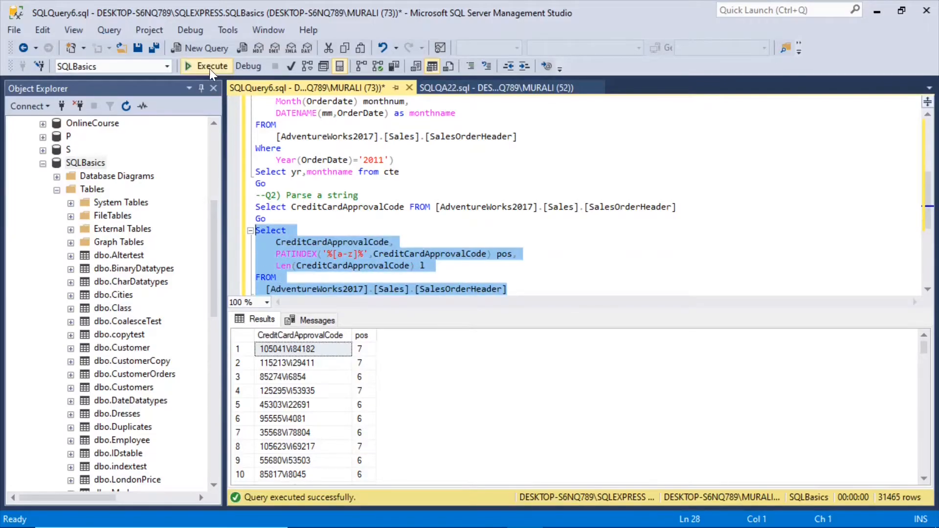
pyautogui.click(212, 65)
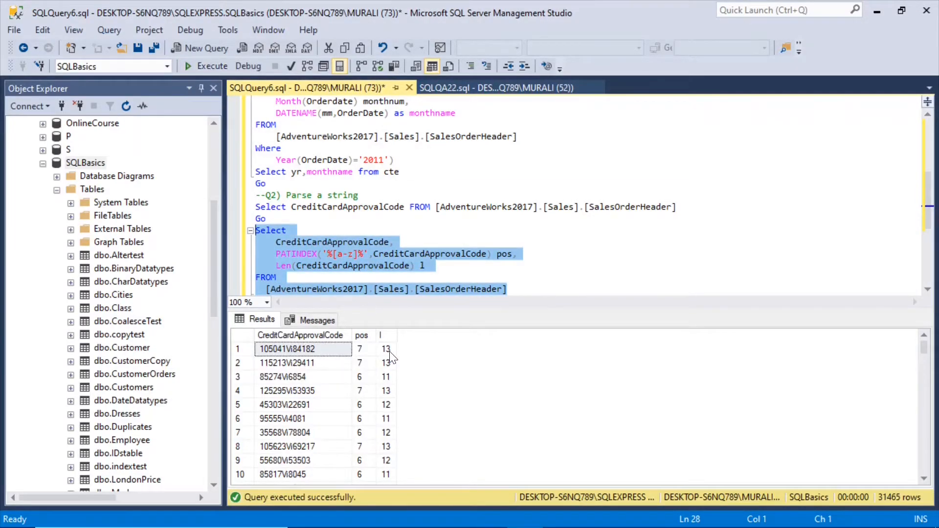
pyautogui.click(385, 348)
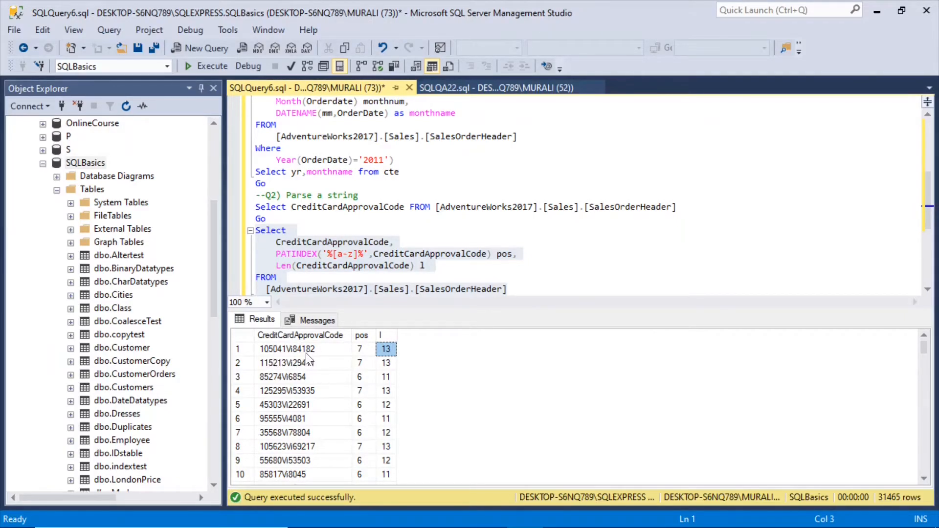
pyautogui.moveTo(389, 351)
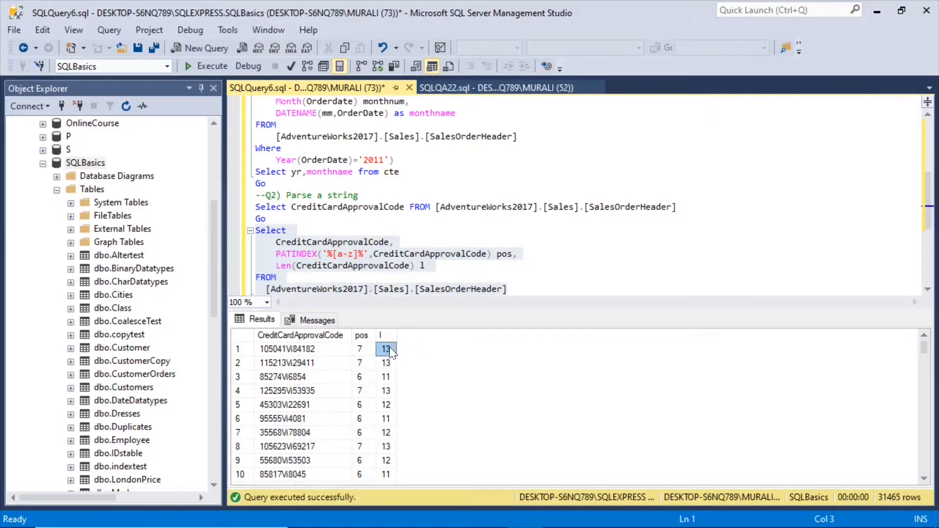
pyautogui.moveTo(294, 356)
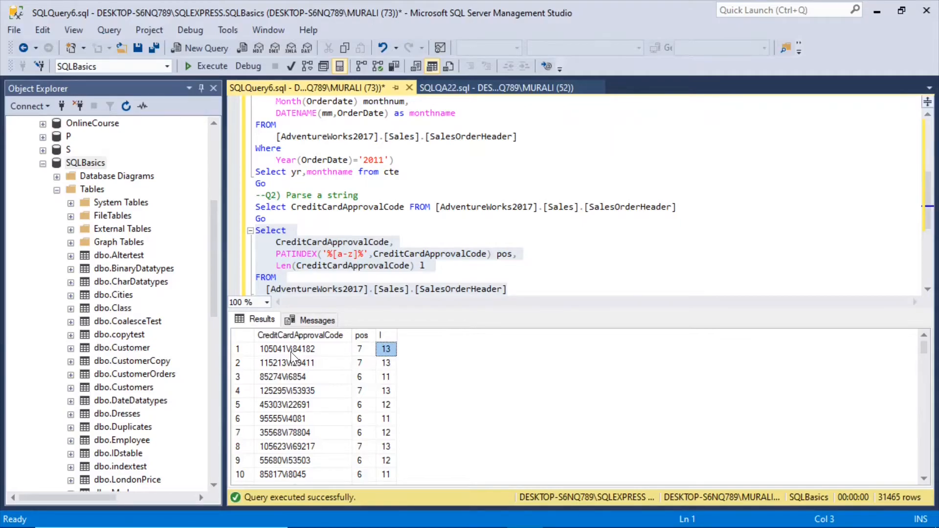
pyautogui.click(287, 348)
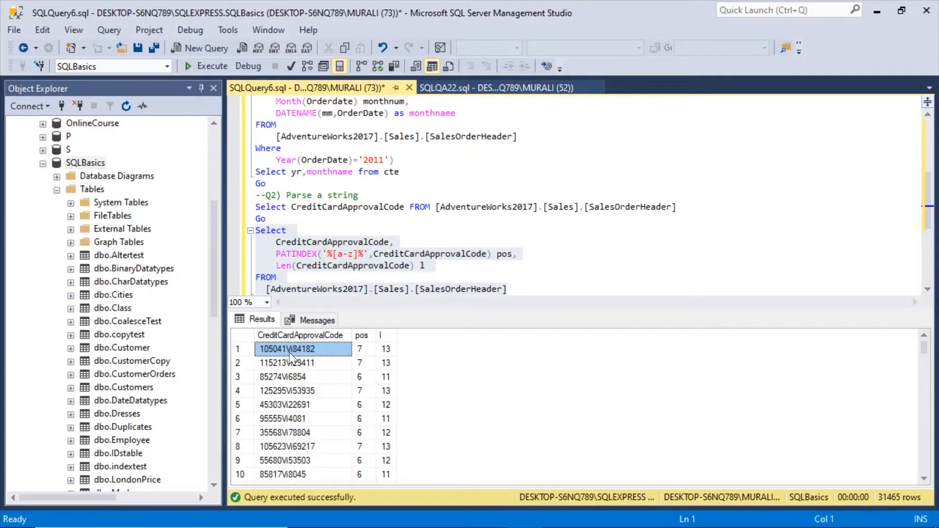
pyautogui.moveTo(305, 360)
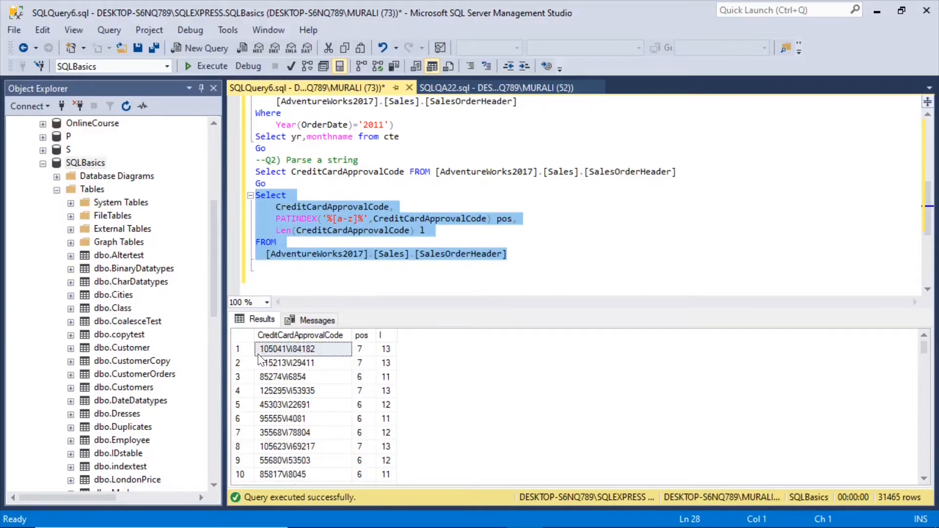
# Start a new column SUBSTRING(CreditCardApprovalCode,1, after the length column
pyautogui.click(286, 348)
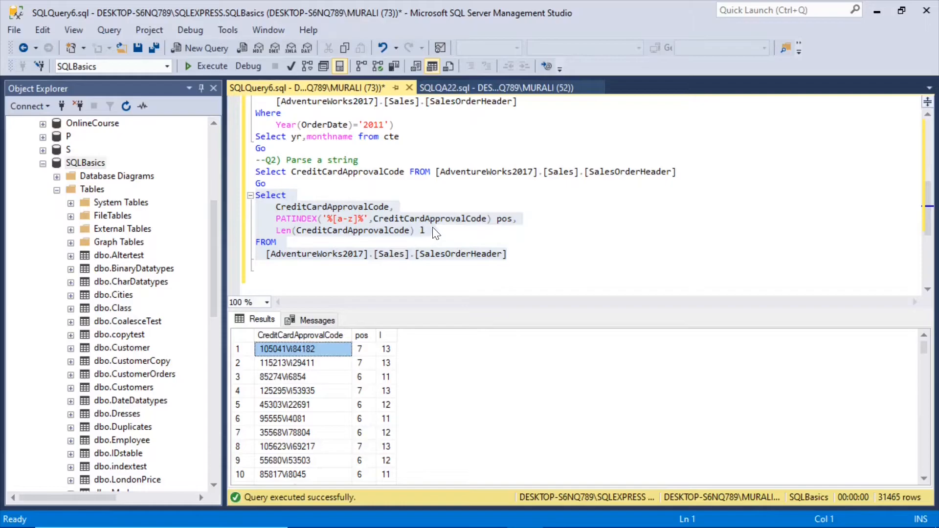
pyautogui.click(430, 231)
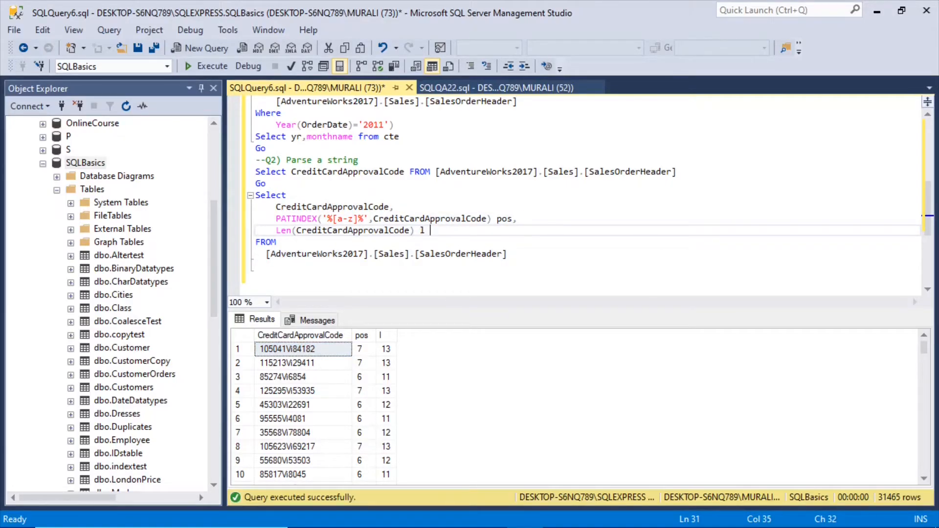
pyautogui.write(',')
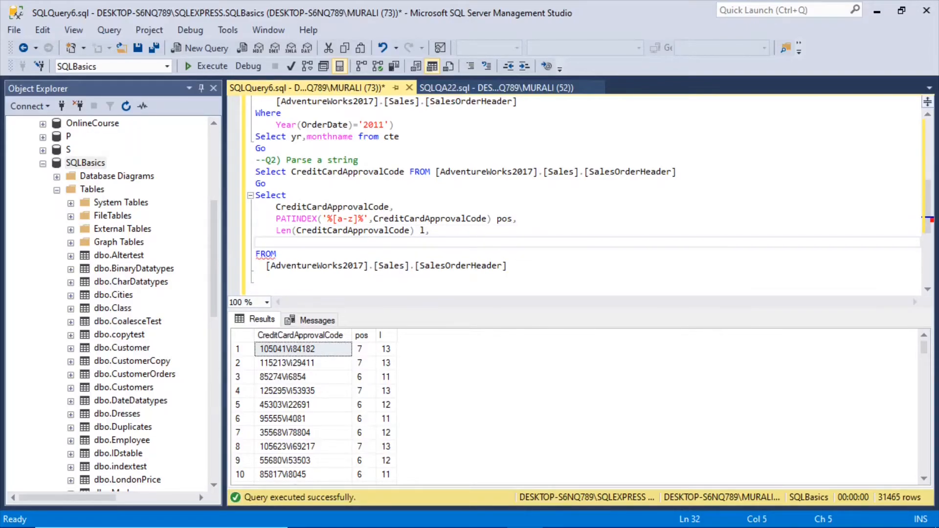
pyautogui.write('Su')
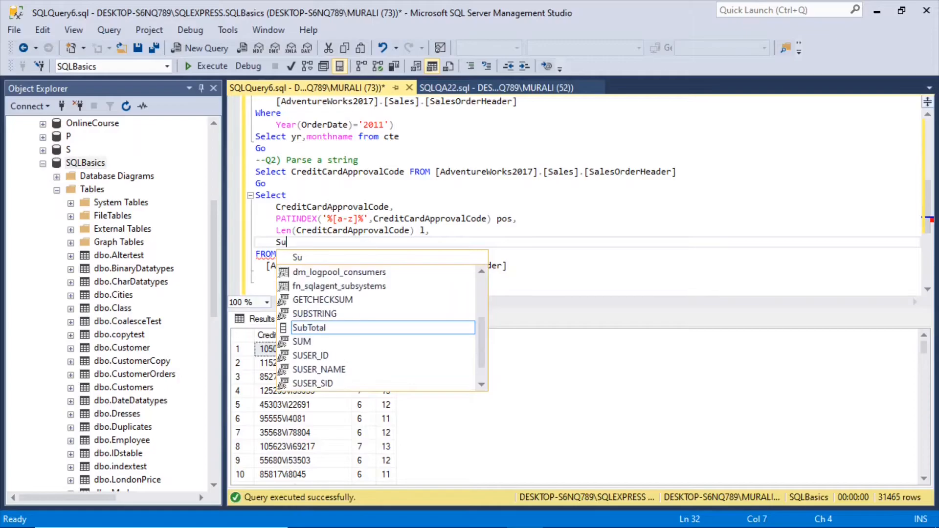
pyautogui.write('bs')
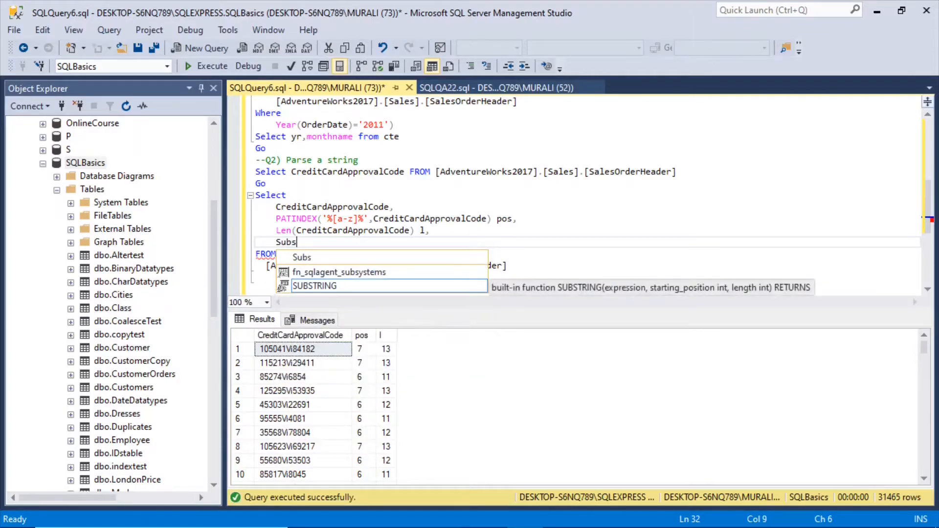
pyautogui.press('Tab')
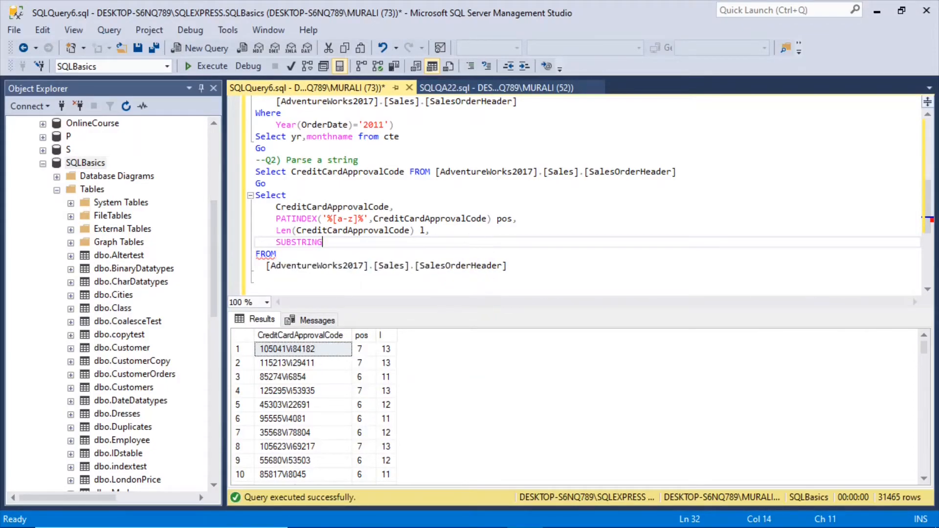
pyautogui.write('(')
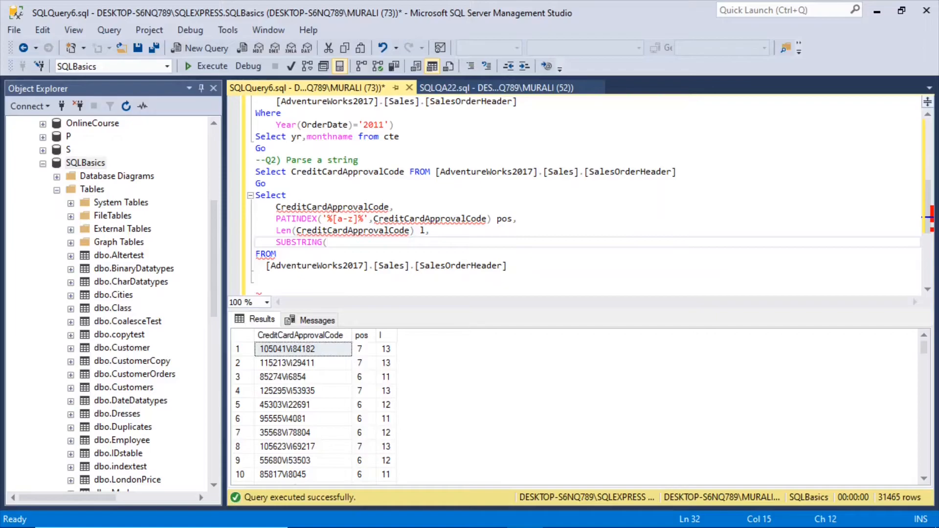
pyautogui.write('CreditCardApprovalCode')
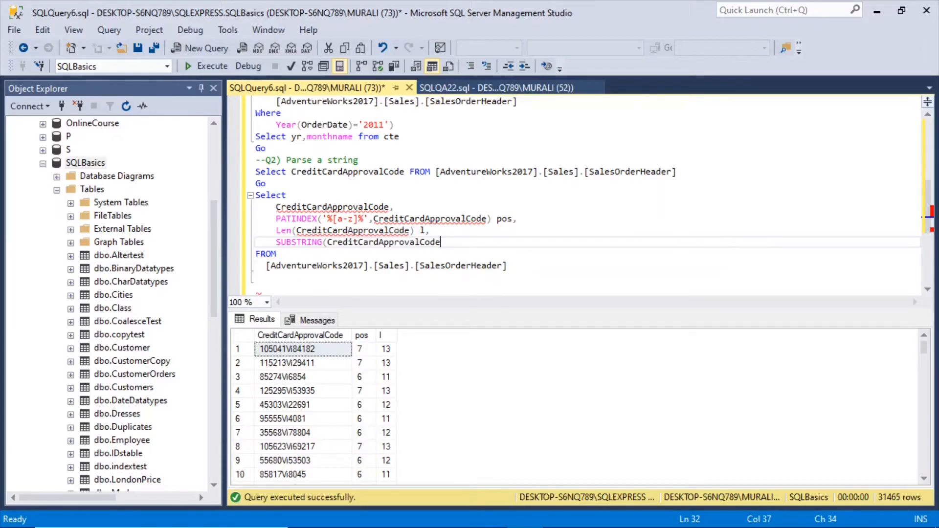
pyautogui.write(',1')
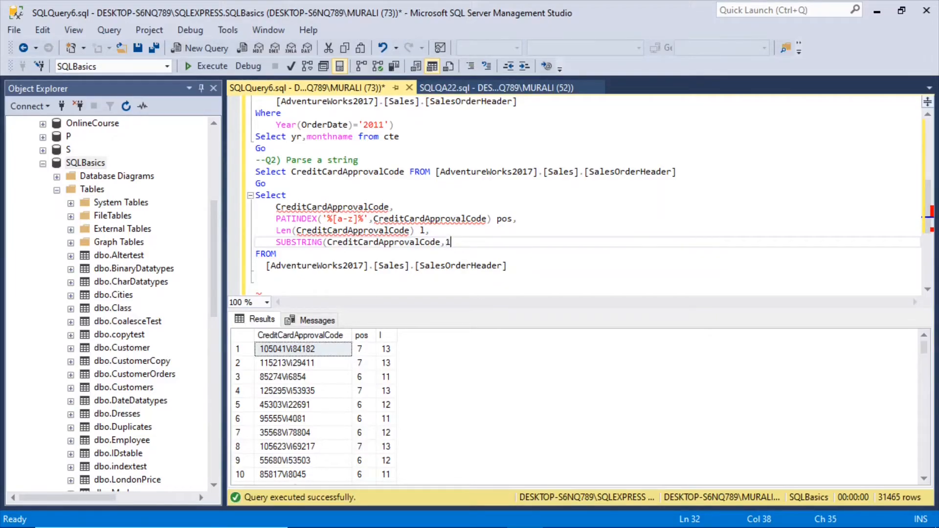
pyautogui.write('1')
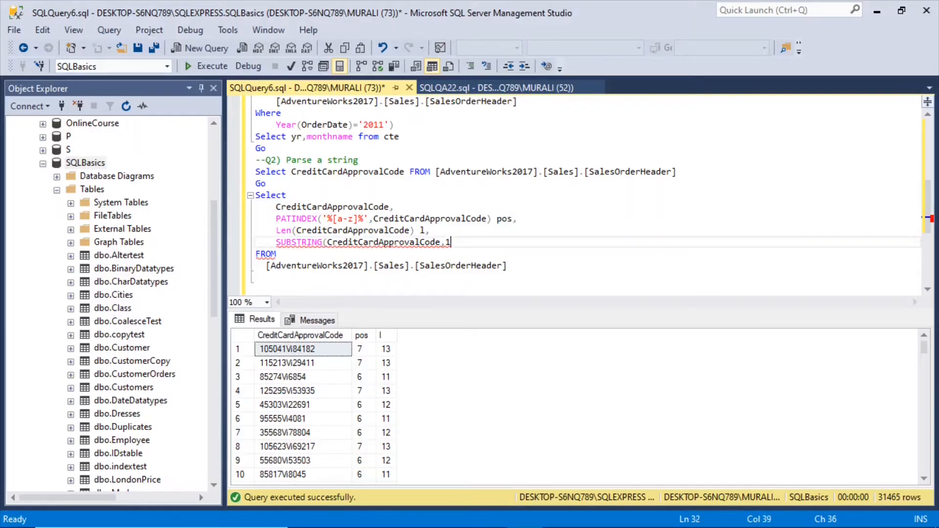
# Use PATINDEX('%[a-z]%',CreditCardApprovalCode) as the length and run, returning values like 105041V
pyautogui.doubleClick(292, 218)
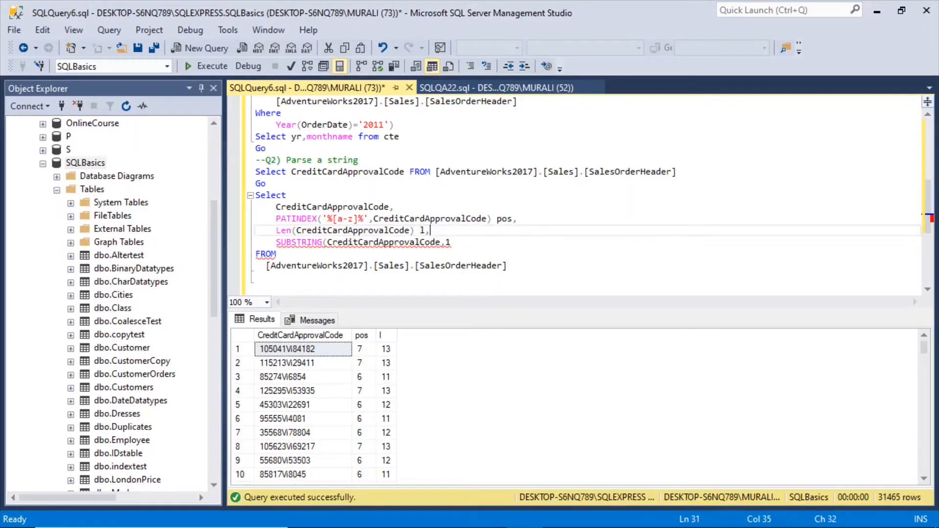
pyautogui.write("PATINDEX('%[a-z]%',CreditCardApprovalCode)")
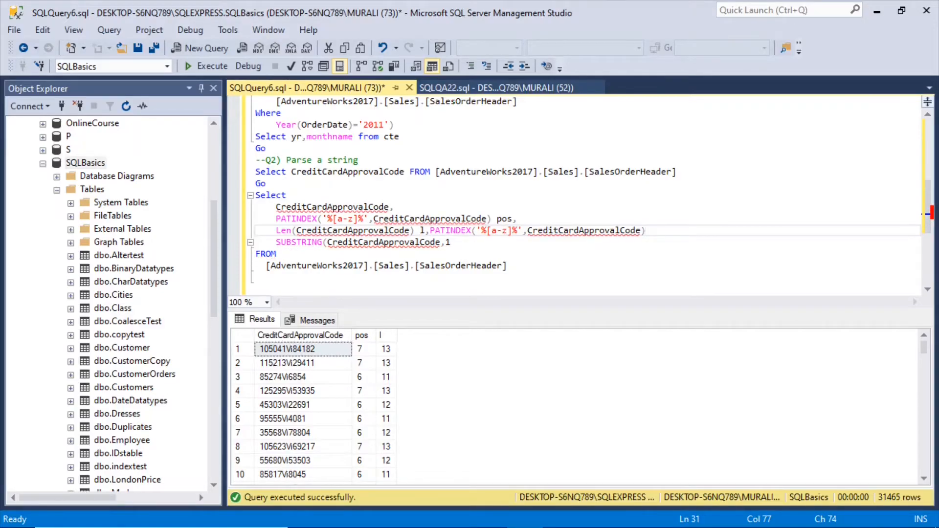
pyautogui.write(',')
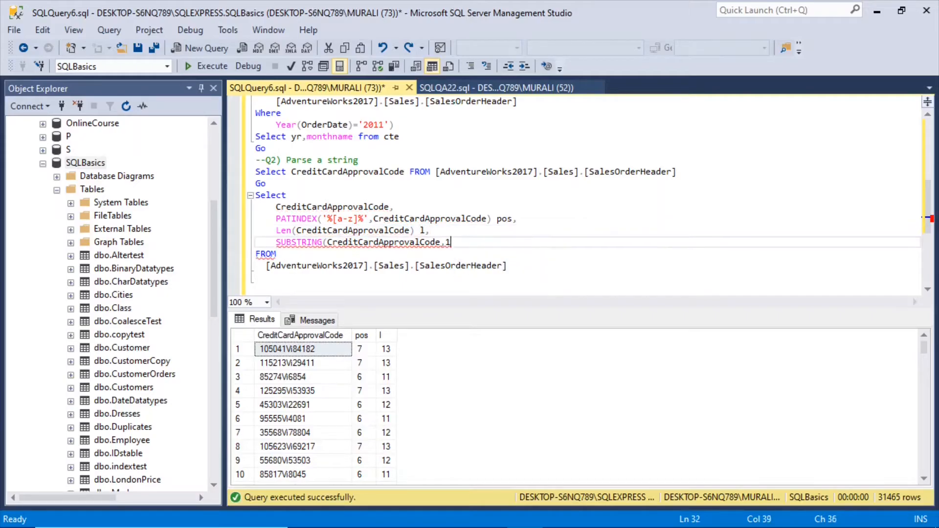
pyautogui.write(",PATINDEX('%[a-z]%',CreditCardApprovalCode)")
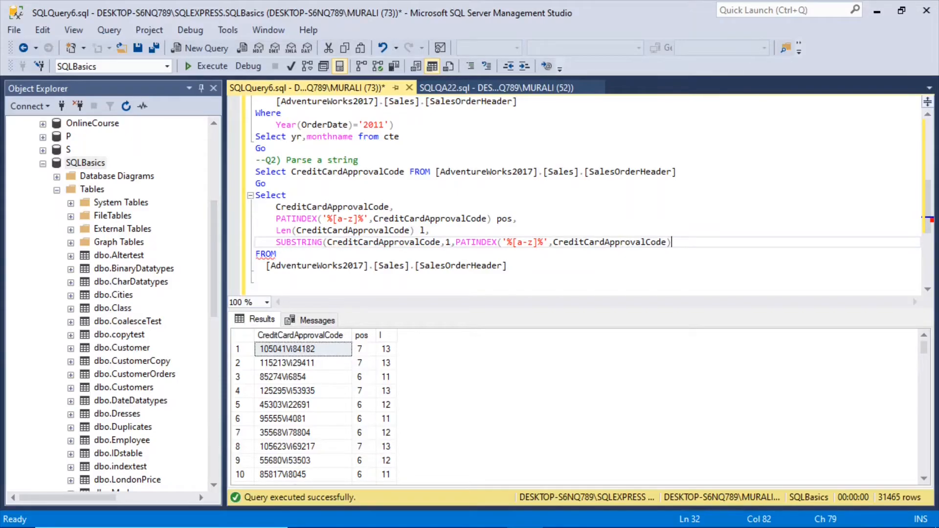
pyautogui.write(')')
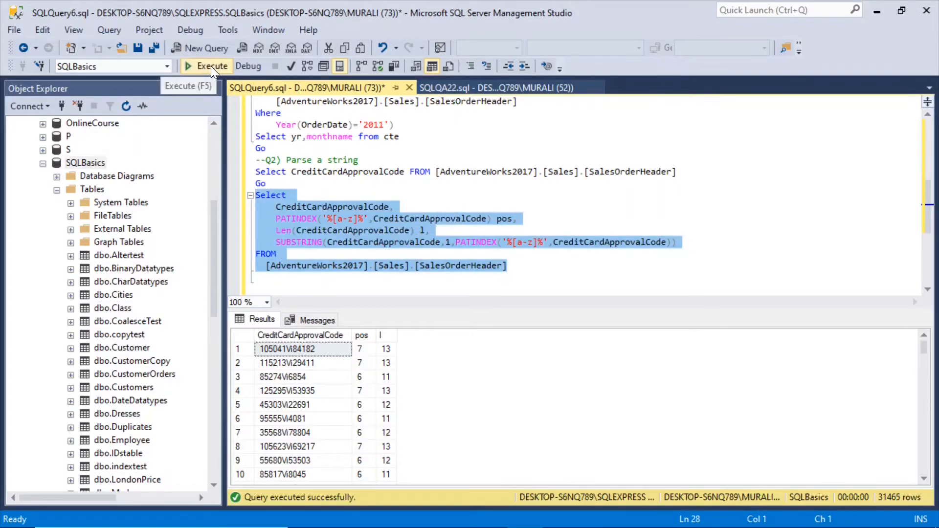
pyautogui.click(207, 66)
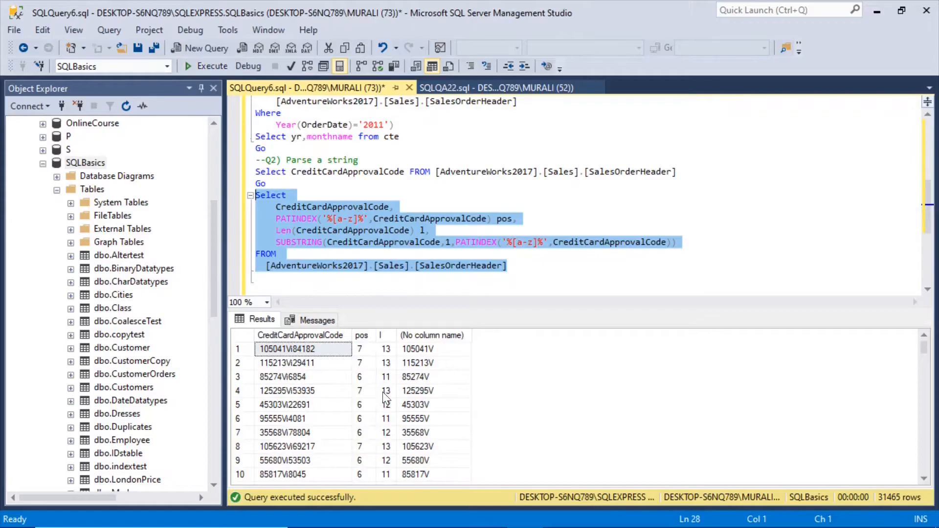
pyautogui.click(434, 348)
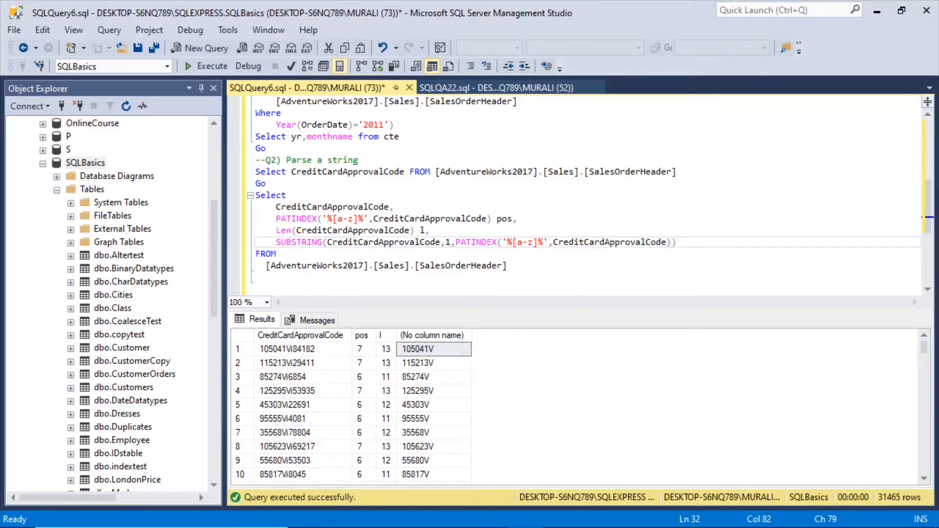
# Subtract 1 from the PATINDEX length so the column returns only leading digits like 105041
pyautogui.write('-1')
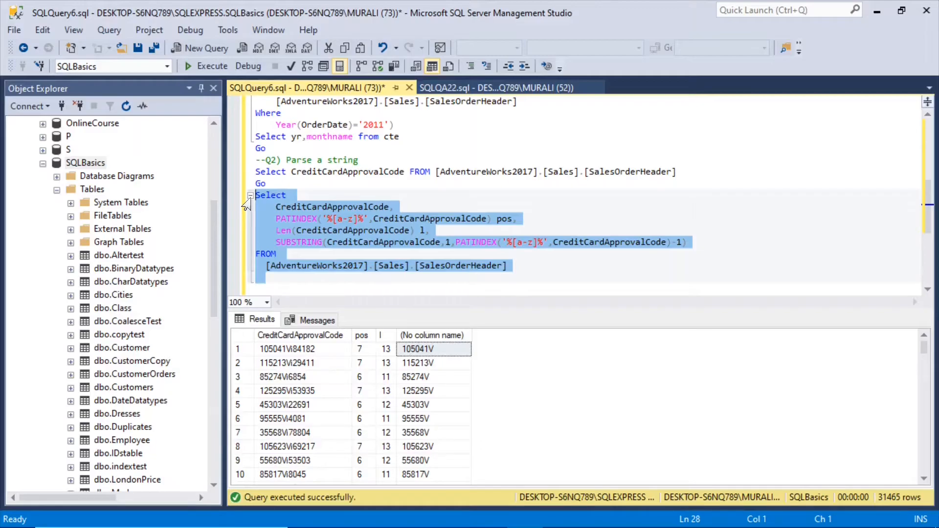
pyautogui.click(212, 65)
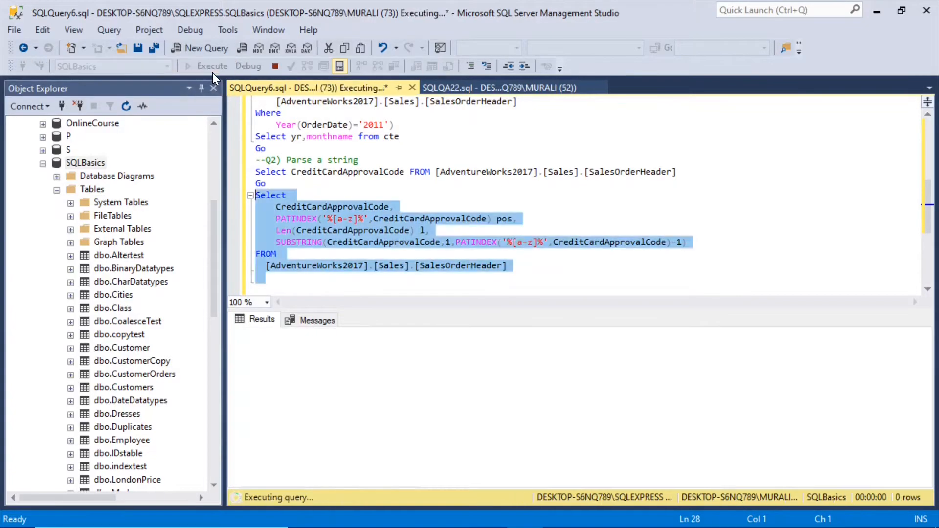
pyautogui.click(206, 66)
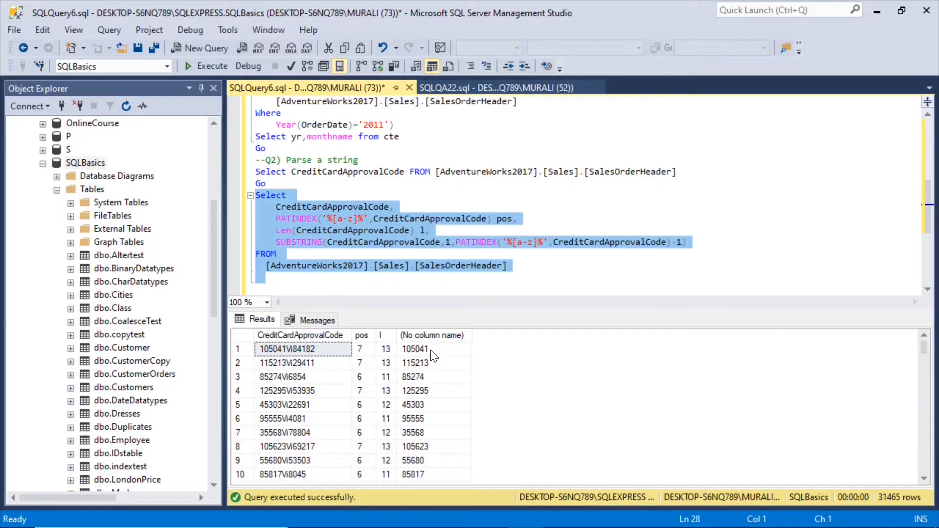
pyautogui.click(415, 348)
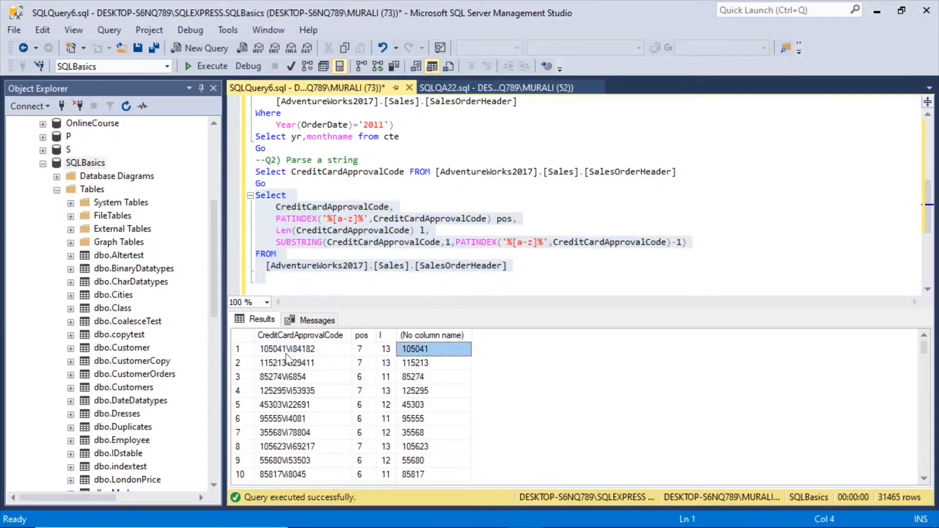
pyautogui.click(287, 348)
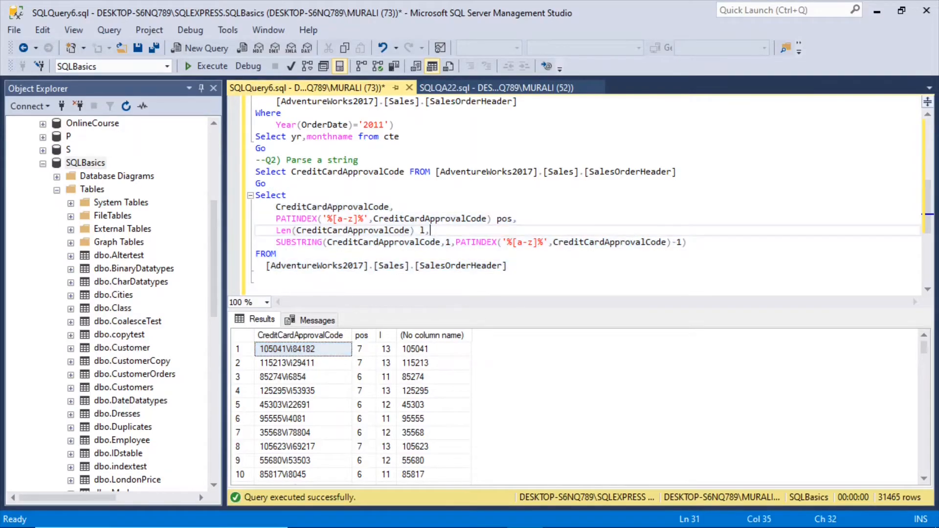
# Alias the SUBSTRING column as Num1 and rerun, showing Num1 values like 105041
pyautogui.write('Nu')
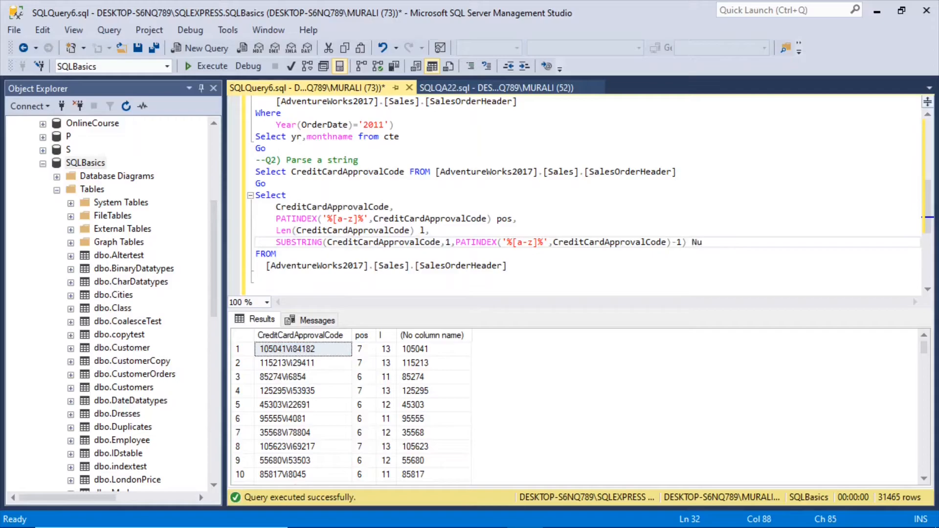
pyautogui.write('m1')
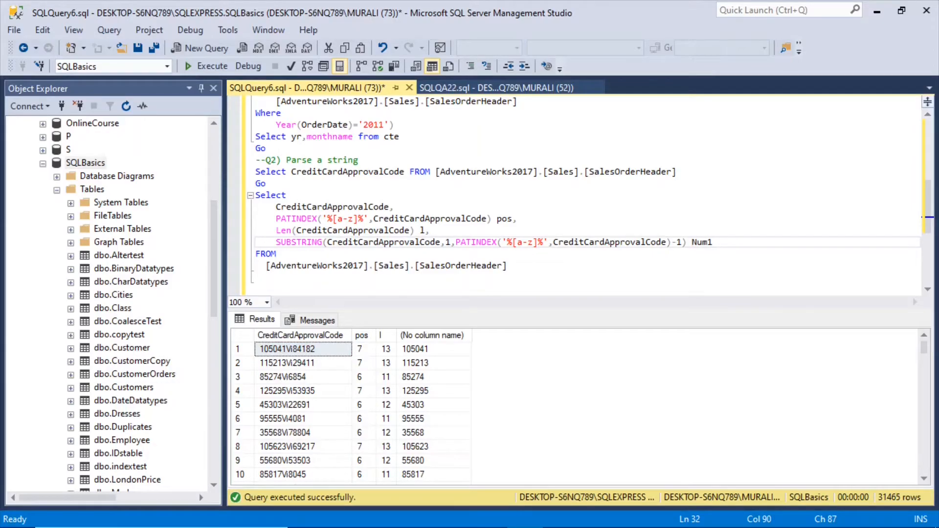
pyautogui.moveTo(254, 194); pyautogui.dragTo(512, 265)
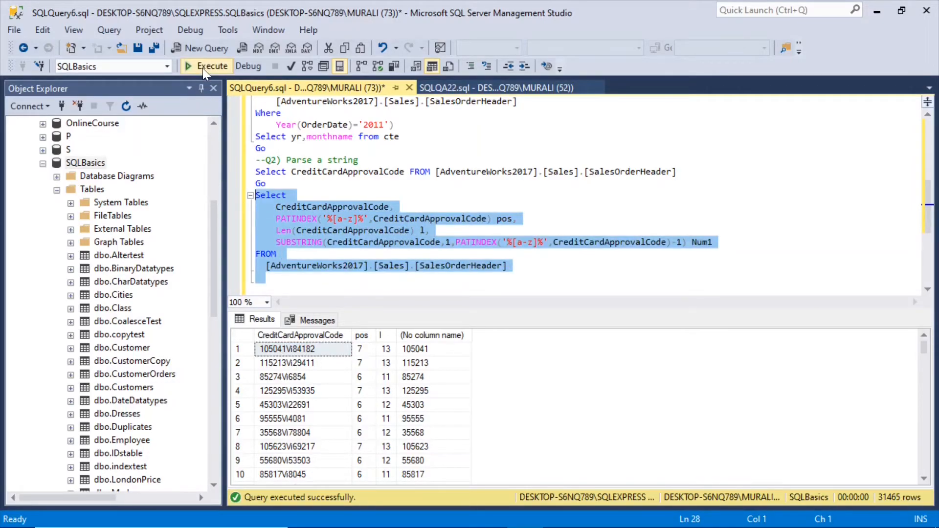
pyautogui.click(212, 66)
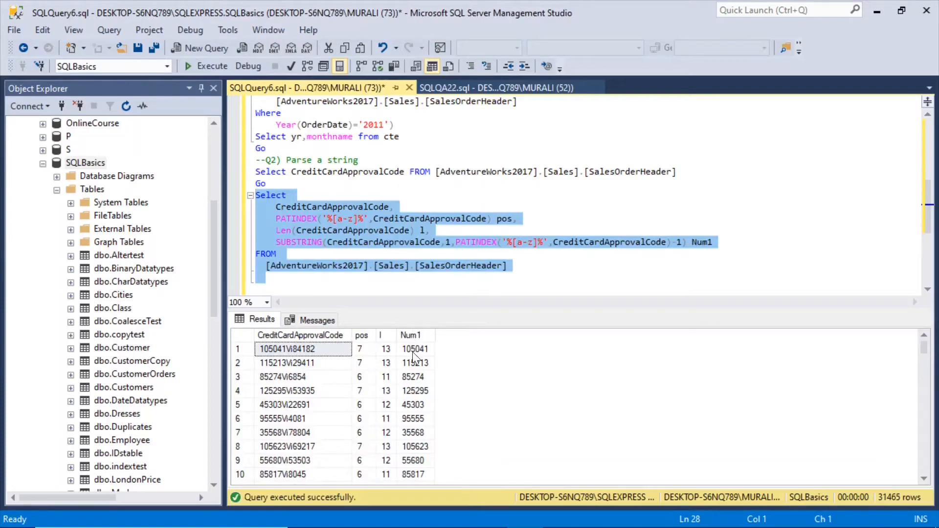
pyautogui.click(288, 348)
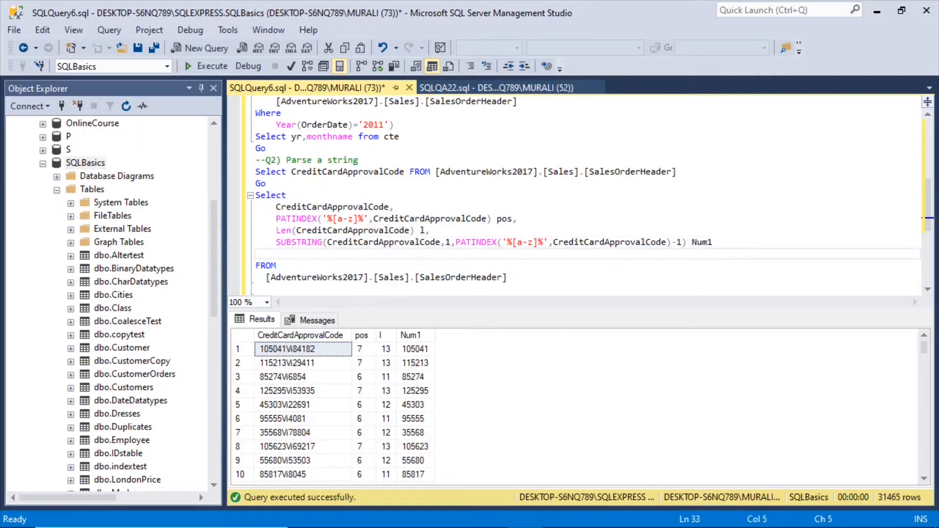
# Begin a second SUBSTRING(CreditCardApprovalCode, column on the new line
pyautogui.write('Substri')
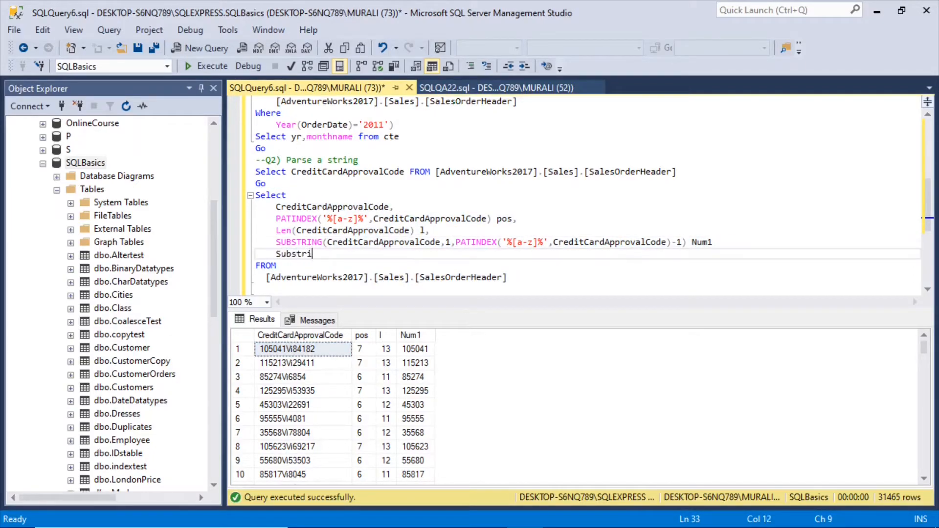
pyautogui.write('ng(')
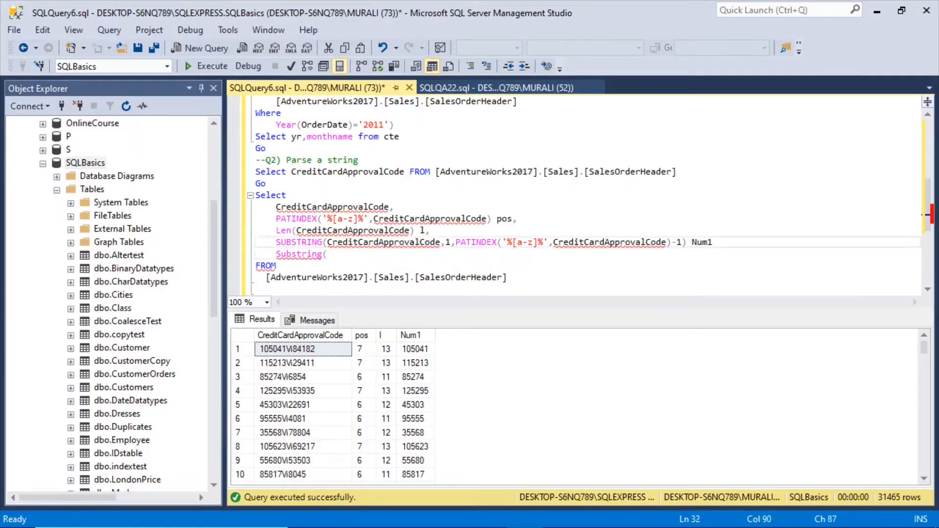
pyautogui.write(',')
pyautogui.click(585, 254)
pyautogui.write('subst')
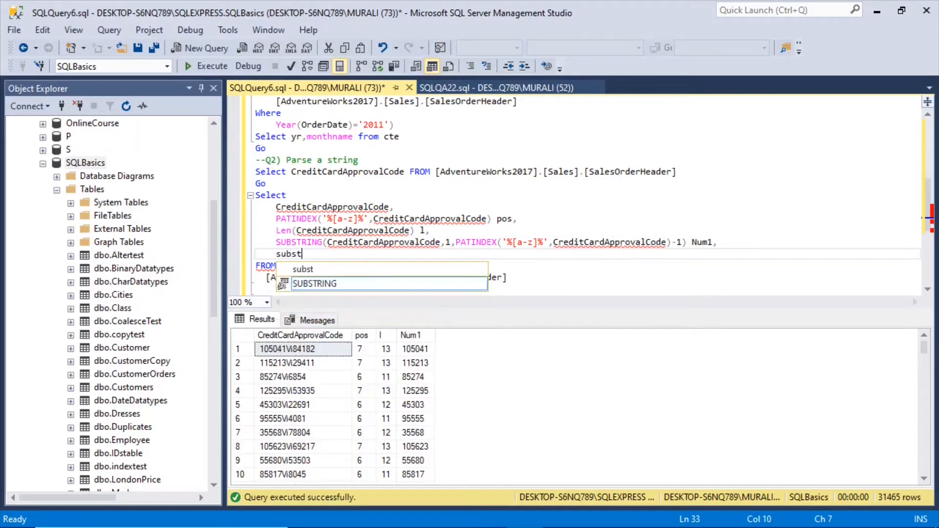
pyautogui.press('Tab')
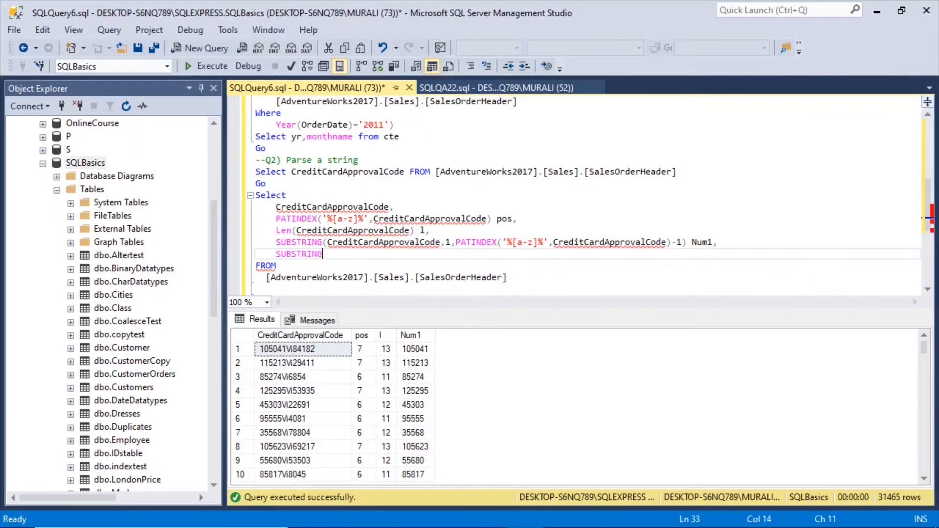
pyautogui.write('(')
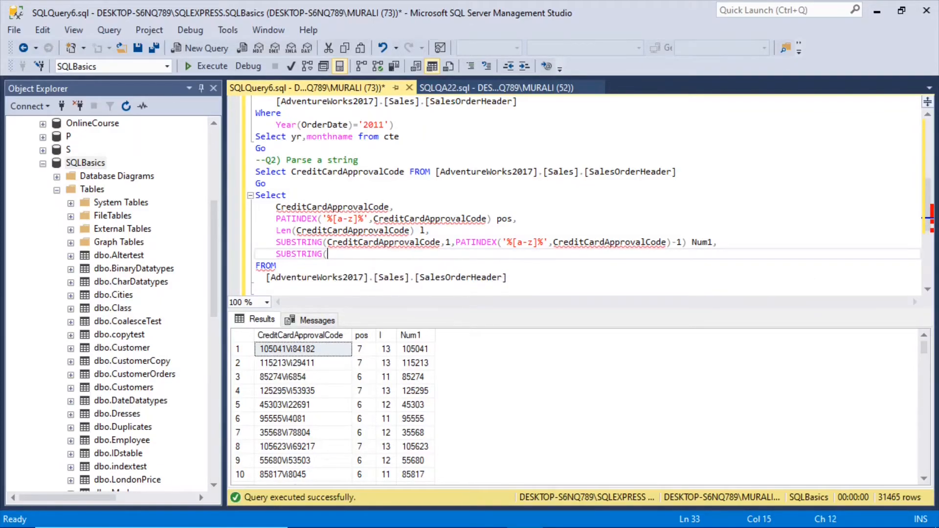
pyautogui.moveTo(326, 253)
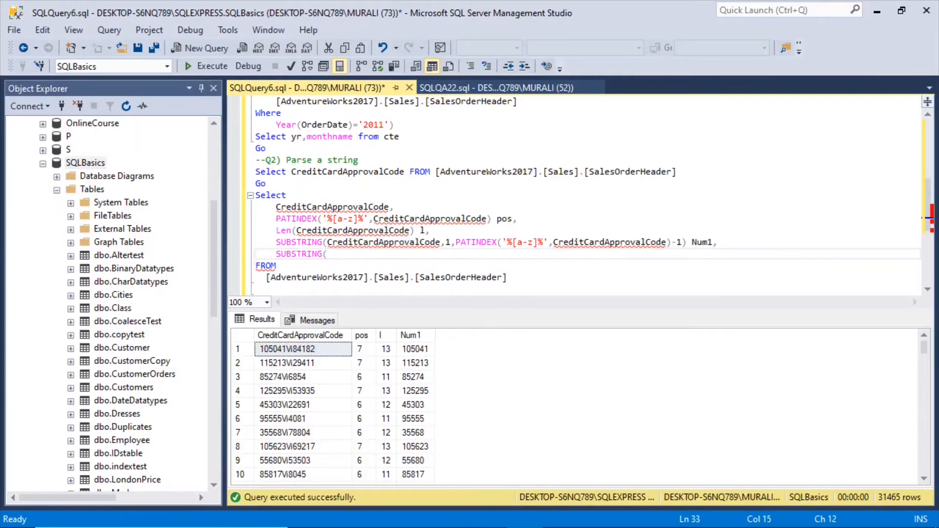
pyautogui.write('CreditCardApprovalCode,')
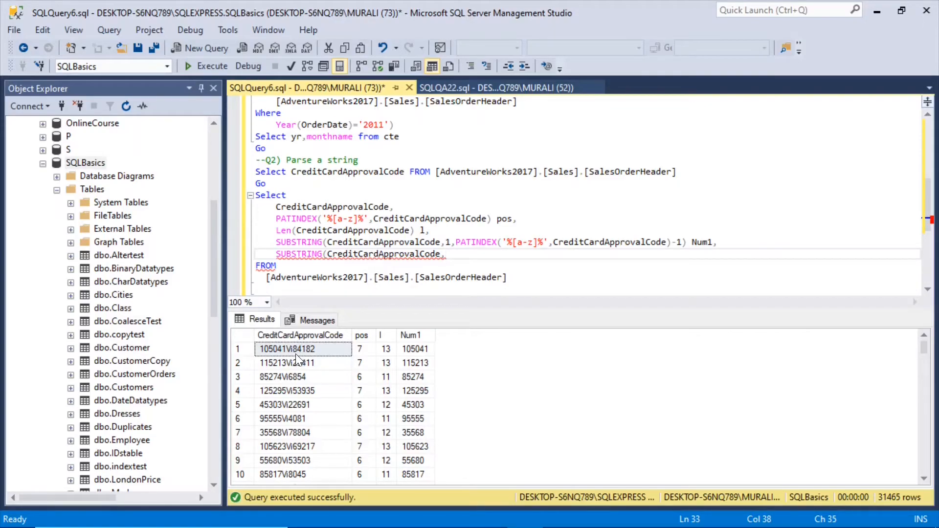
pyautogui.moveTo(293, 359)
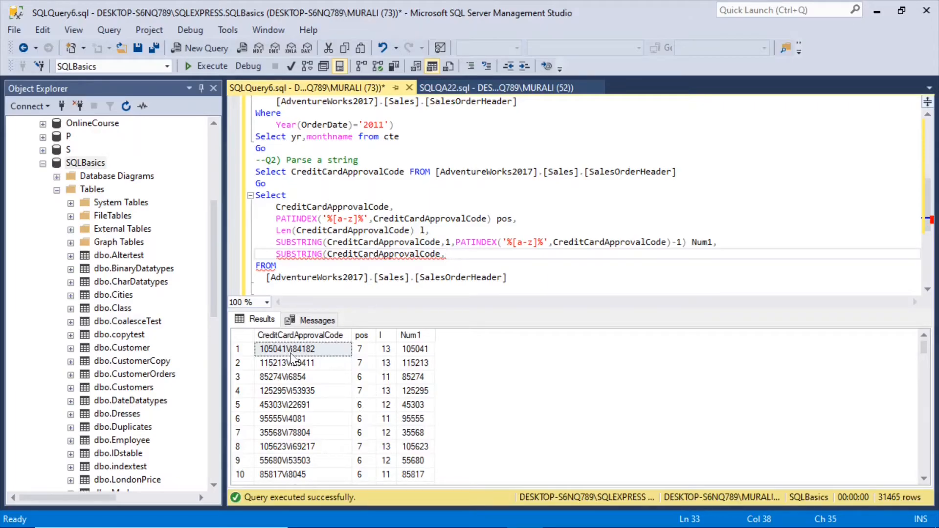
# Set its start position to PATINDEX('%[a-z]%',CreditCardApprovalCode)+2, reusing the existing expression
pyautogui.click(302, 348)
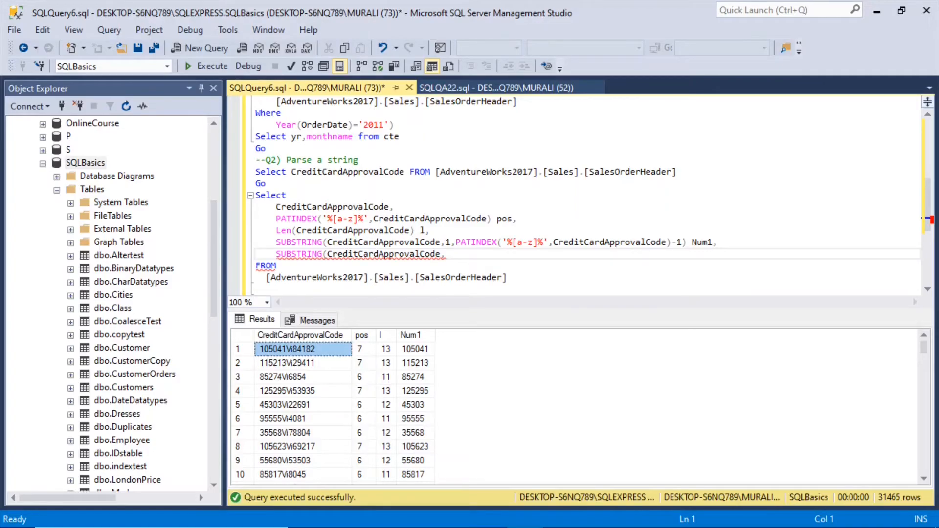
pyautogui.moveTo(276, 219); pyautogui.dragTo(489, 218)
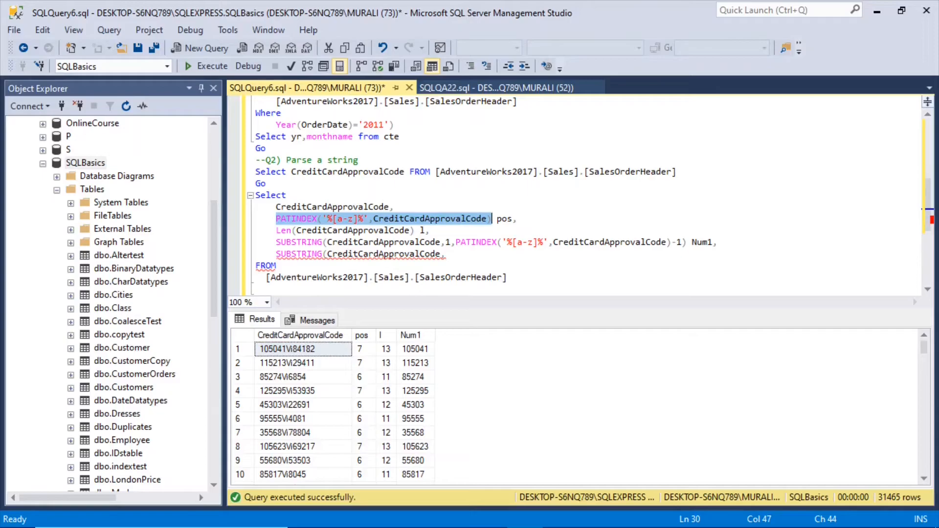
pyautogui.write(",PATINDEX('%[a-z]%',CreditCardApprovalCode)")
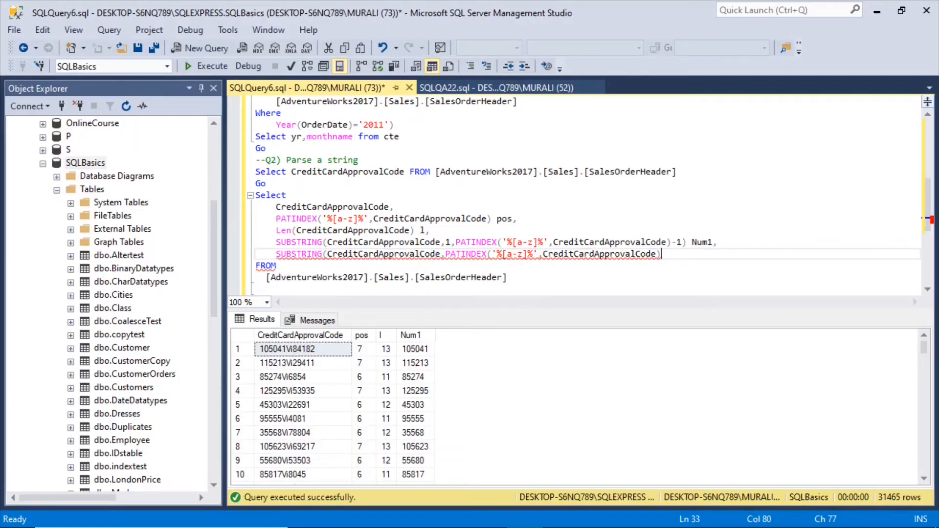
pyautogui.write('+2')
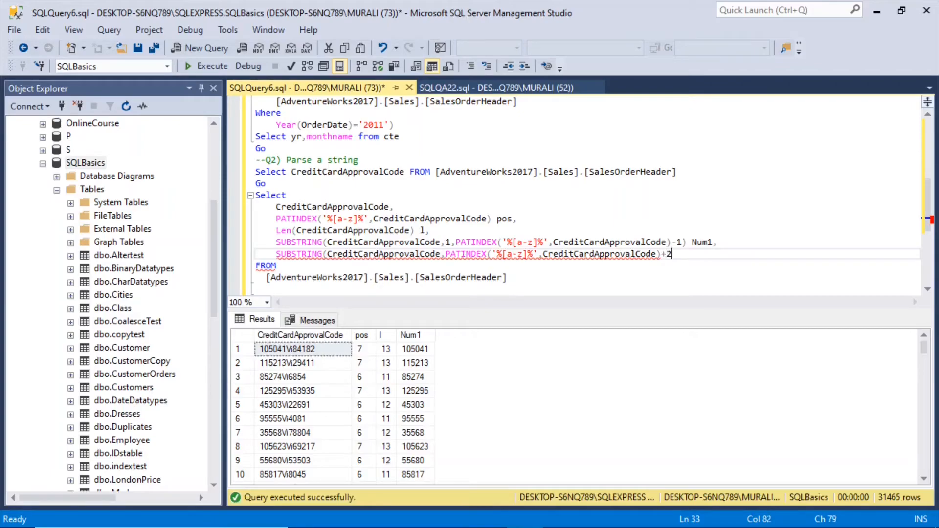
pyautogui.press('Enter')
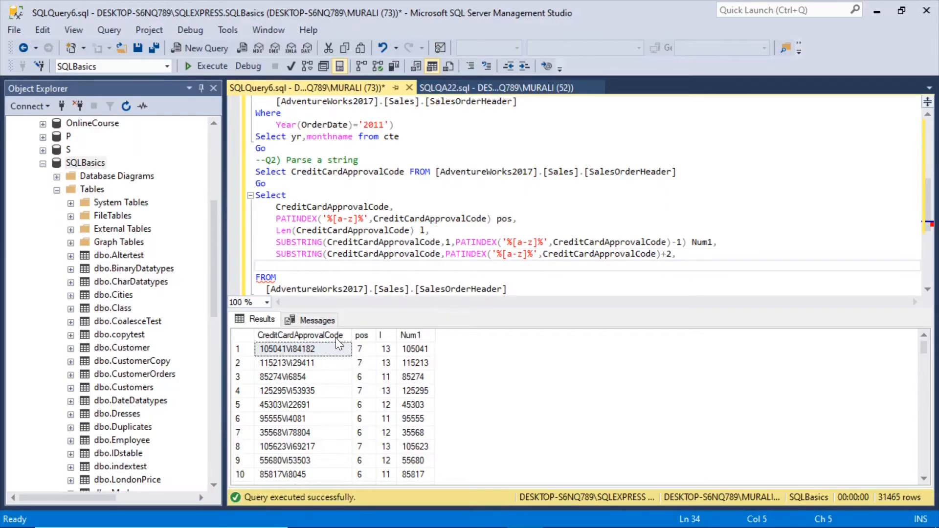
pyautogui.moveTo(321, 356)
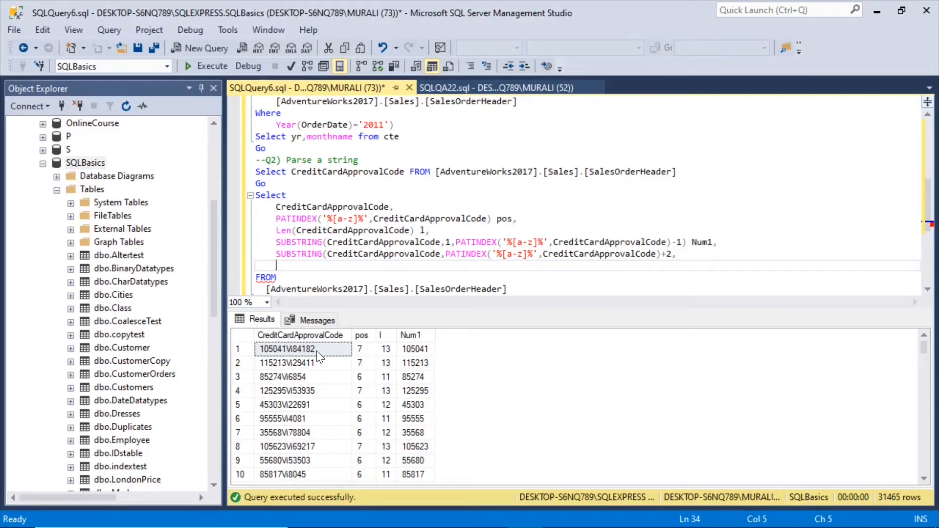
pyautogui.moveTo(300, 362)
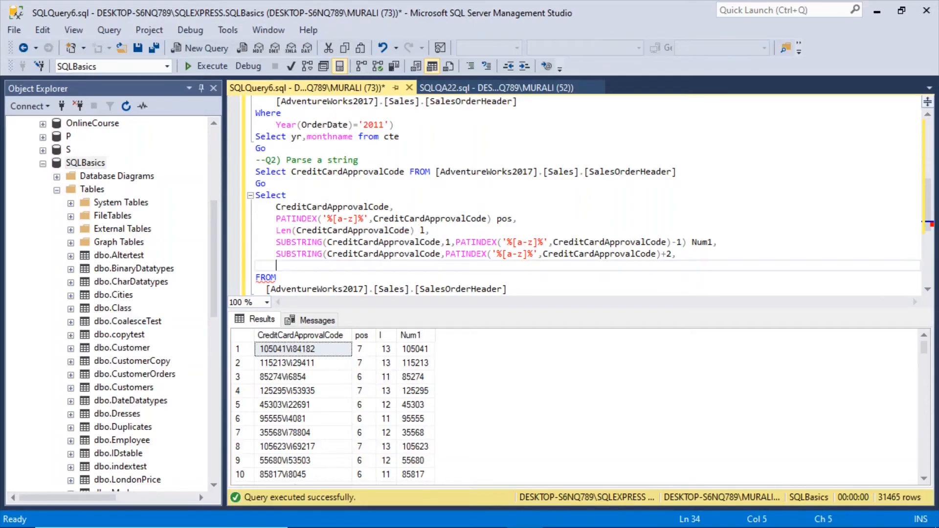
# Give the second SUBSTRING a length of Len(CreditCardApprovalCode)-PATINDEX('%[a-z]%',CreditCardApprovalCode)+1
pyautogui.write('Len(CreditCardApprovalCode)-')
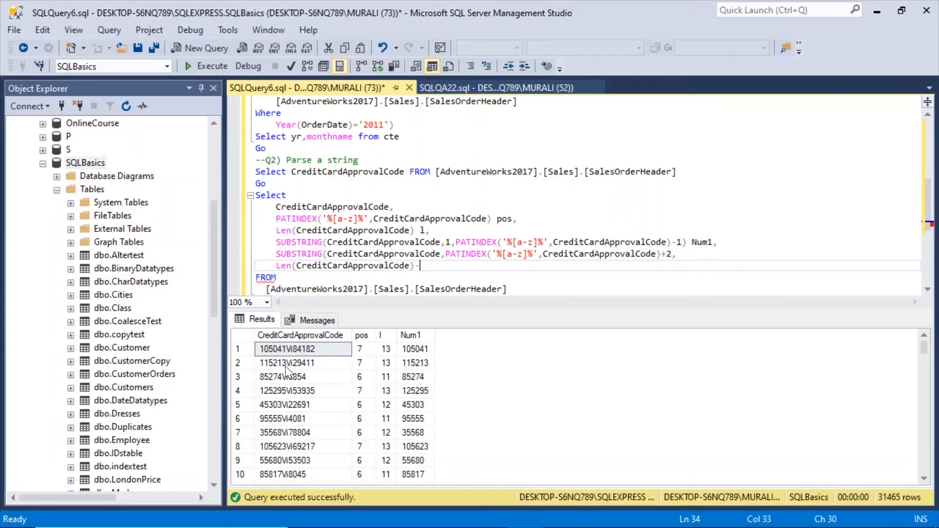
pyautogui.moveTo(291, 359)
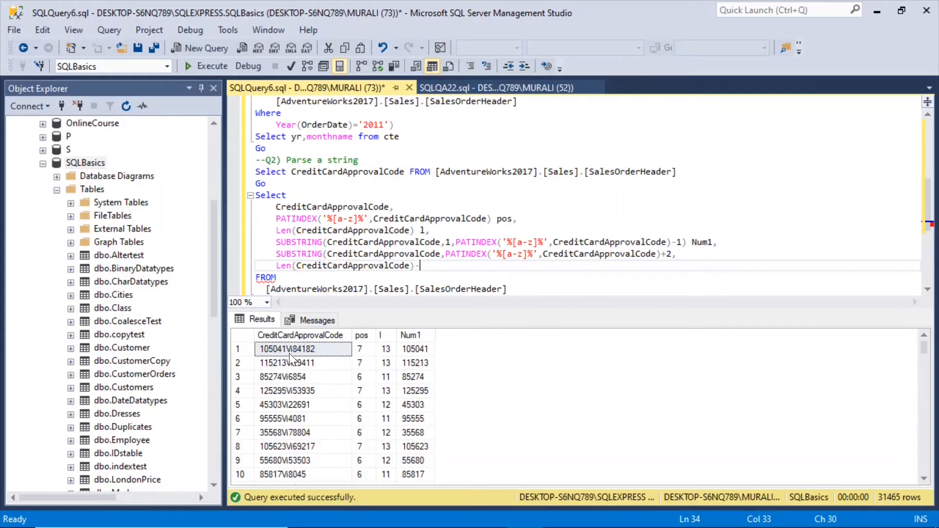
pyautogui.moveTo(293, 360)
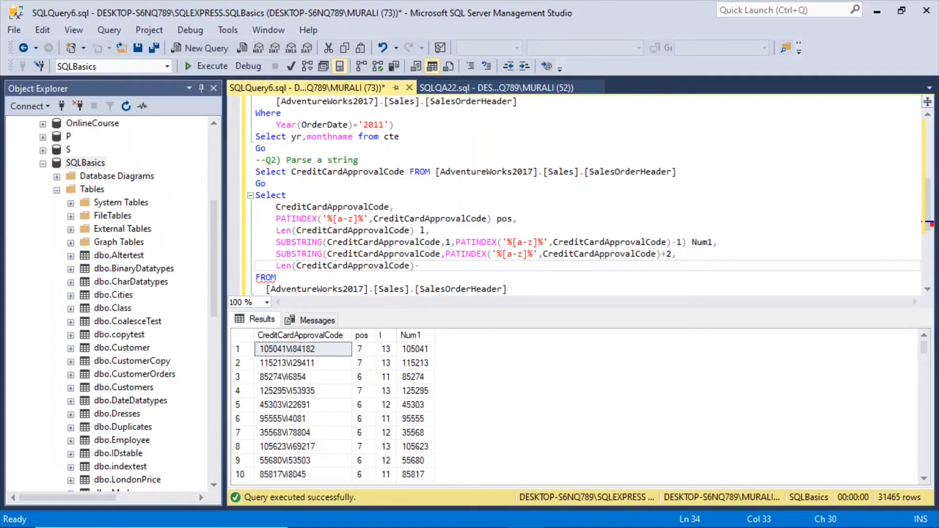
pyautogui.moveTo(466, 254)
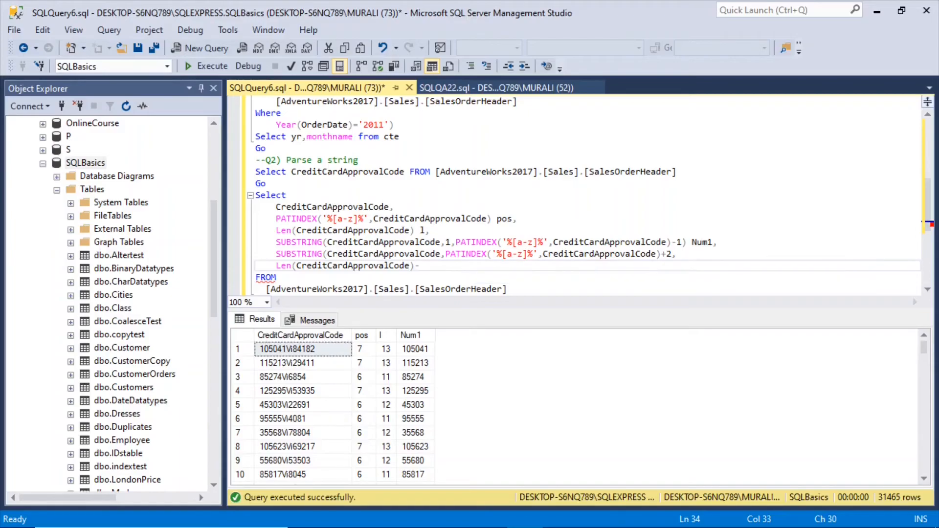
pyautogui.click(395, 207)
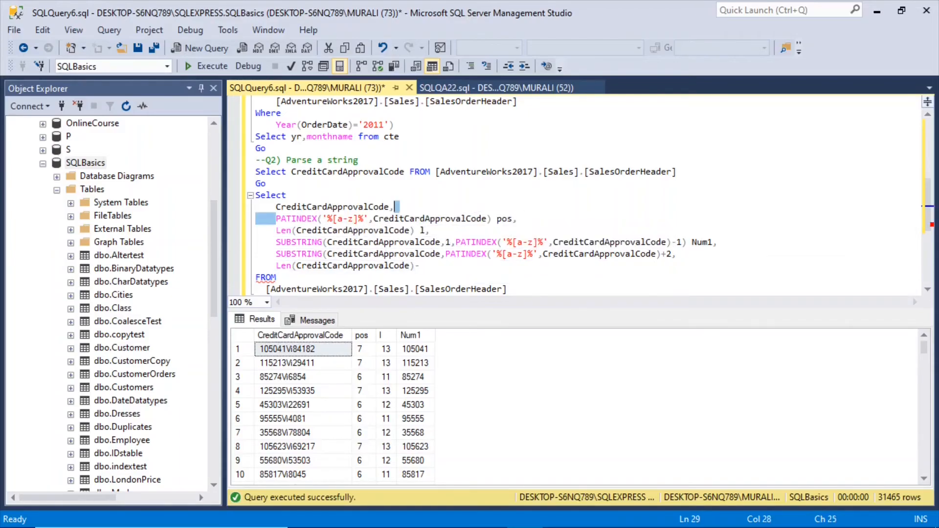
pyautogui.moveTo(276, 218); pyautogui.dragTo(489, 218)
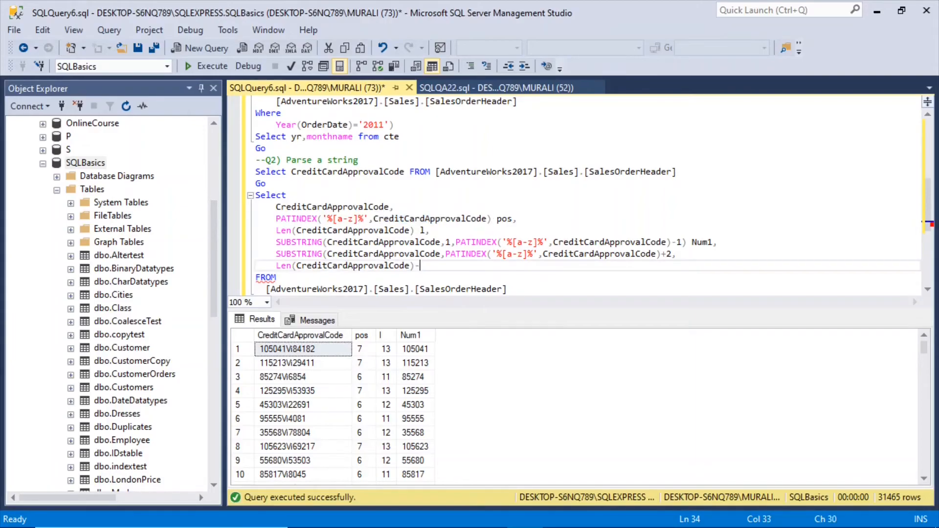
pyautogui.write("PATINDEX('%[a-z]%',CreditCardApprovalCode)")
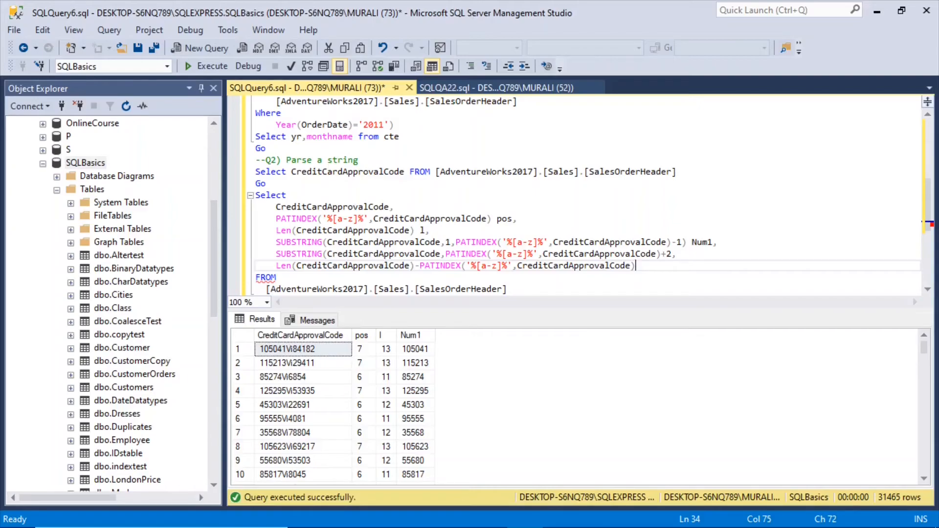
pyautogui.write('+1)')
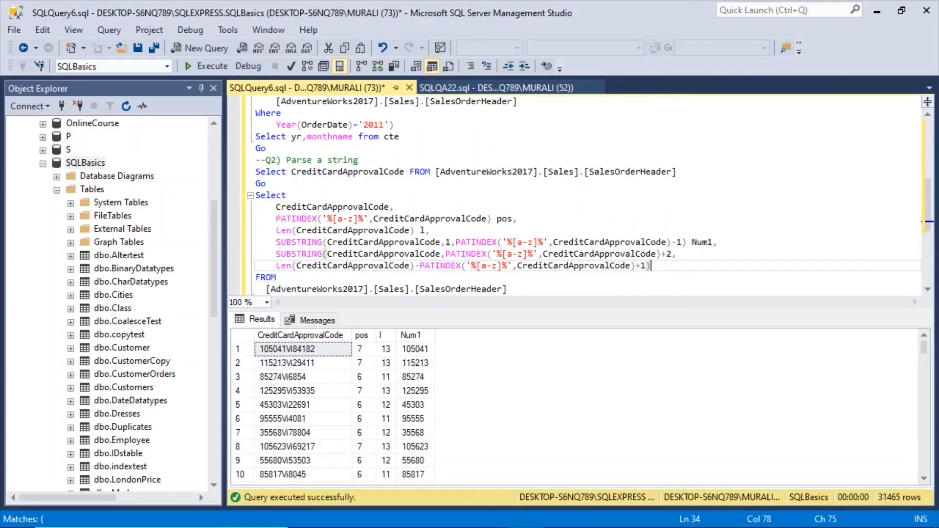
pyautogui.moveTo(468, 265)
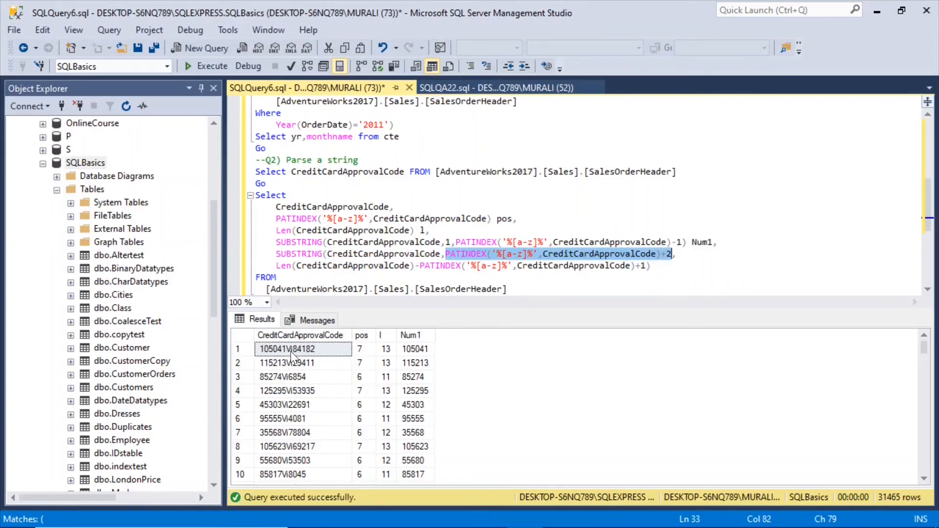
pyautogui.click(286, 348)
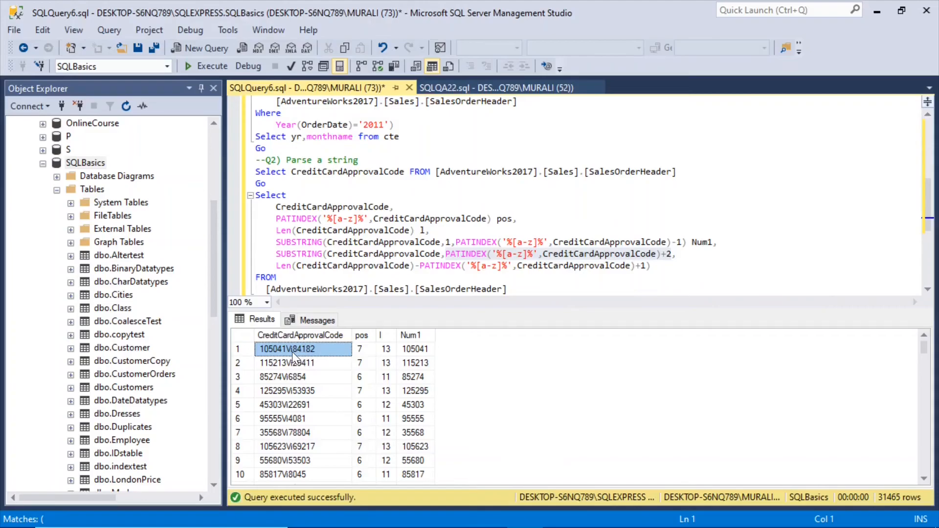
pyautogui.moveTo(298, 359)
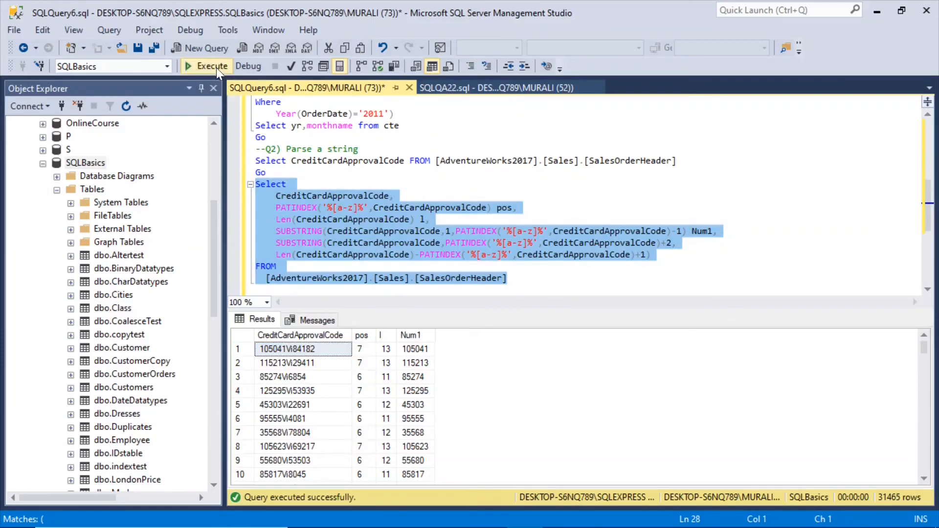
# Run the parsing query to return trailing numbers like 84182, start a Nu alias, then focus a new empty query
pyautogui.click(206, 65)
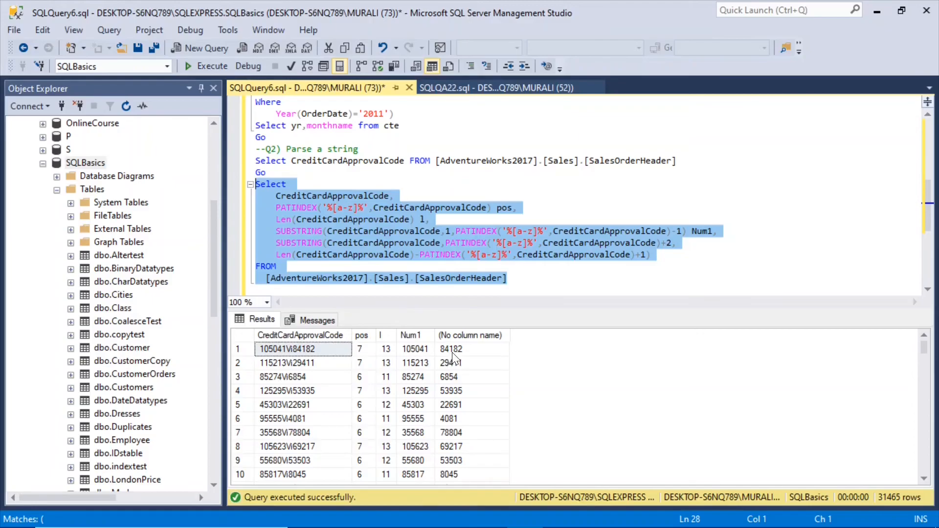
pyautogui.click(299, 349)
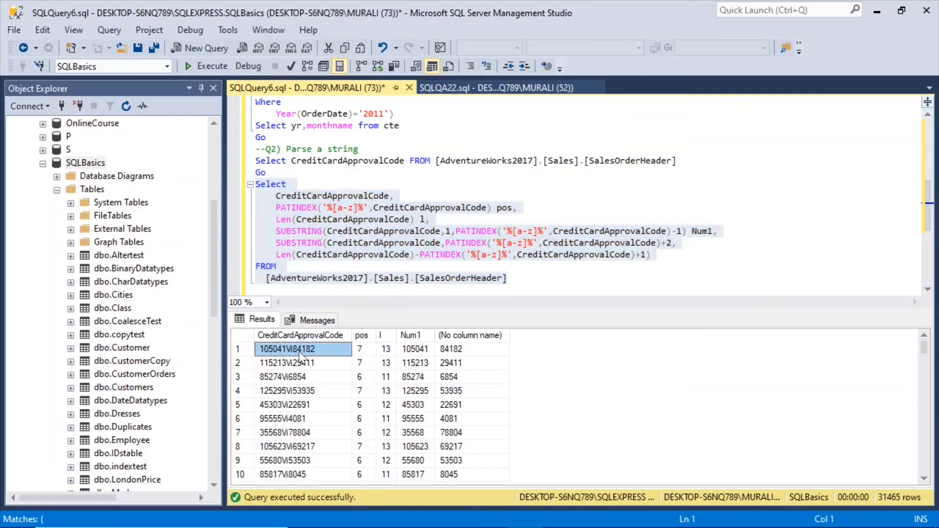
pyautogui.click(415, 350)
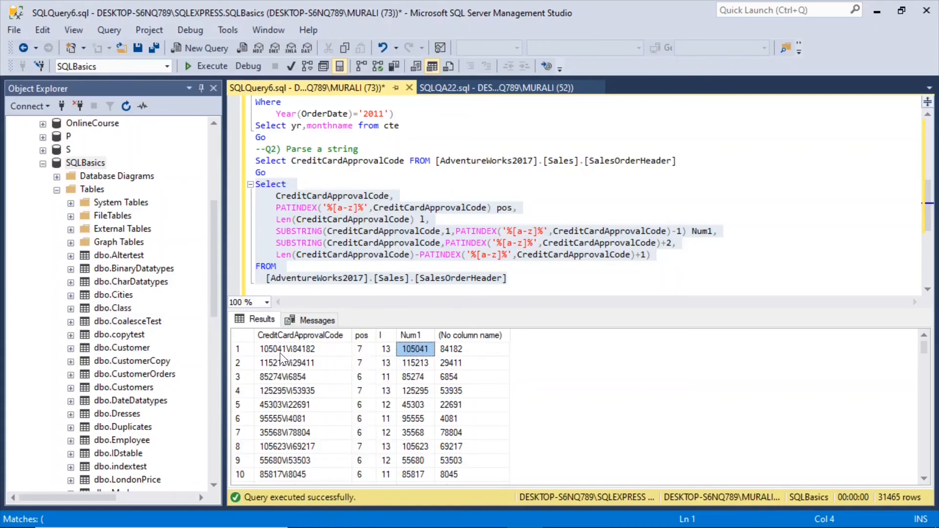
pyautogui.moveTo(293, 359)
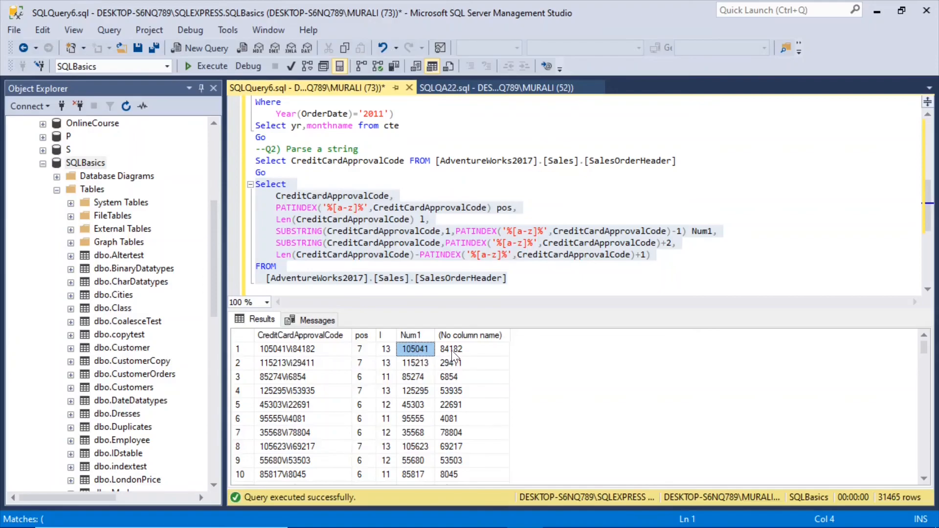
pyautogui.click(471, 349)
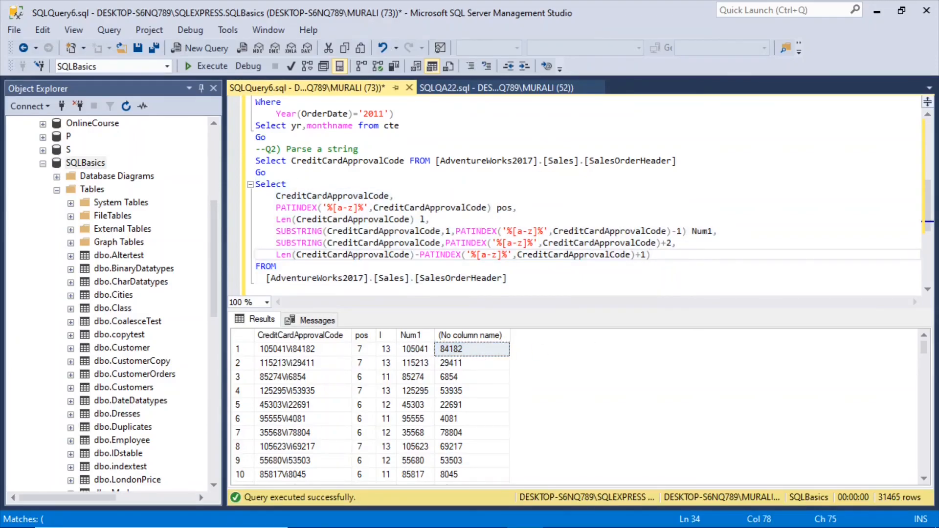
pyautogui.write('Nu')
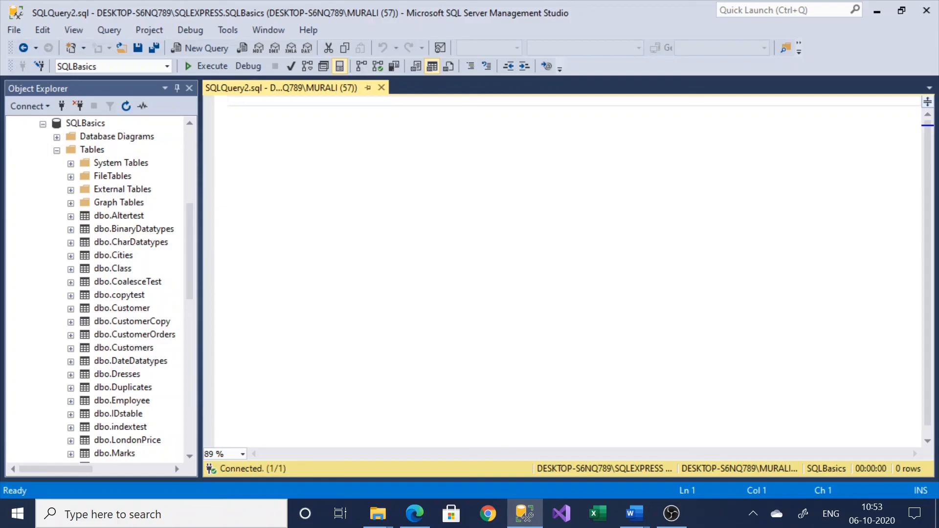
pyautogui.click(228, 100)
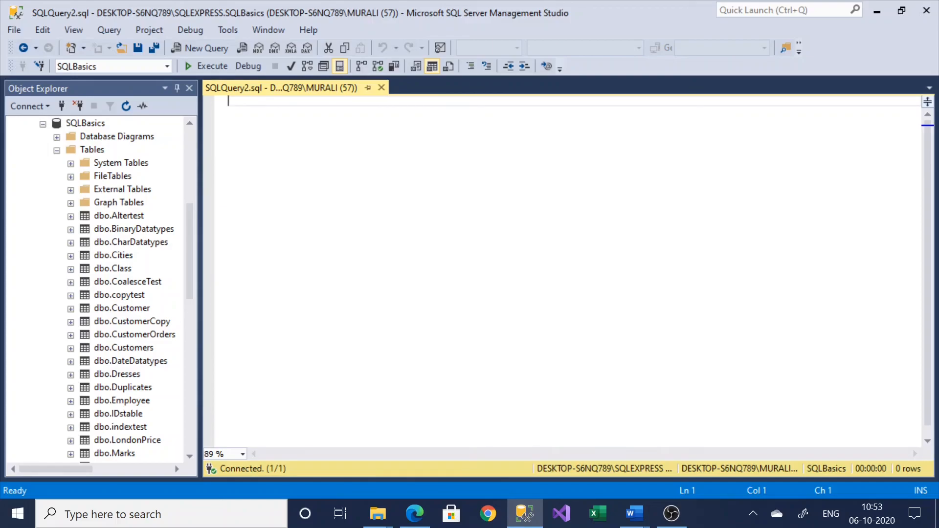